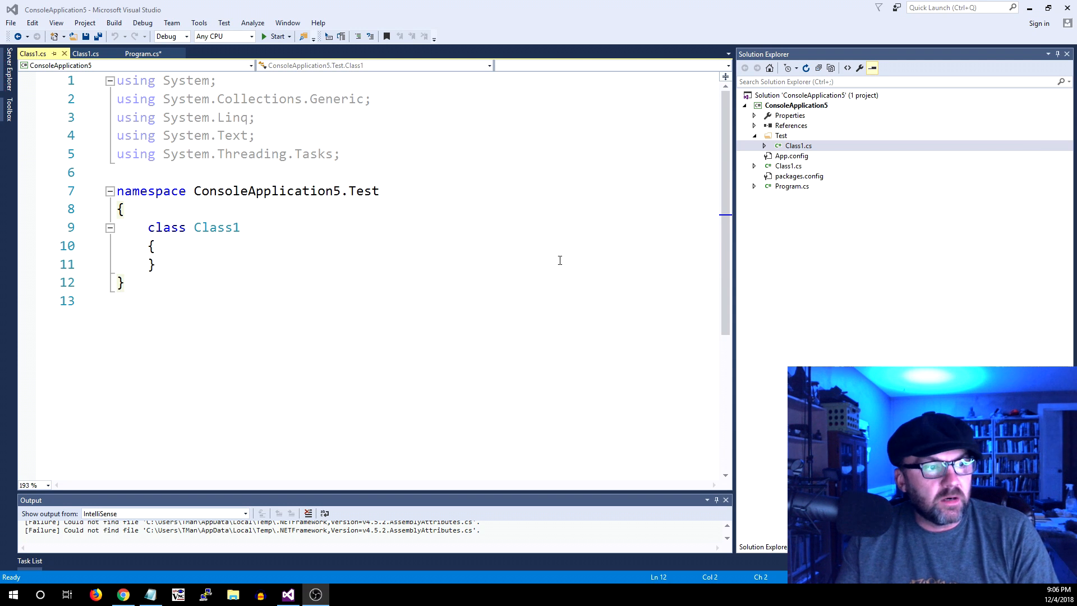
Select the Class1 class name and retype it as Class1.
left_click(209, 227)
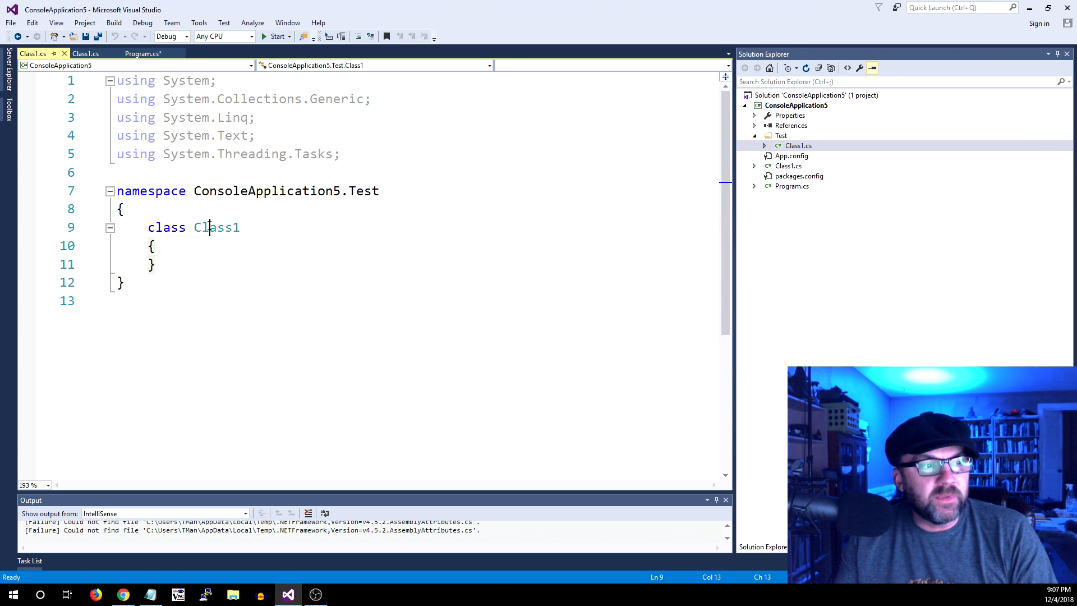
double_click(216, 227)
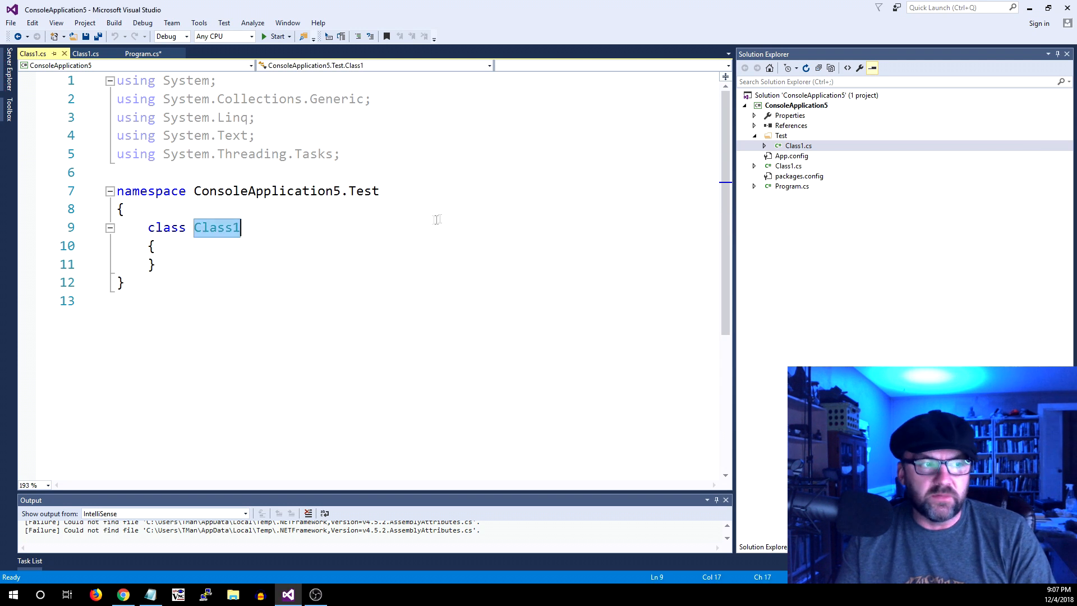
right_click(216, 227)
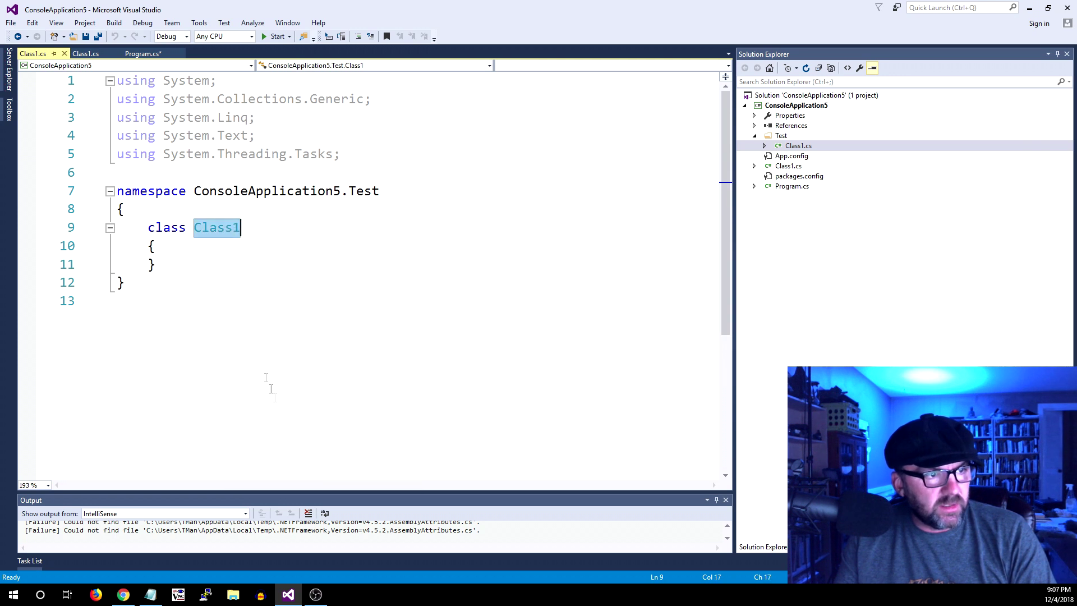
type("Class1")
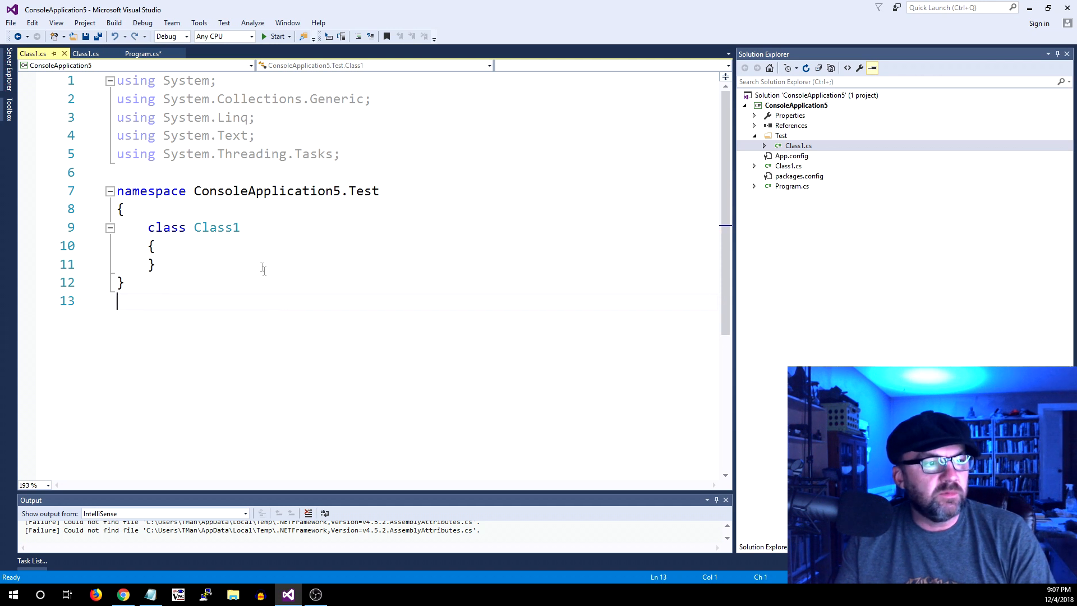
Browse the Edit and View menus, then dismiss them without choosing a command.
left_click(34, 23)
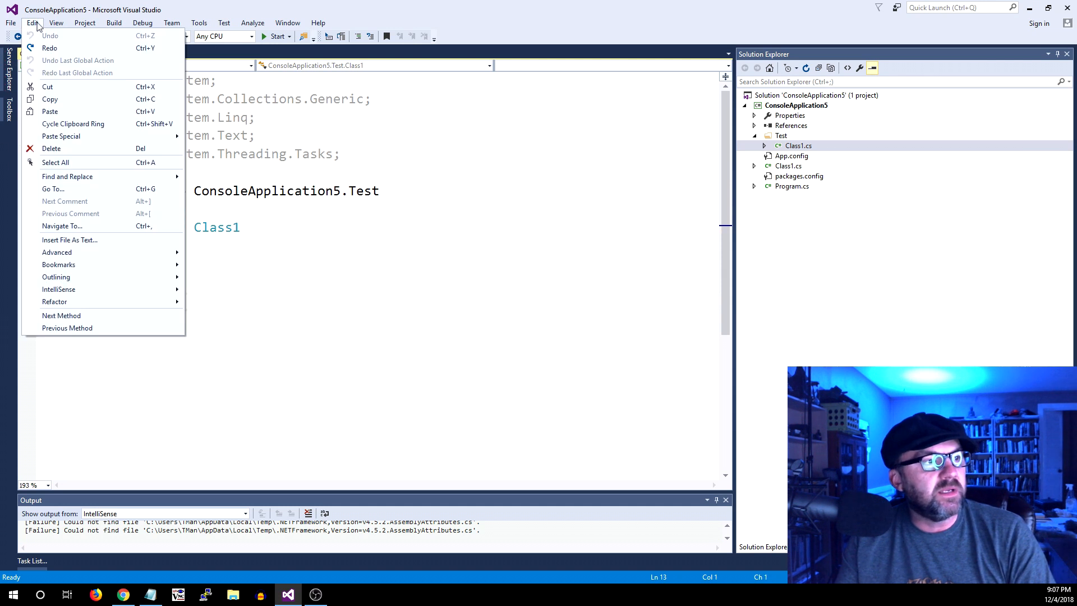
mouse_move(39, 87)
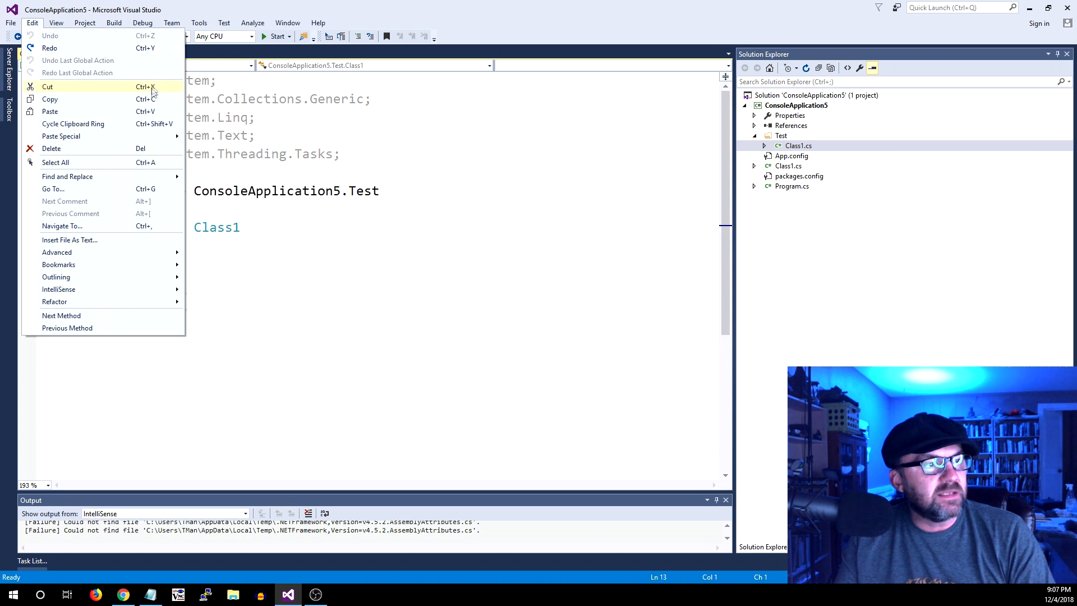
left_click(58, 23)
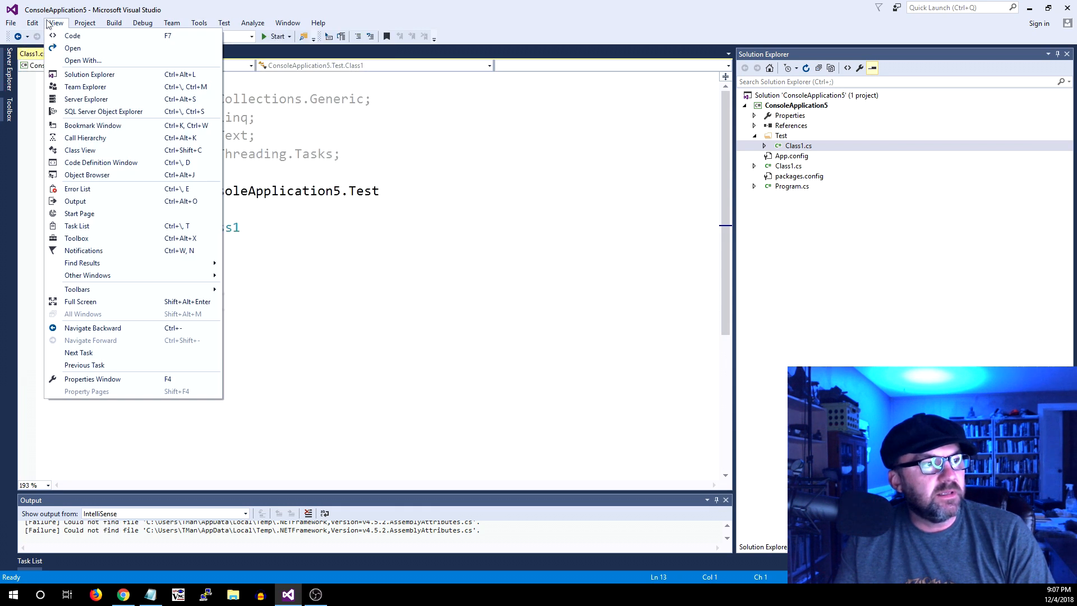
left_click(28, 23)
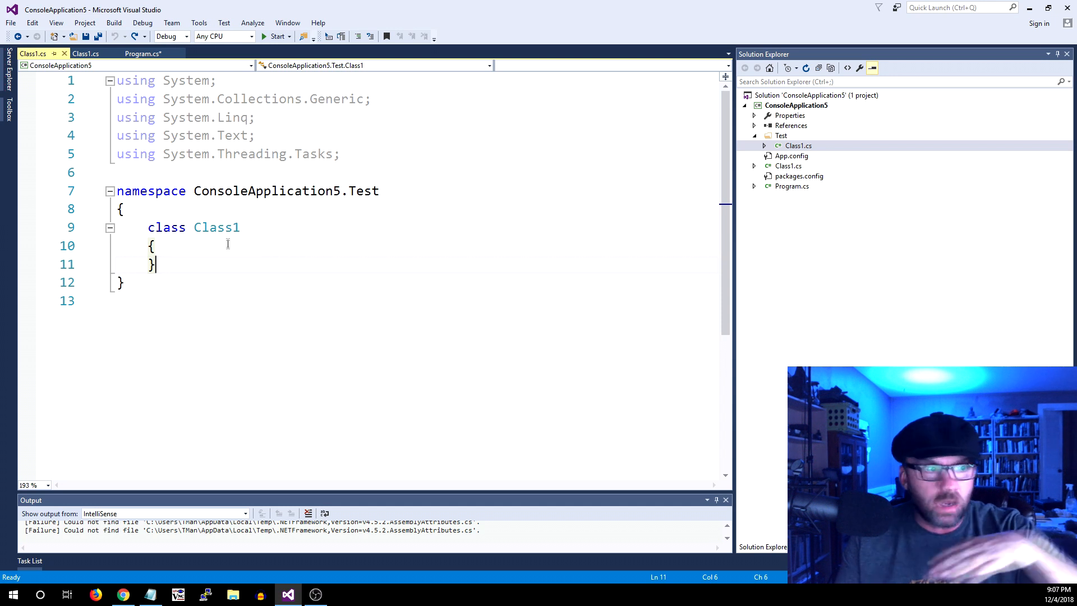
Retype the Class1 name and replace the duplicated Class1 on line 12.
double_click(216, 227)
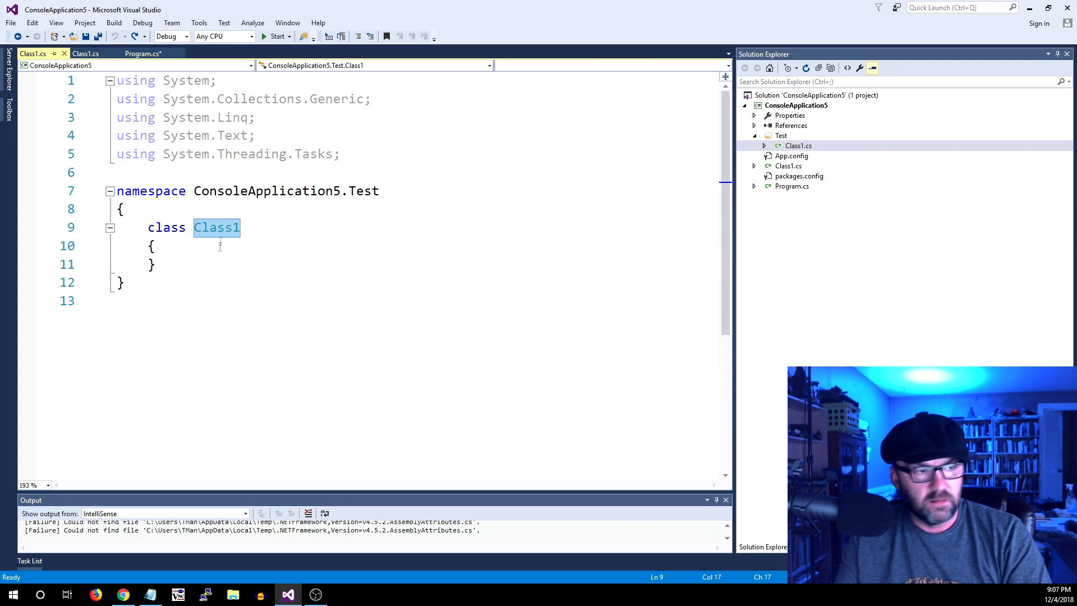
type("Class1")
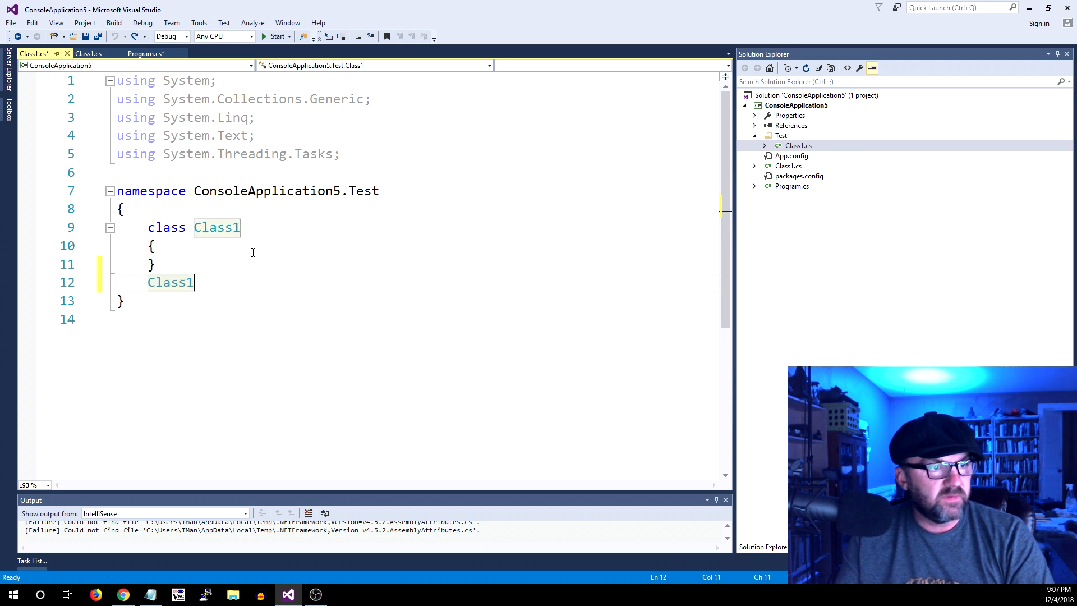
double_click(170, 282)
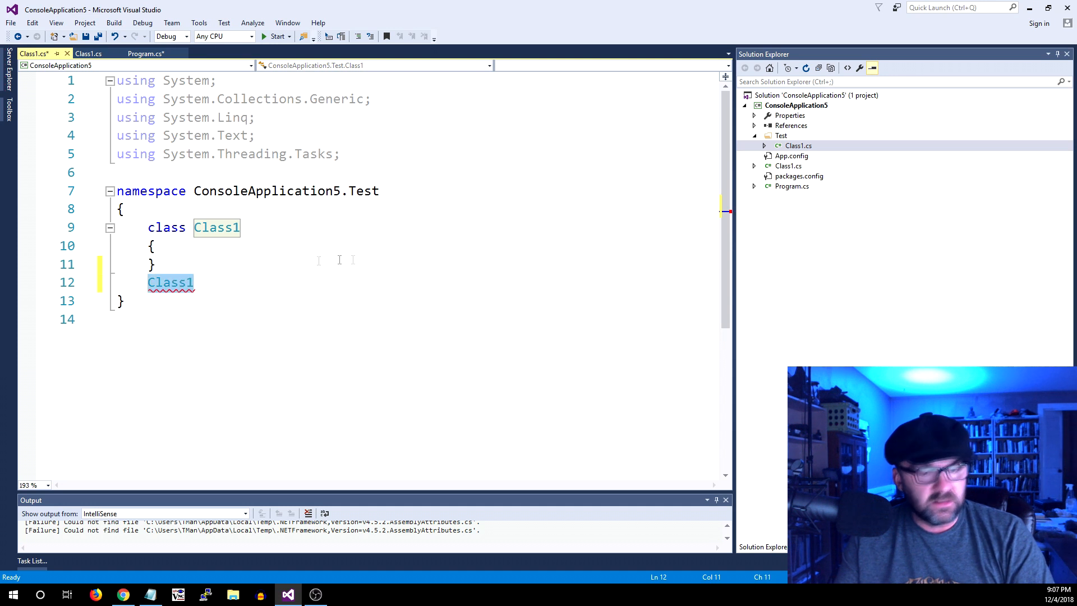
key("Delete")
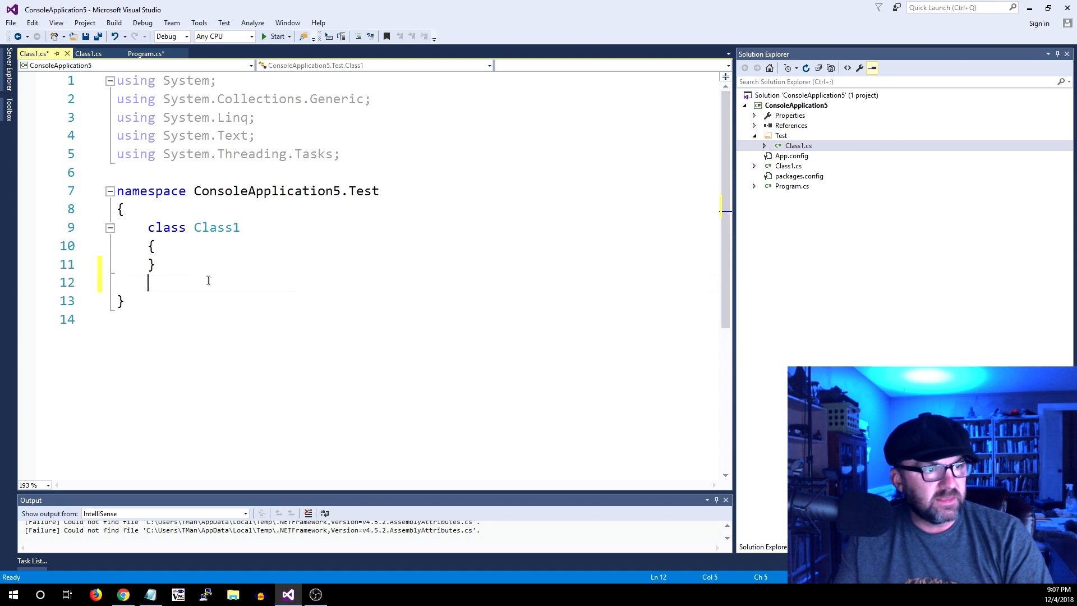
type("Class1")
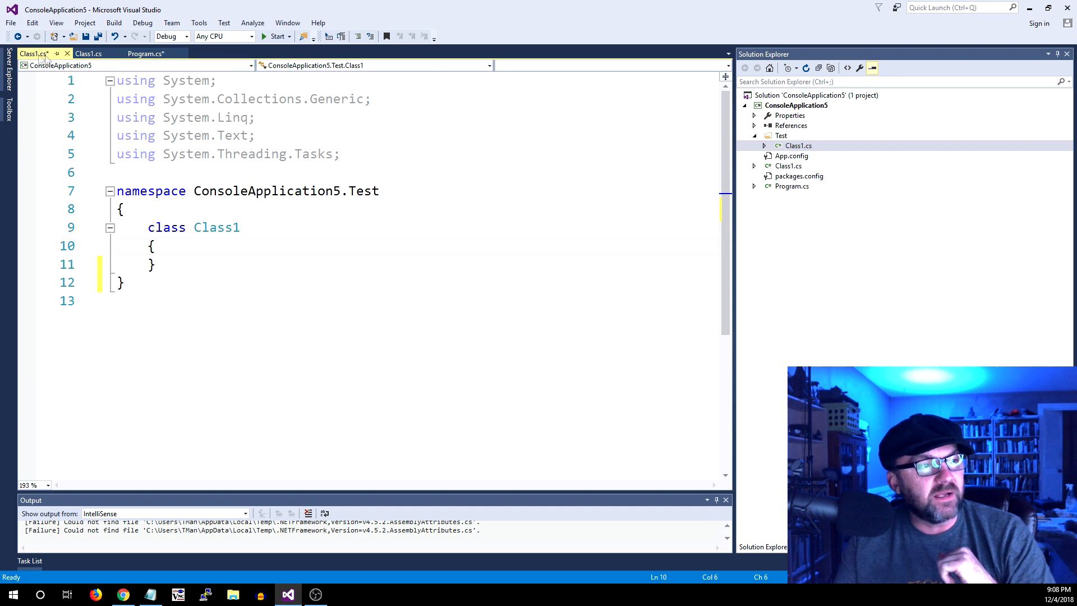
Switch to Program.cs and back to Class1.cs, then bring up the Class1.cs tab's actions.
left_click(143, 65)
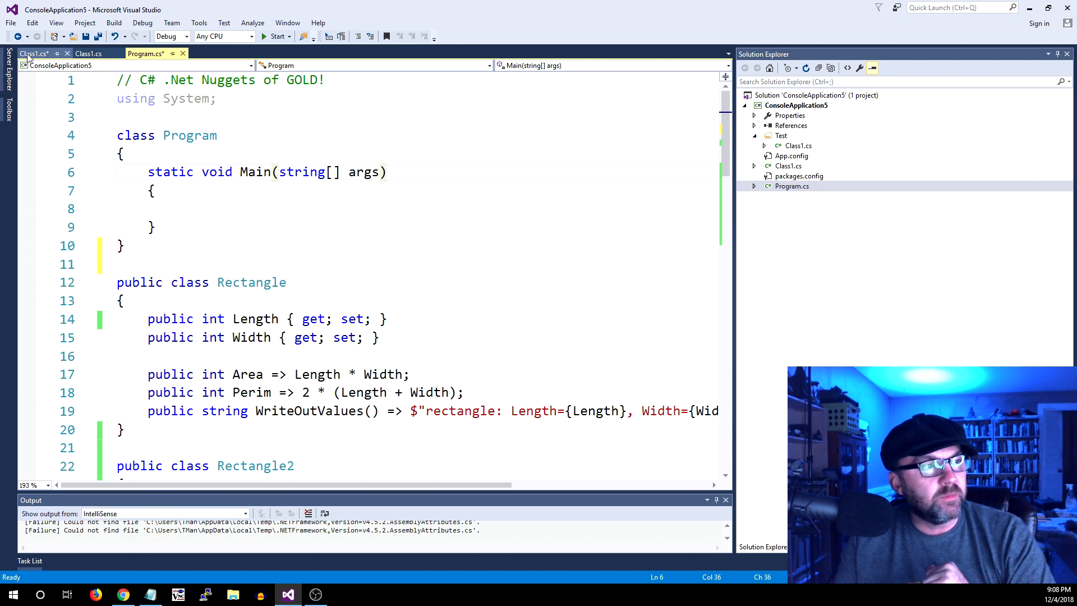
left_click(31, 57)
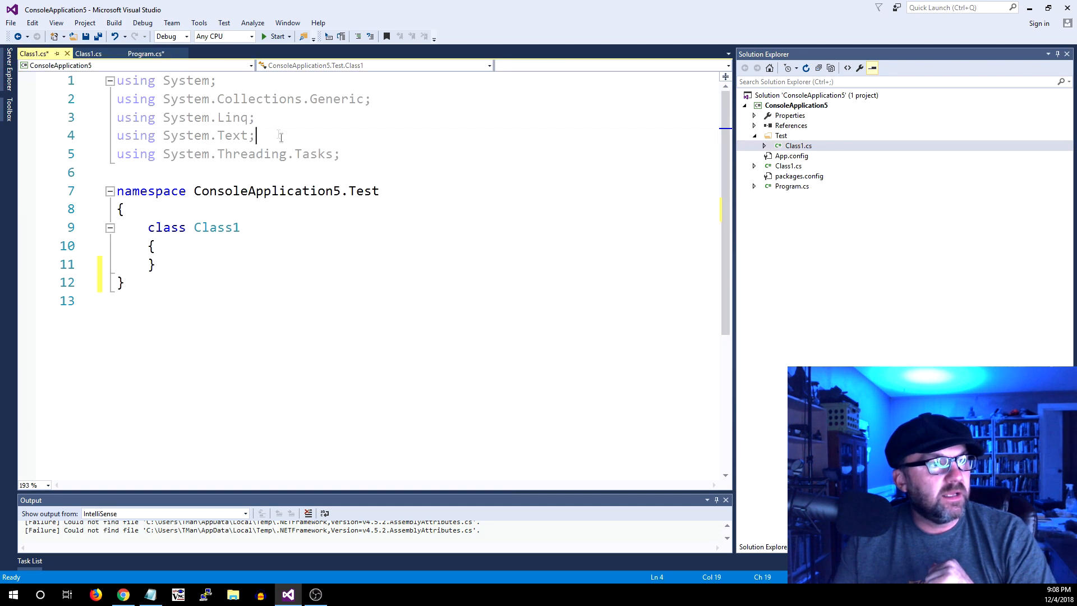
mouse_move(96, 36)
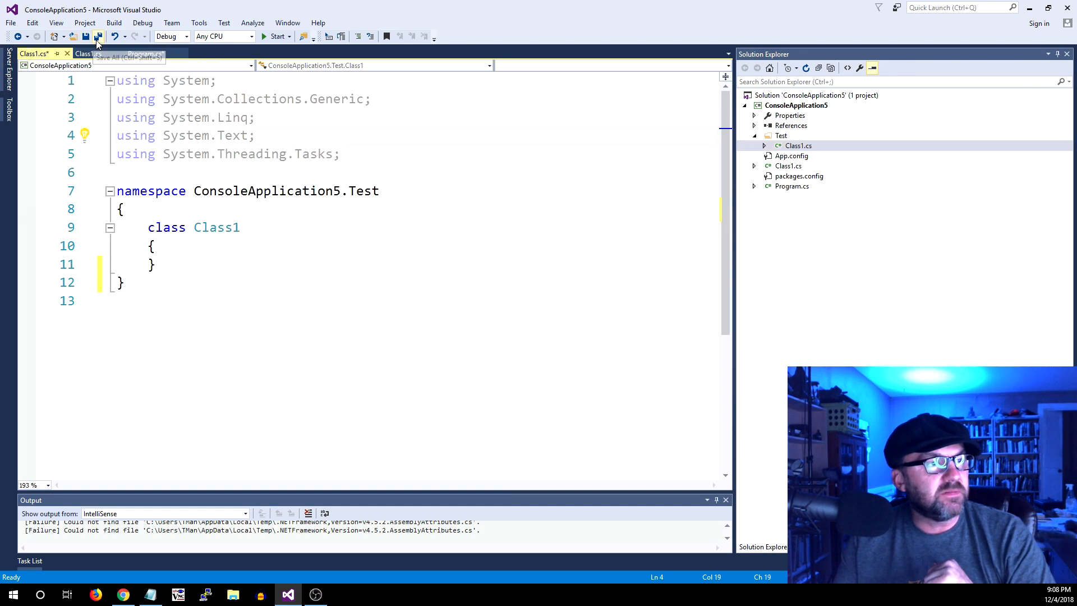
right_click(28, 55)
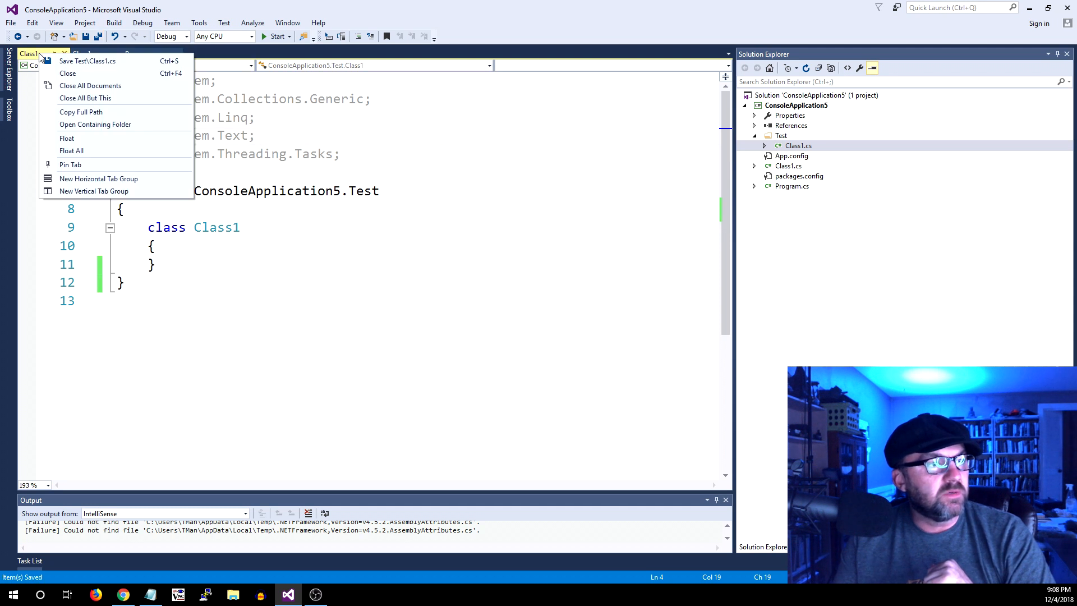
mouse_move(85, 97)
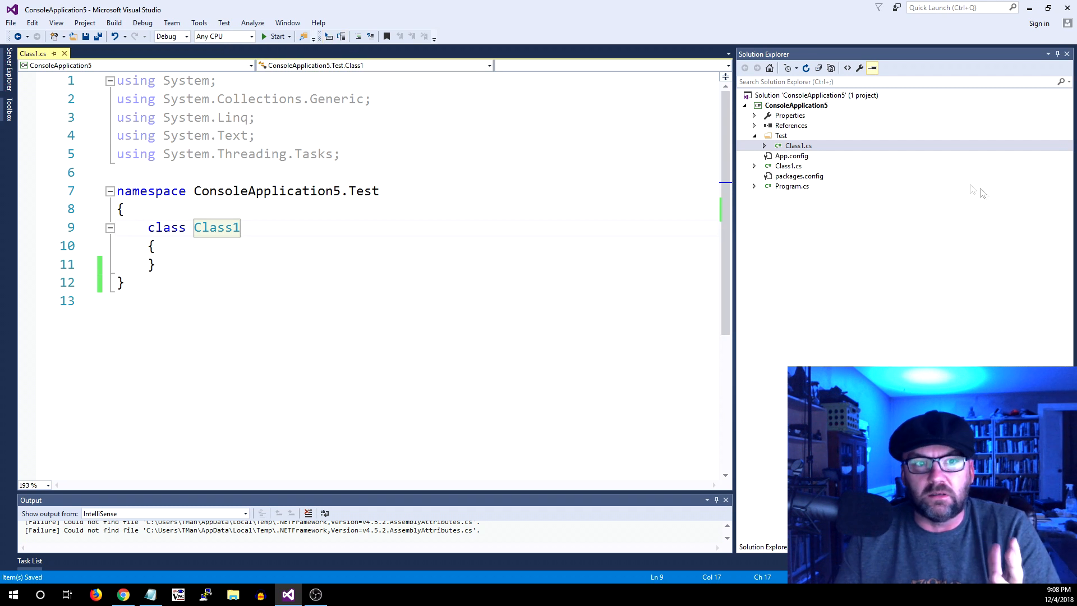
Open the root Class1.cs, expand Test's Class1.cs, and return to the root file's code.
left_click(789, 165)
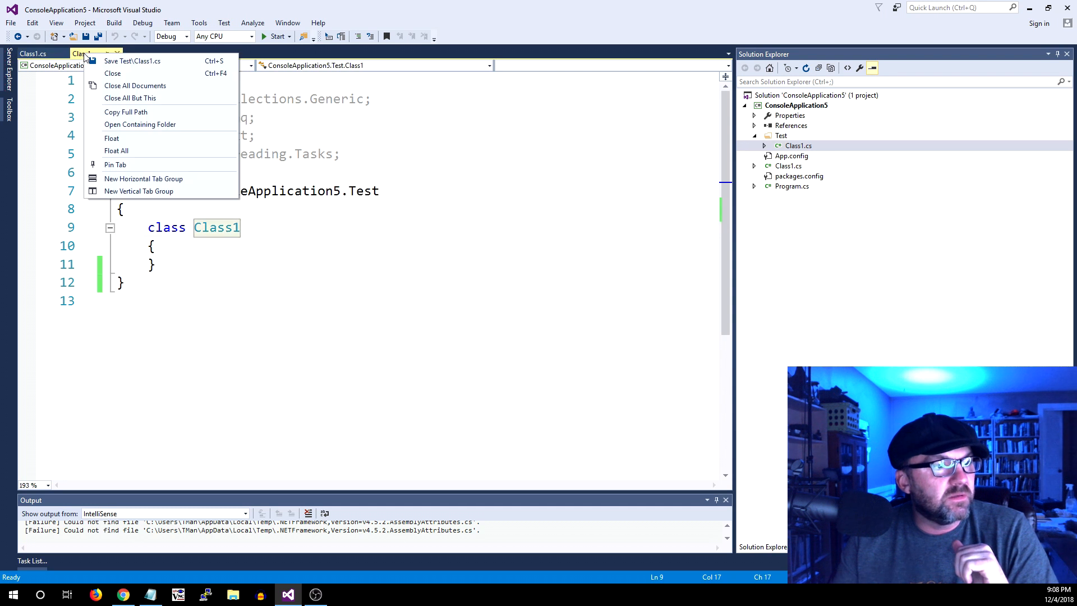
mouse_move(493, 178)
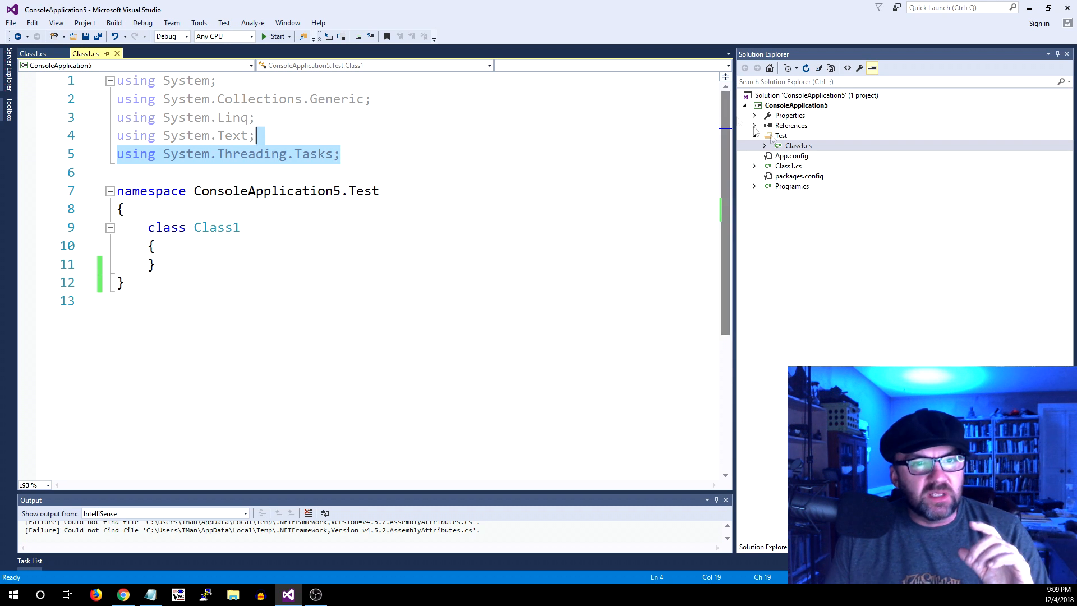
left_click(763, 145)
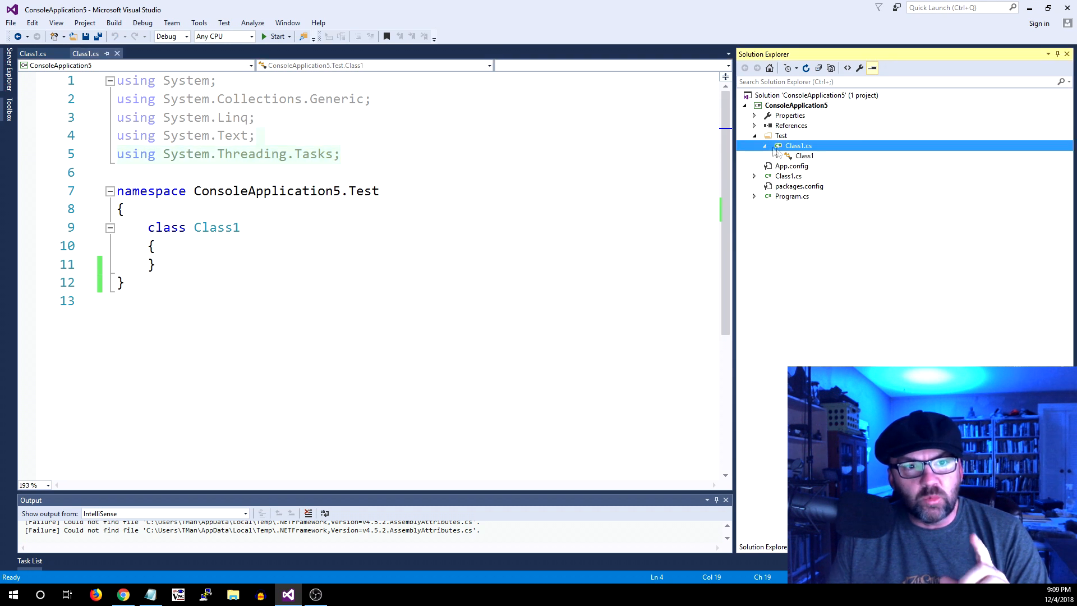
mouse_move(802, 135)
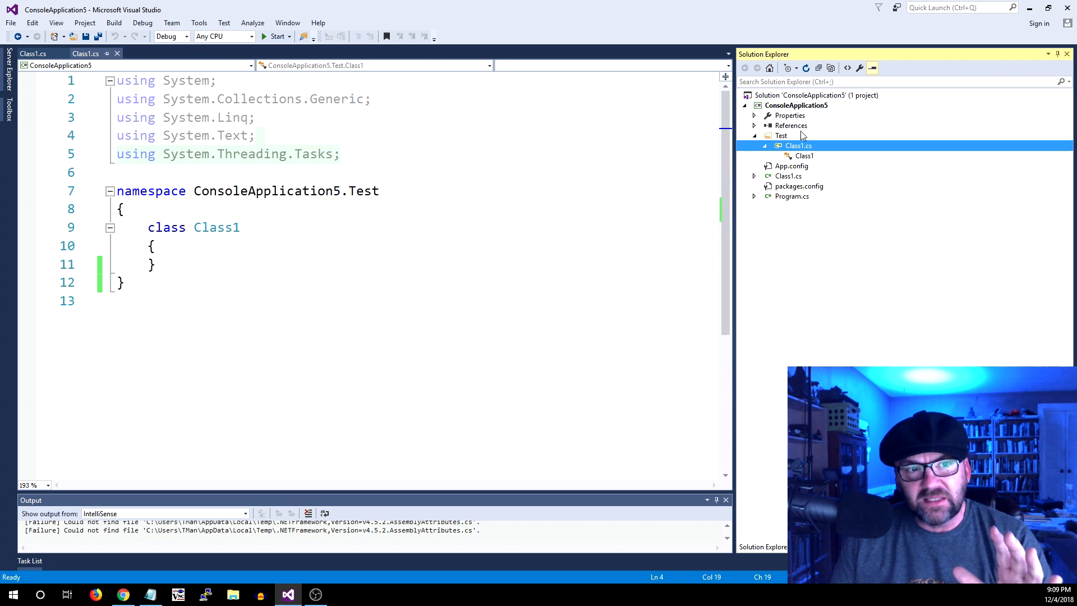
mouse_move(786, 116)
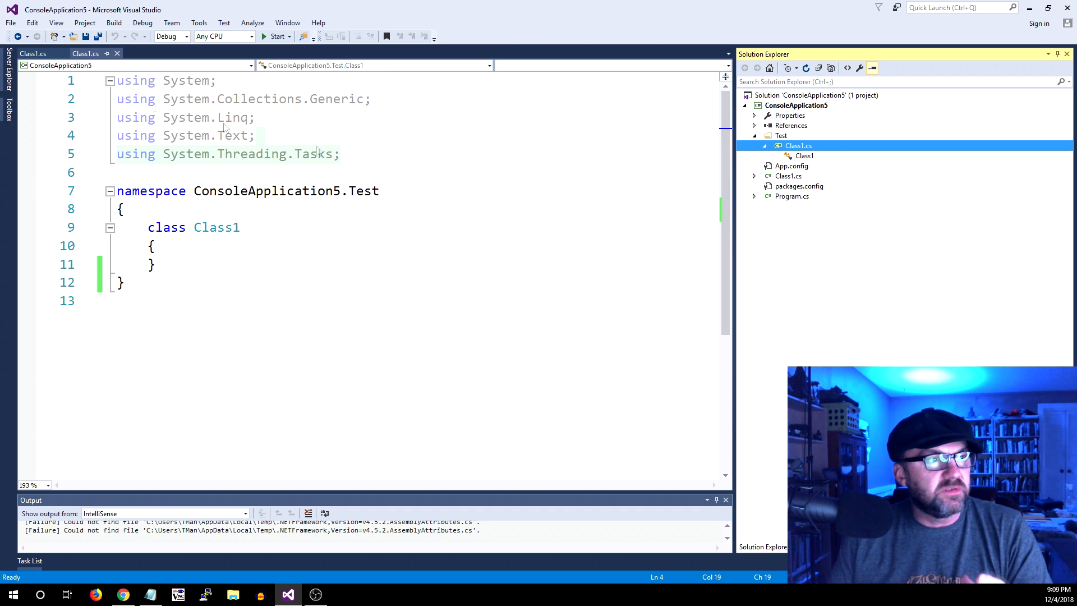
left_click(788, 176)
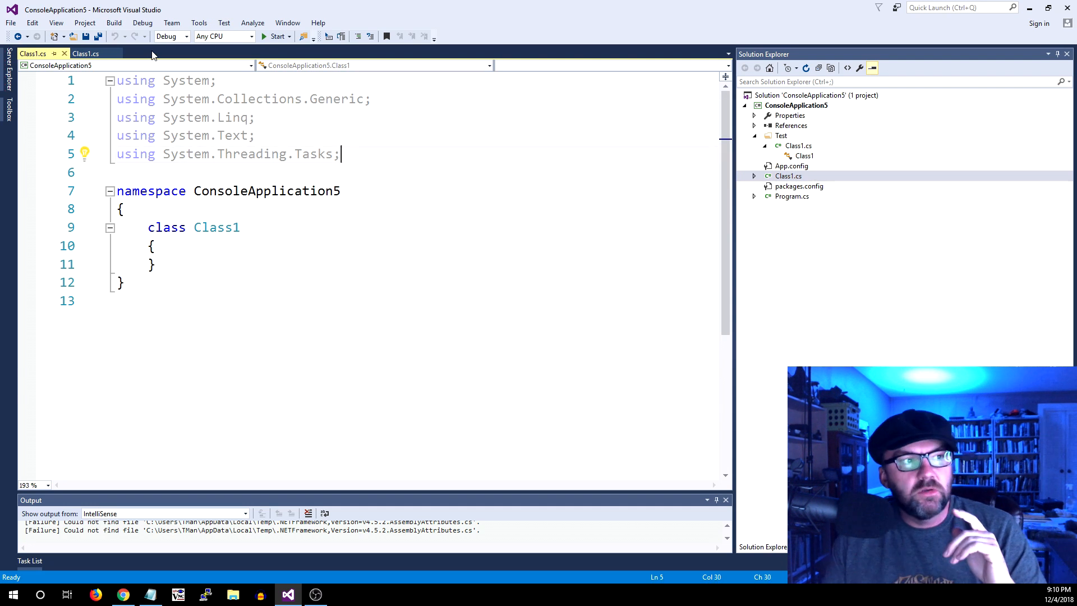
left_click(196, 23)
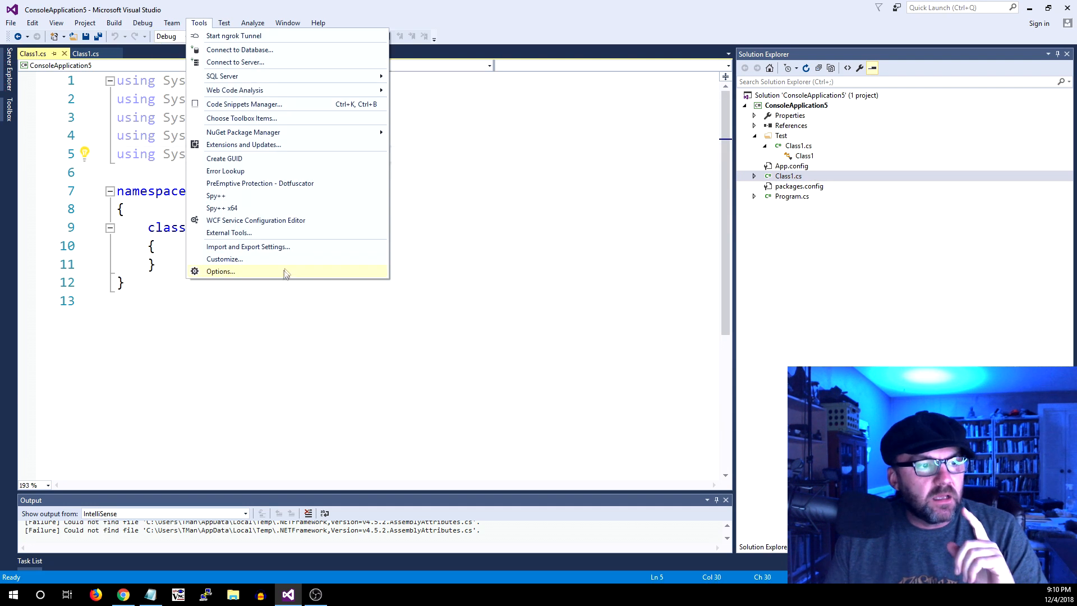
left_click(219, 271)
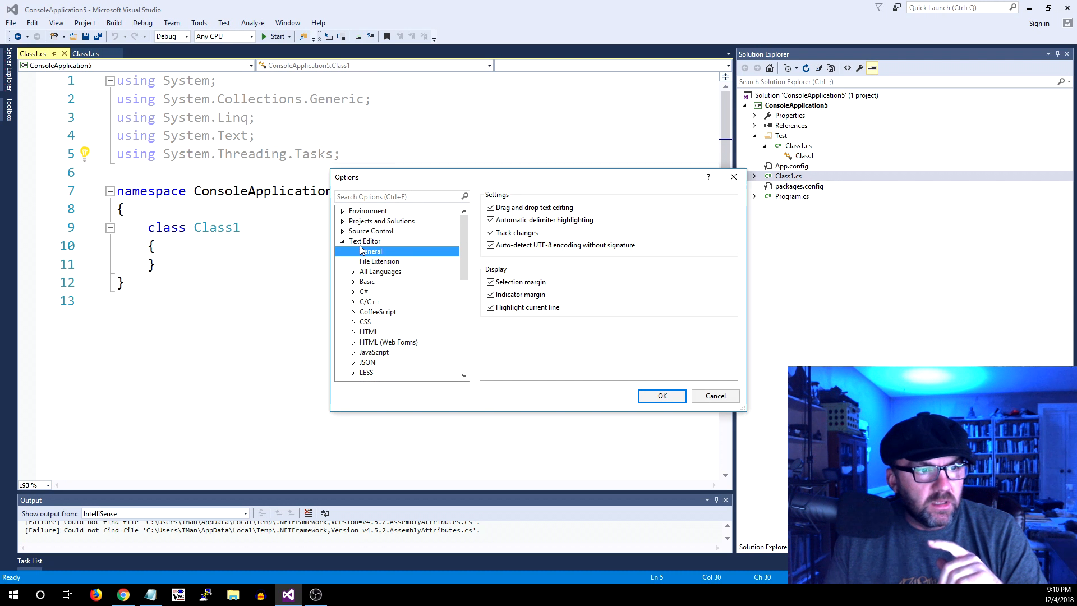
left_click(342, 220)
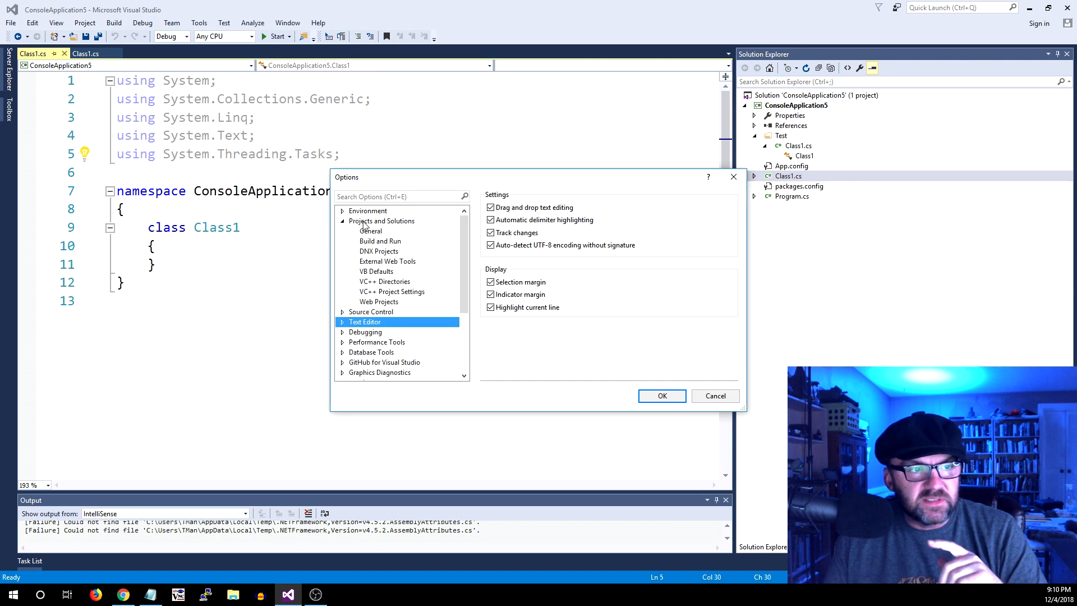
left_click(381, 221)
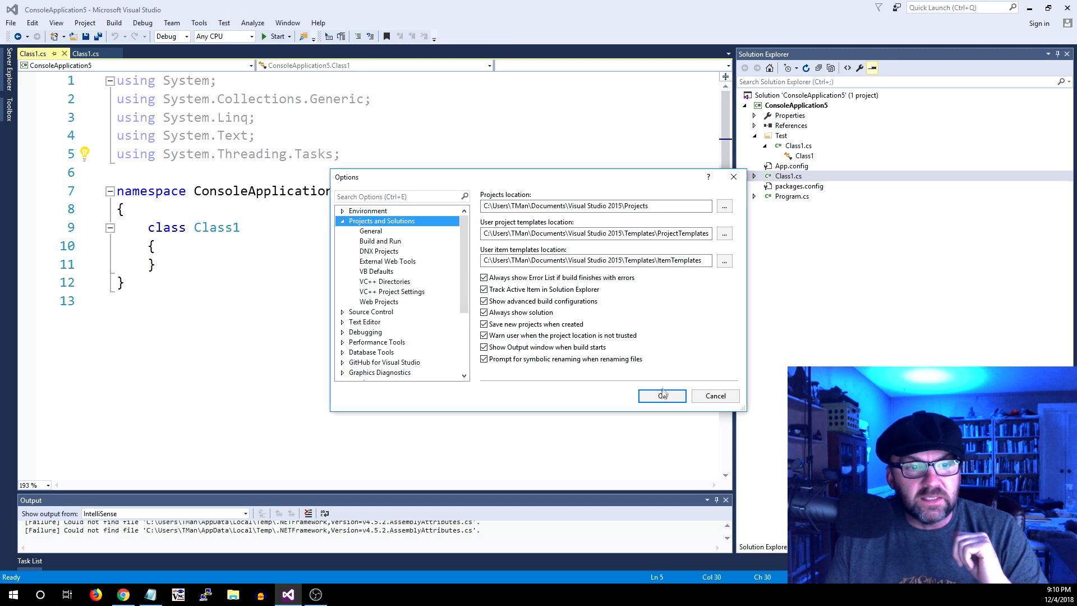
left_click(661, 396)
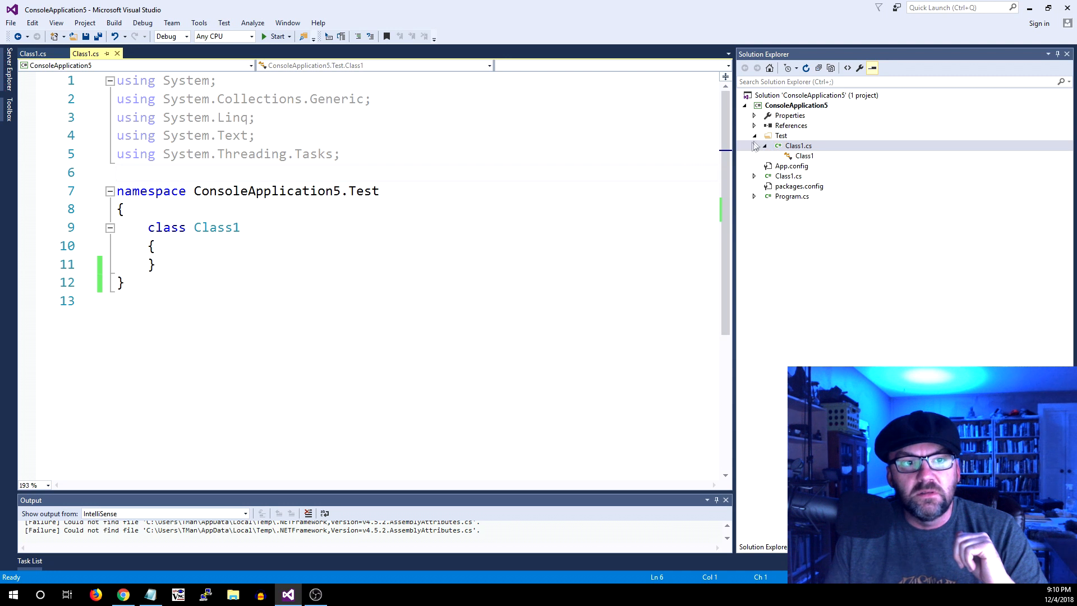
left_click(754, 135)
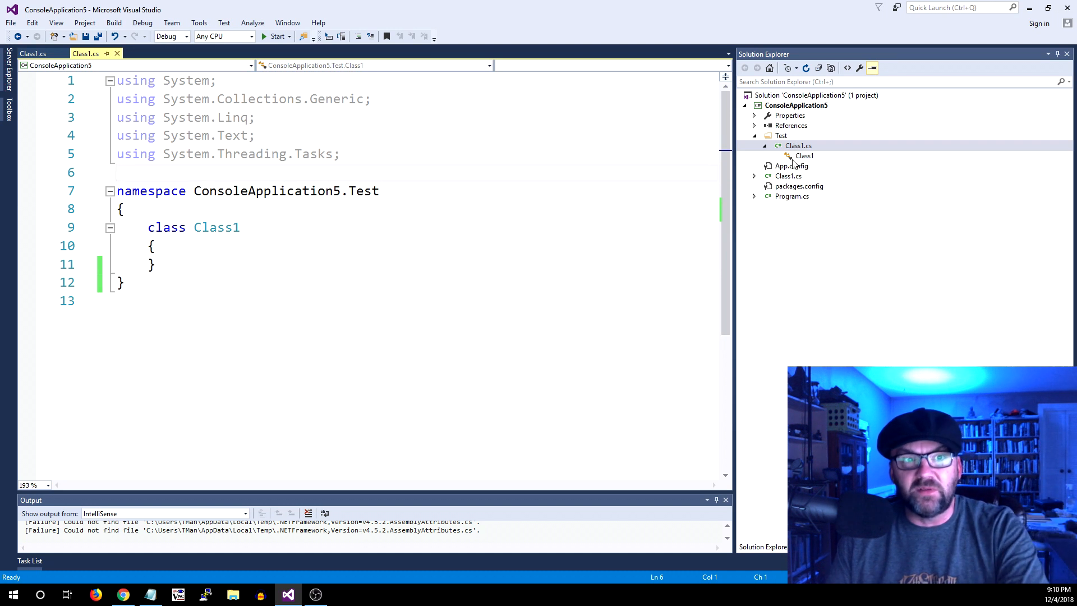
mouse_move(624, 169)
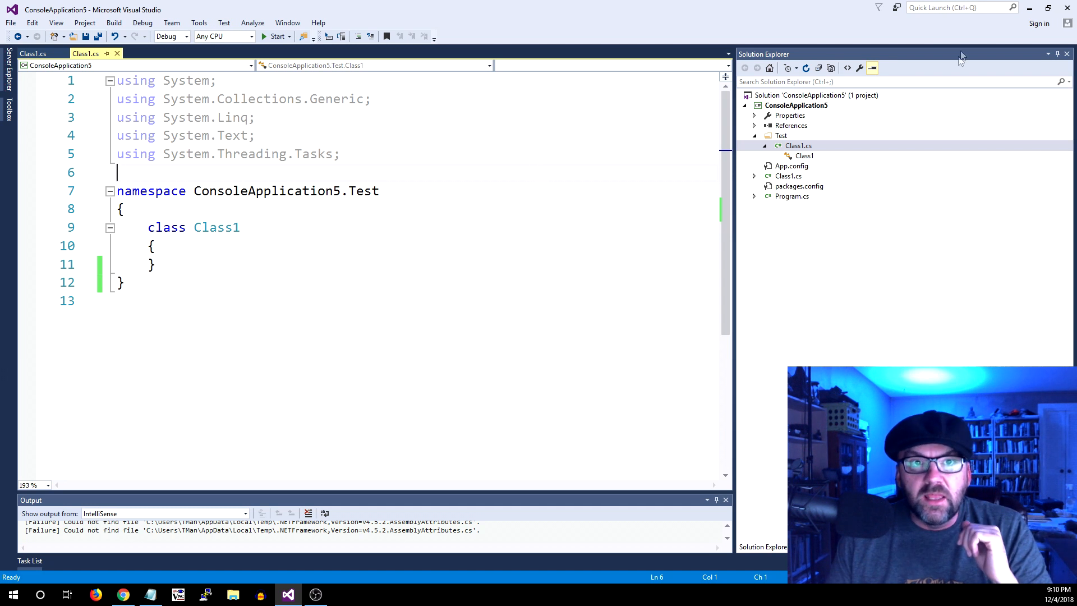
mouse_move(956, 64)
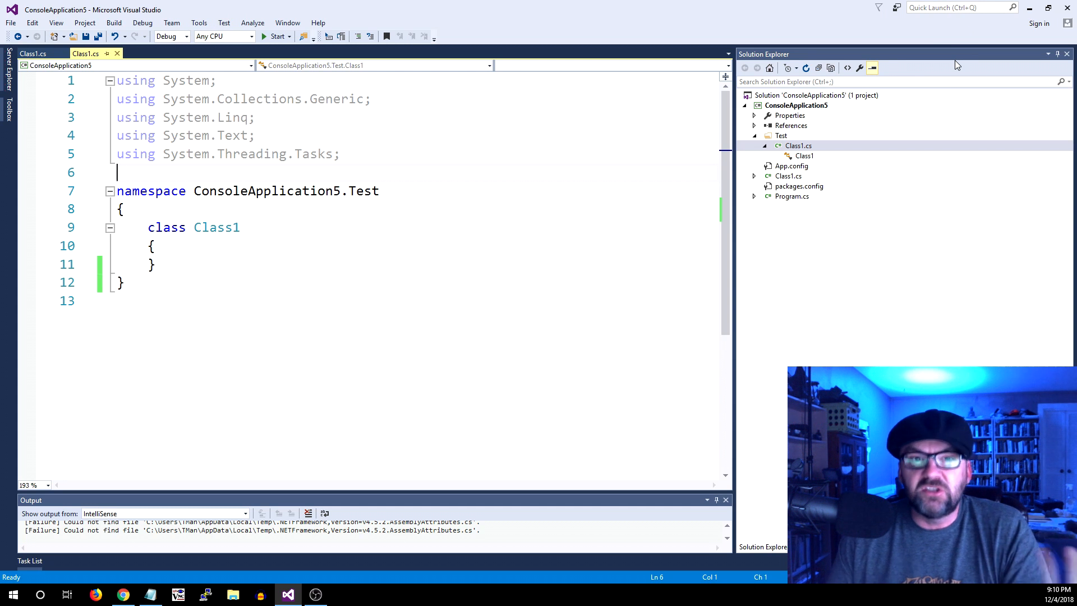
left_click(540, 249)
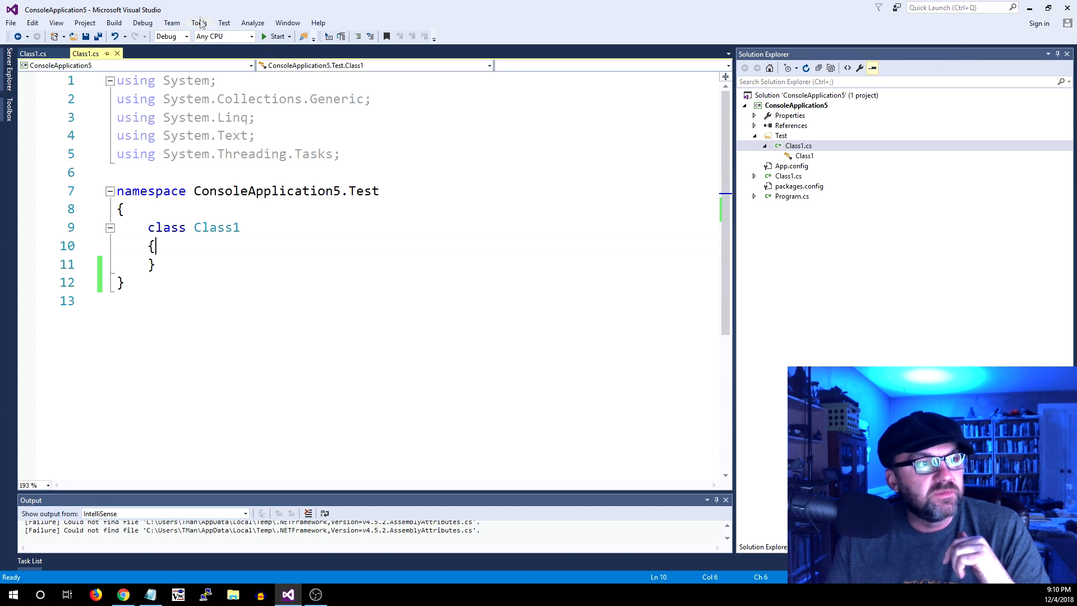
left_click(197, 23)
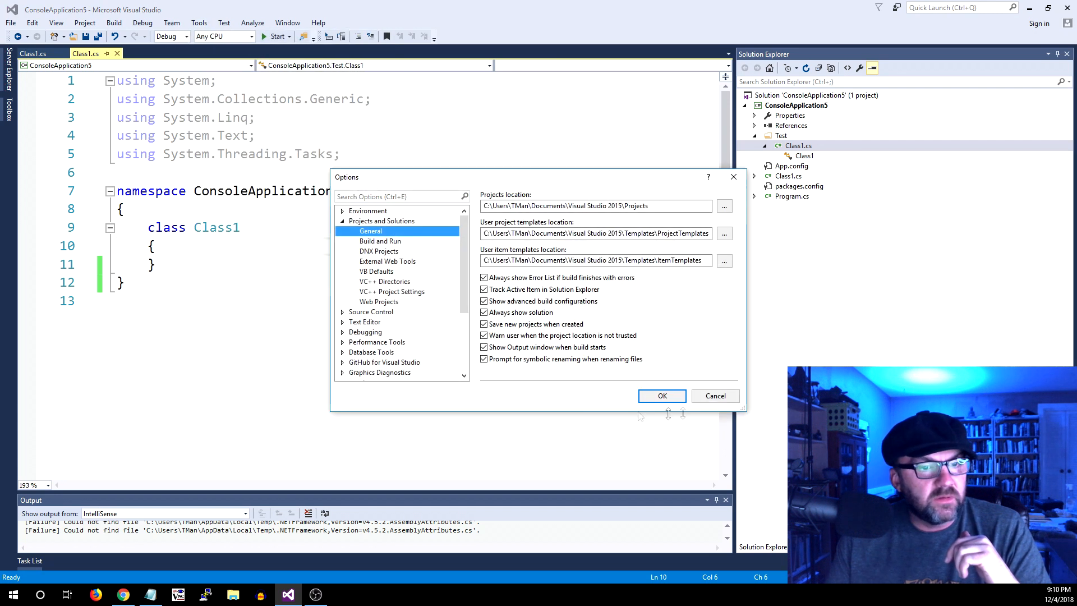
left_click(662, 396)
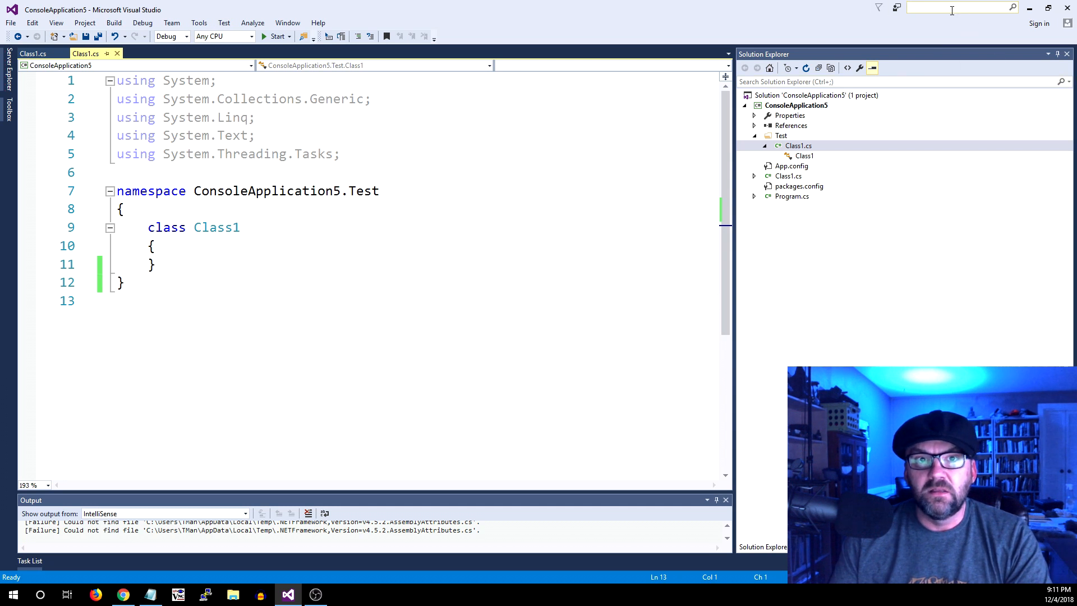
Search Quick Launch for 'track ac' and open the matching result.
type("track a")
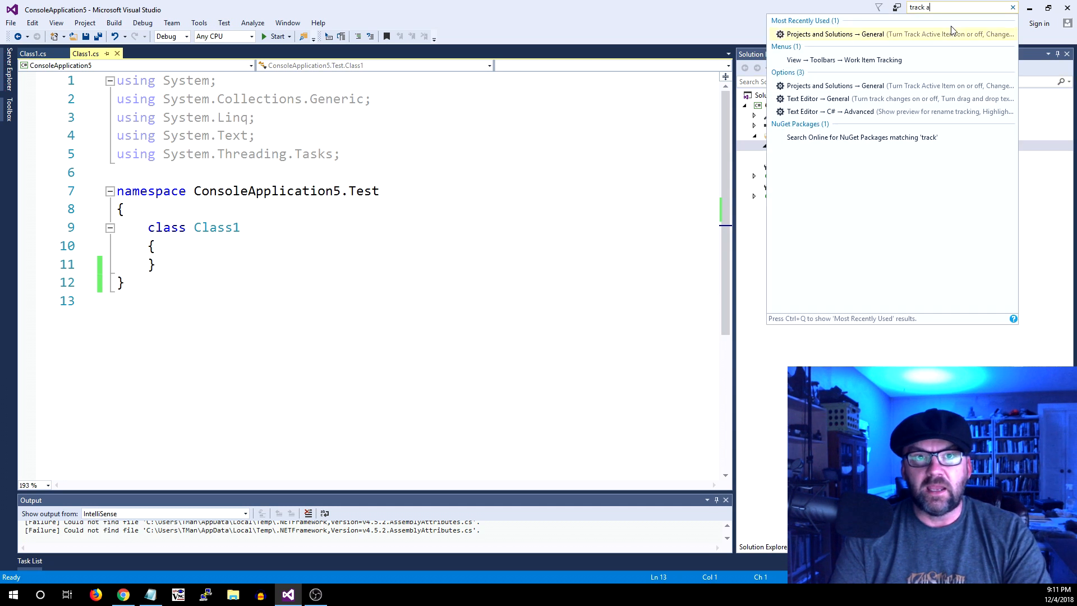
type("c")
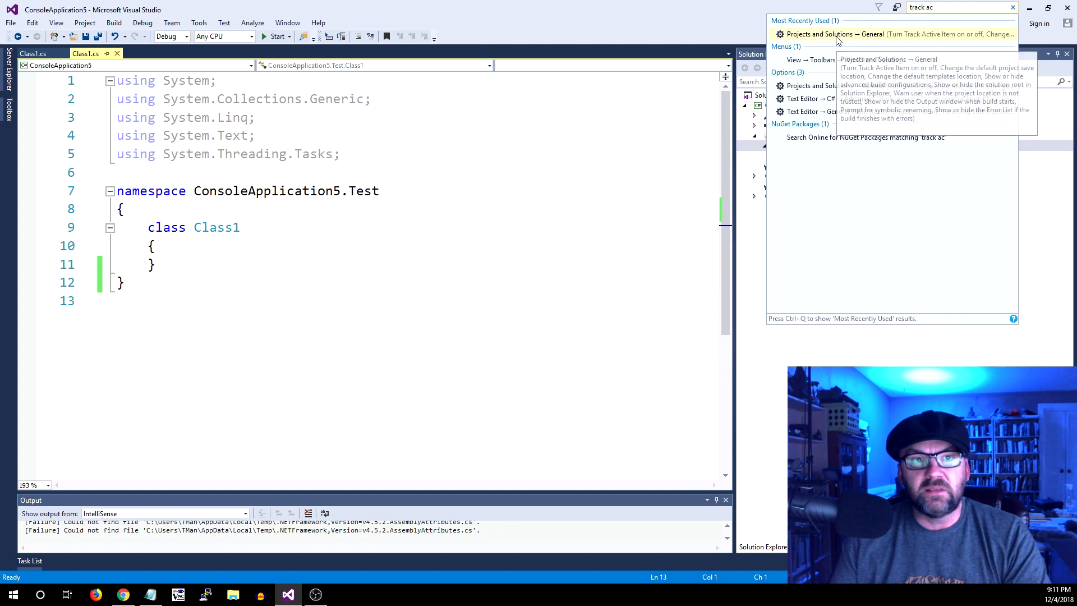
left_click(830, 33)
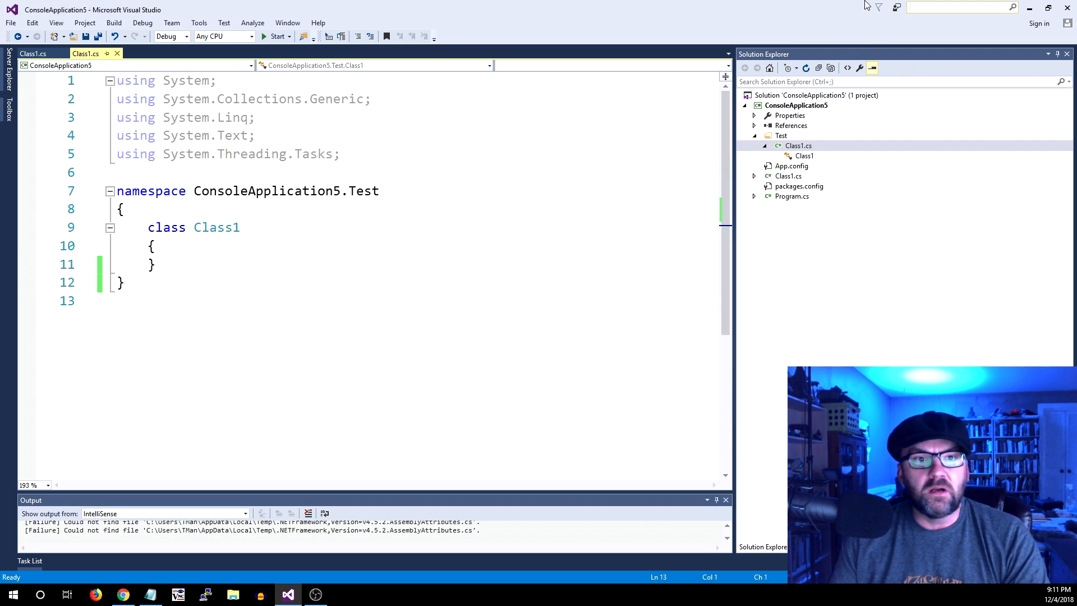
Search 'font' in Quick Launch and open the Fonts and Colors page, leaving Consolas 10 unchanged.
type("font")
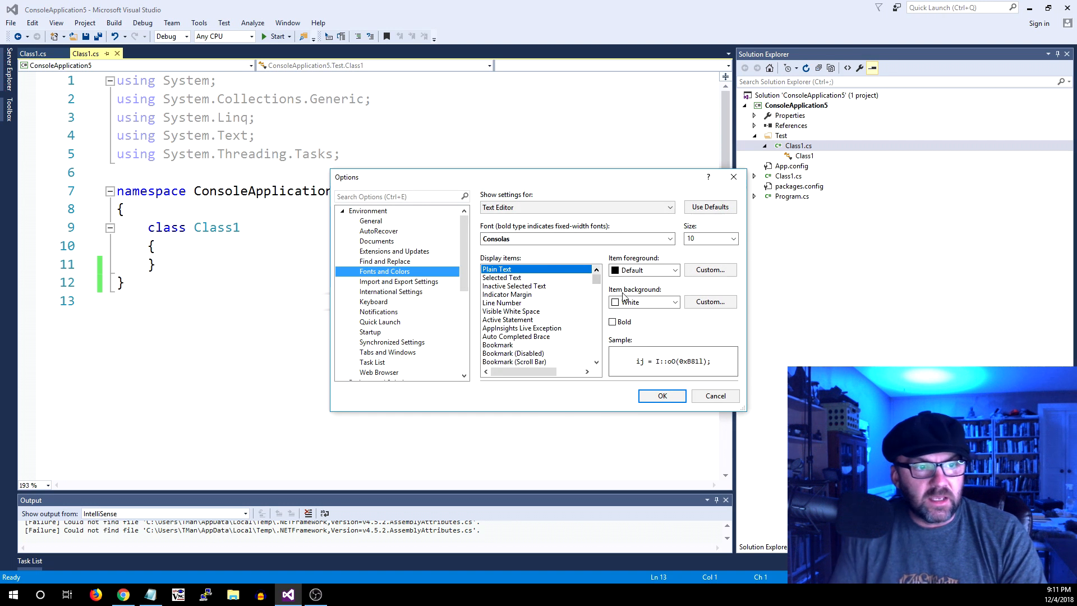
mouse_move(925, 104)
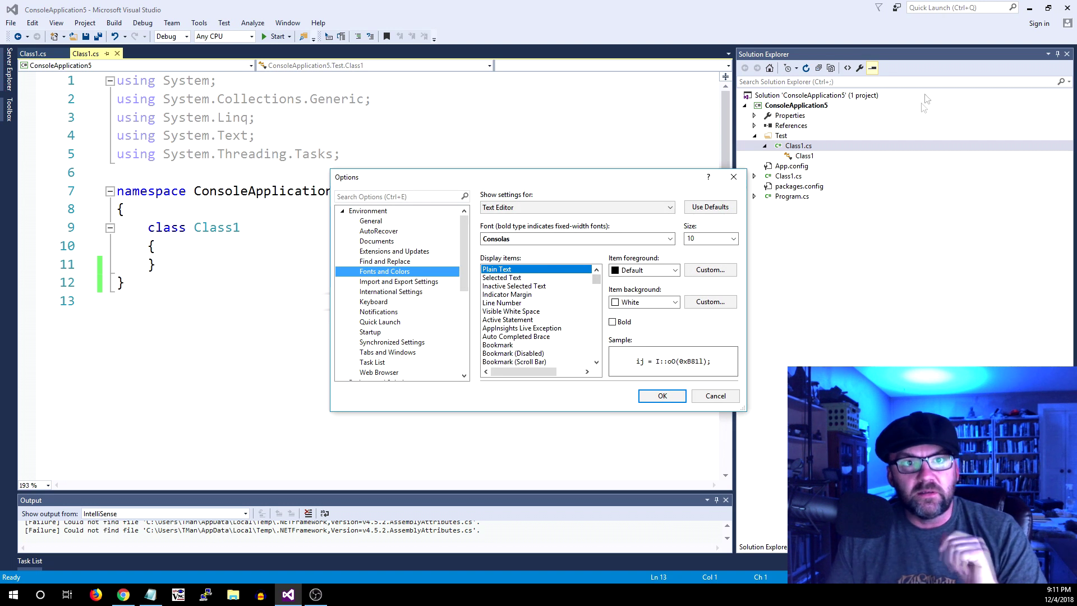
mouse_move(539, 291)
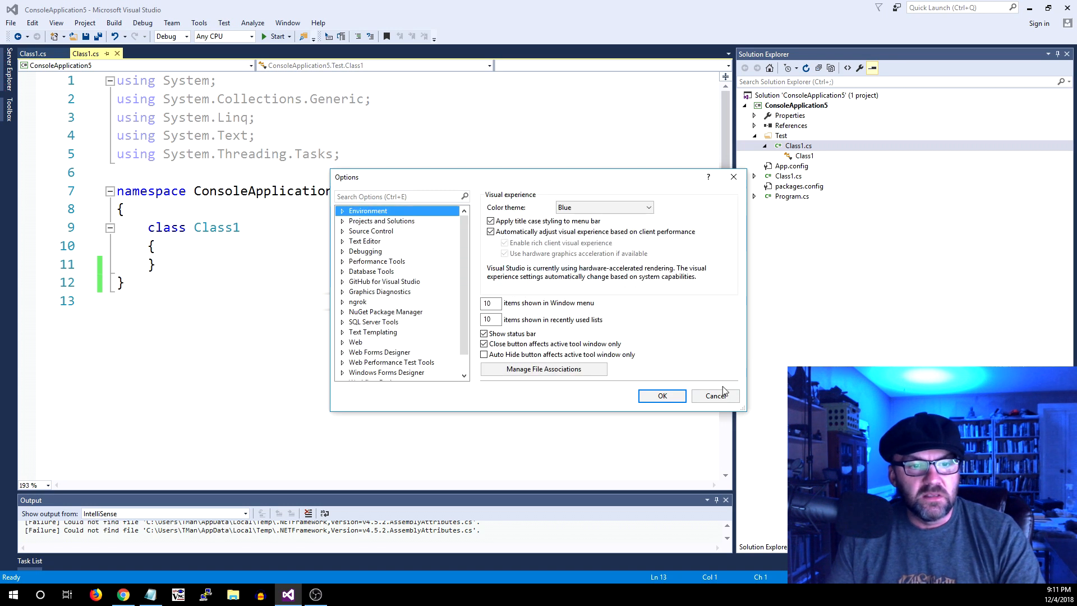
left_click(715, 395)
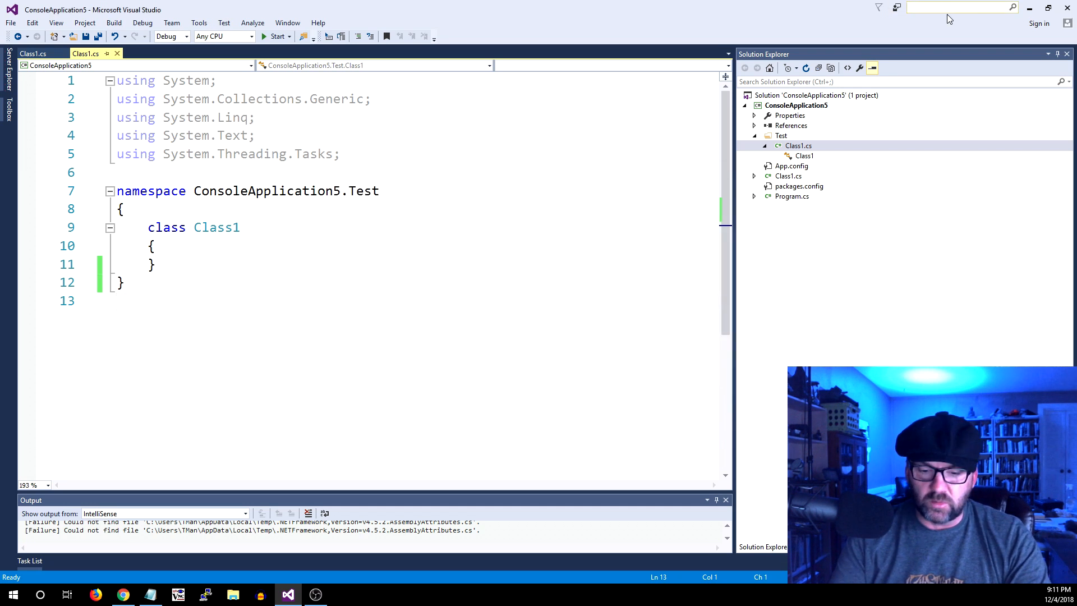
type("font")
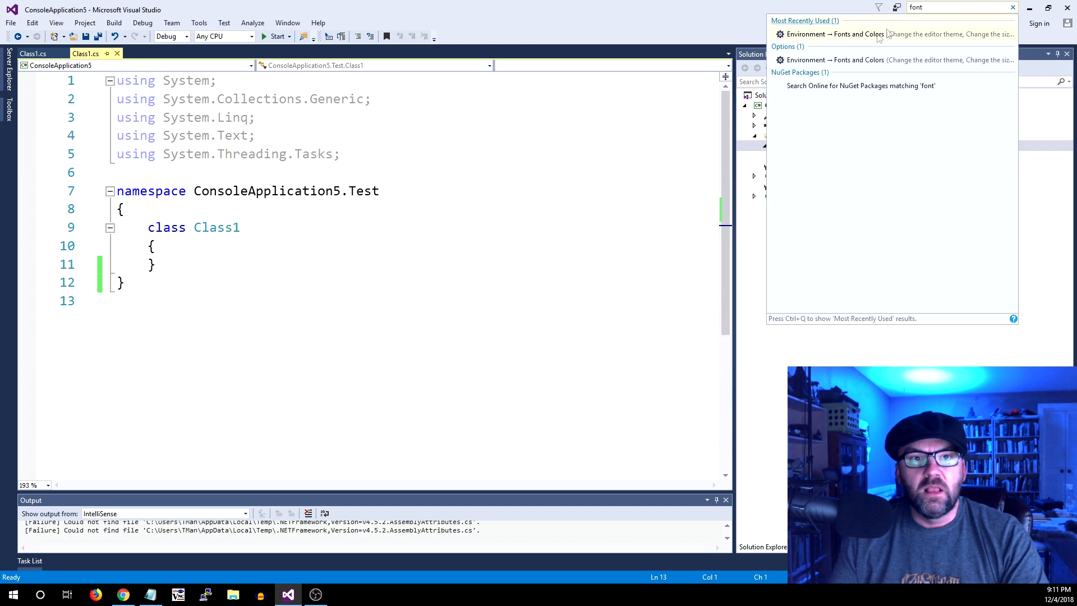
left_click(841, 34)
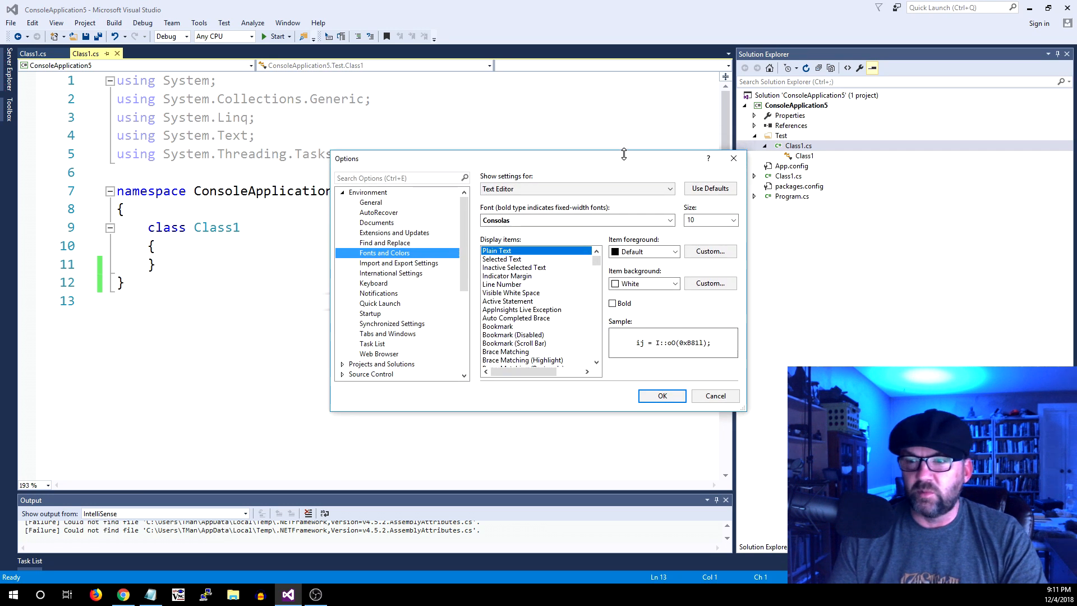
mouse_move(693, 153)
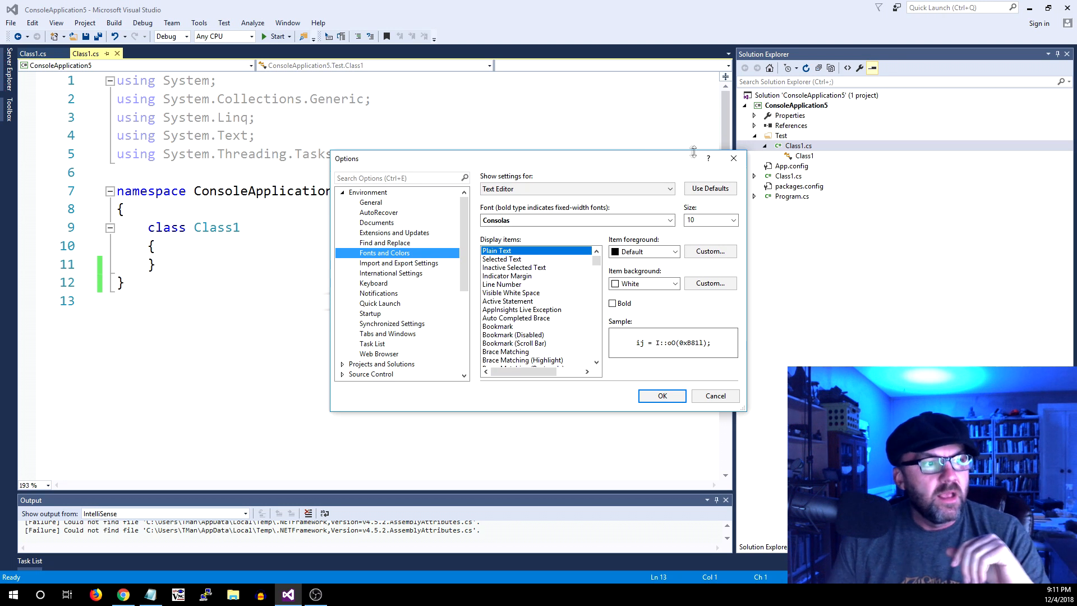
mouse_move(364, 122)
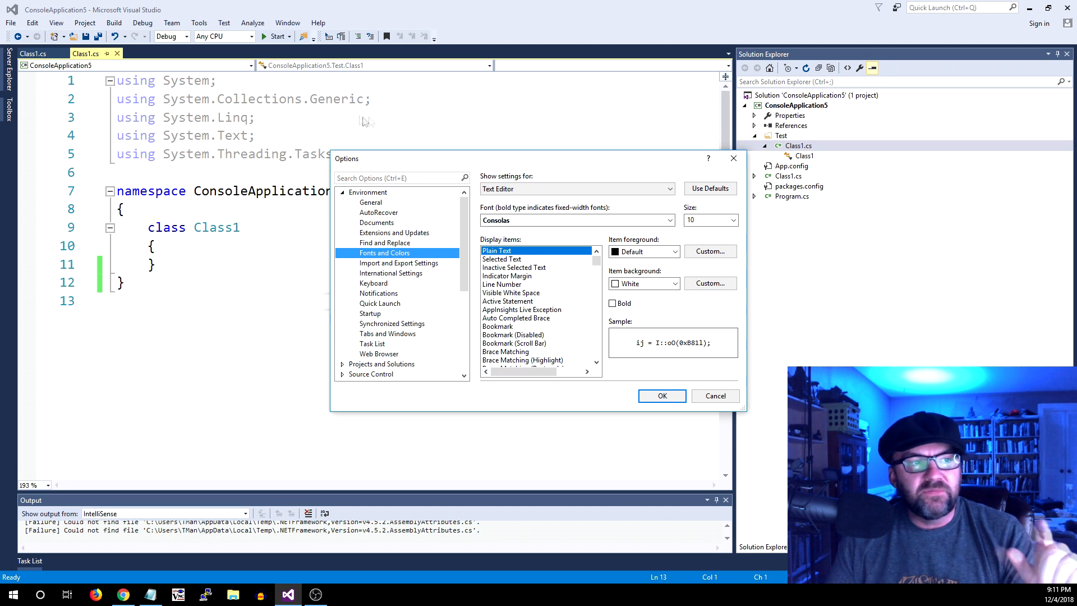
mouse_move(410, 87)
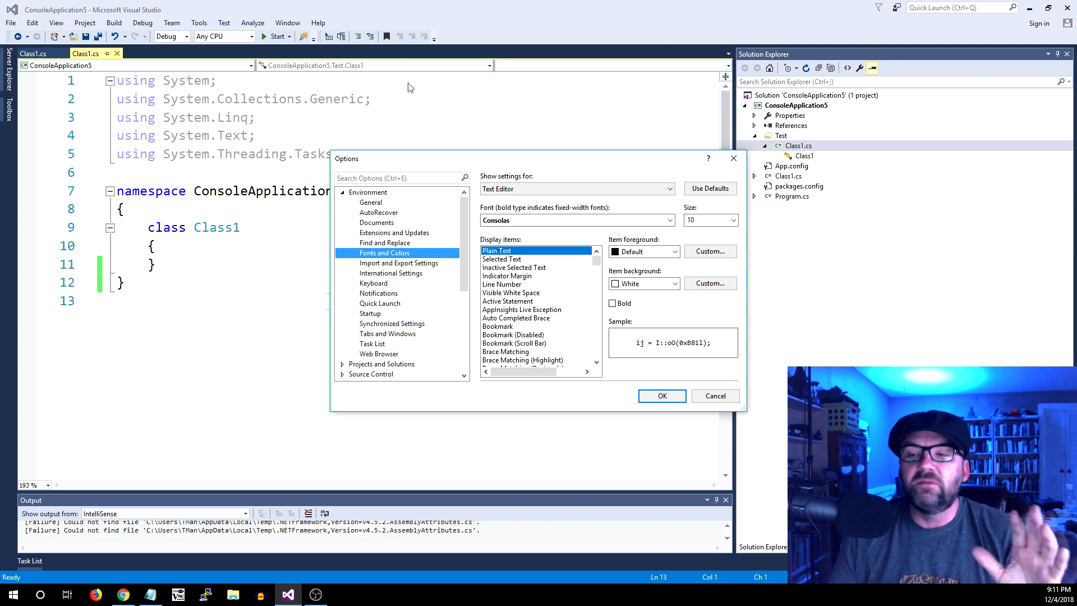
mouse_move(412, 111)
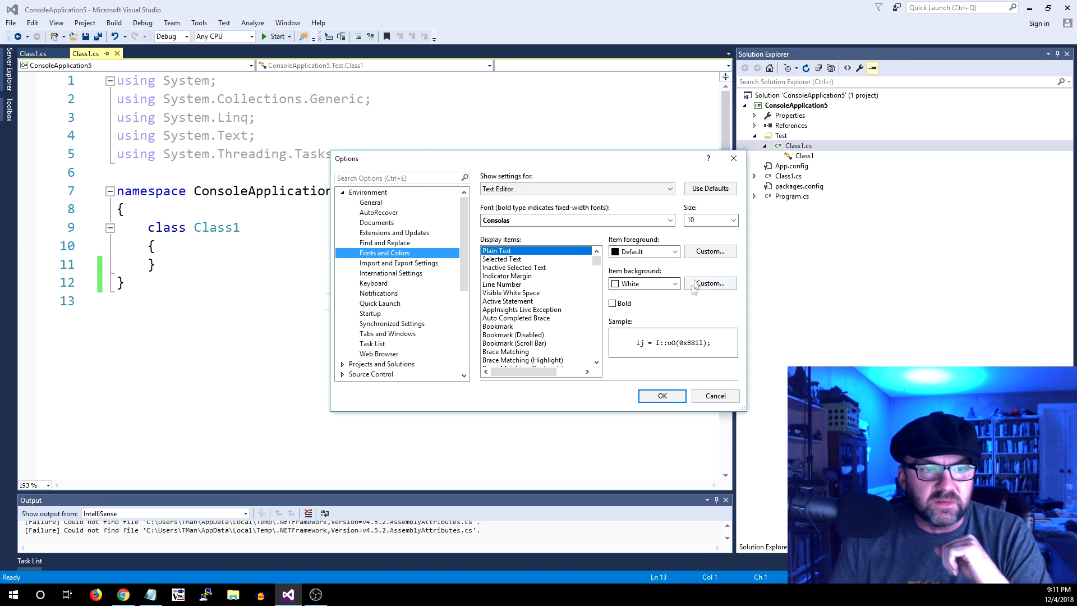
Set the plain-text background to a custom pale yellow and add it to custom colours.
left_click(710, 284)
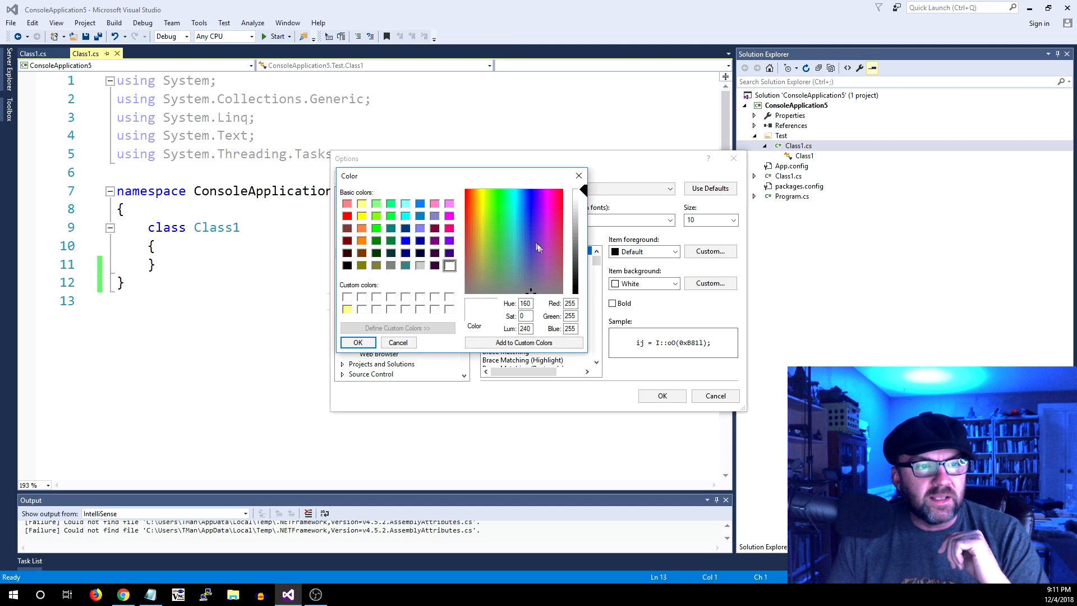
left_click(485, 210)
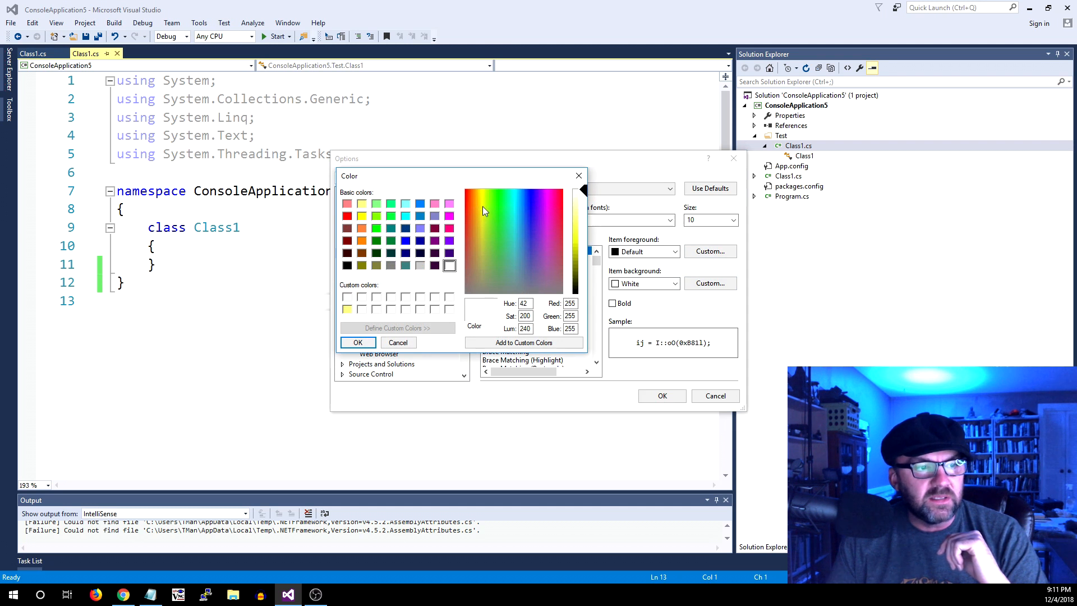
left_click(482, 189)
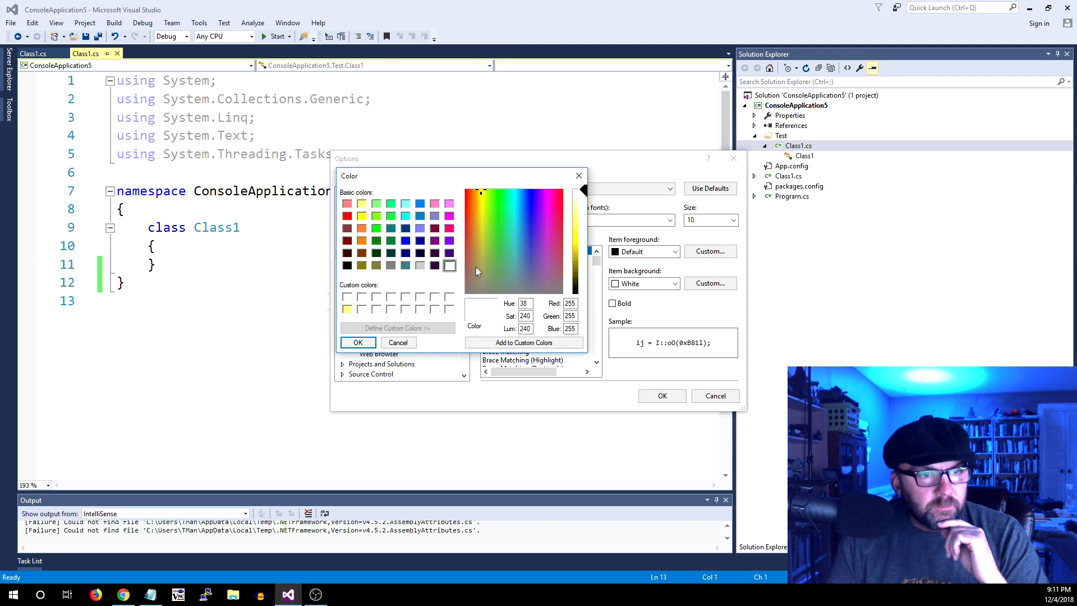
left_click_drag(578, 192, 578, 205)
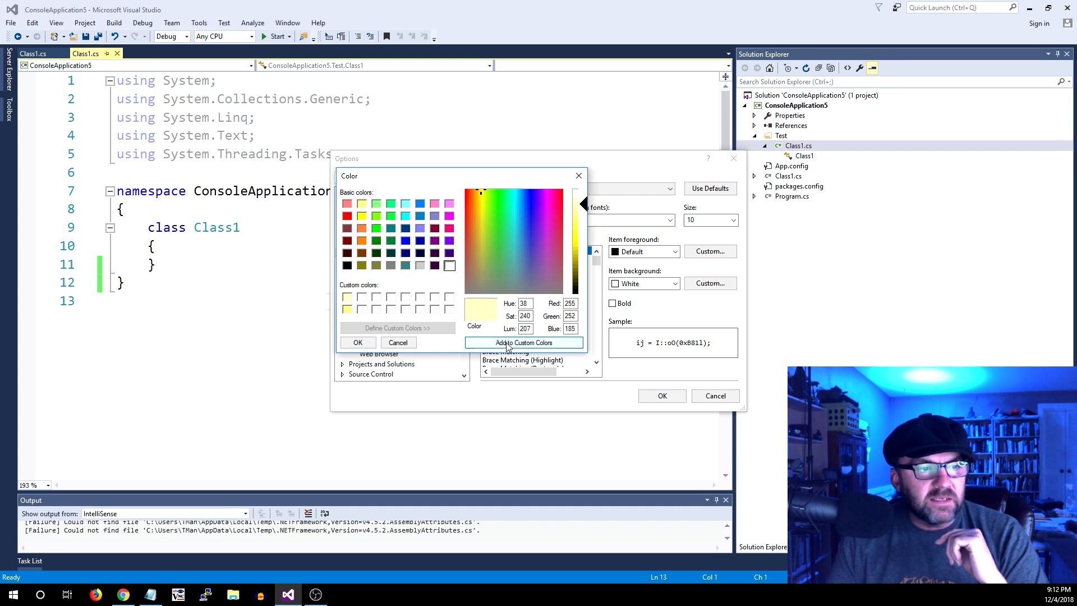
left_click(398, 342)
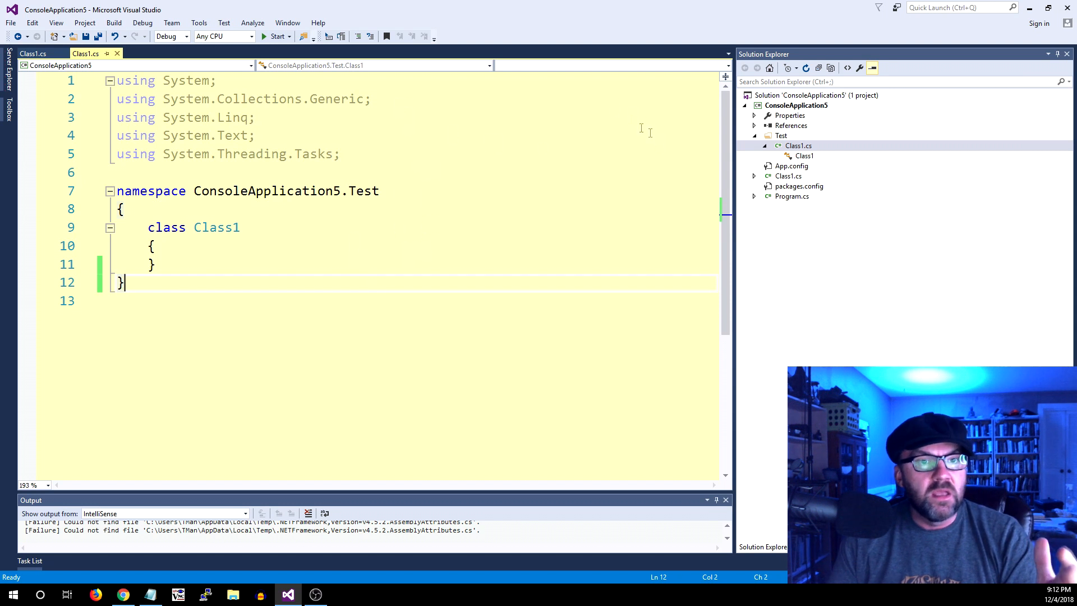
type("fon")
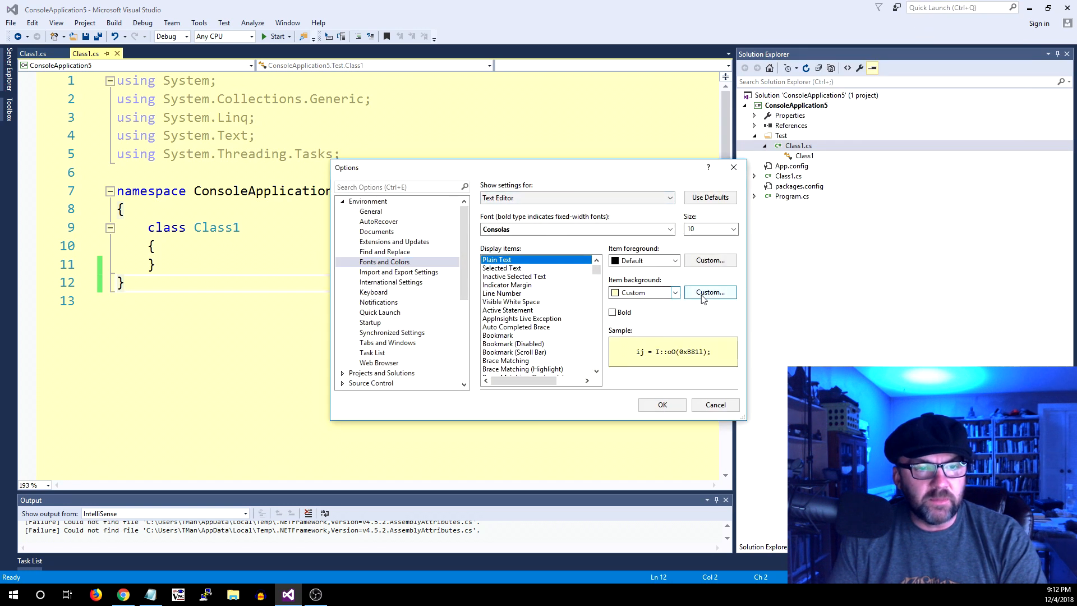
Lighten the custom editor background to a near-white cream and apply the colours.
left_click(709, 292)
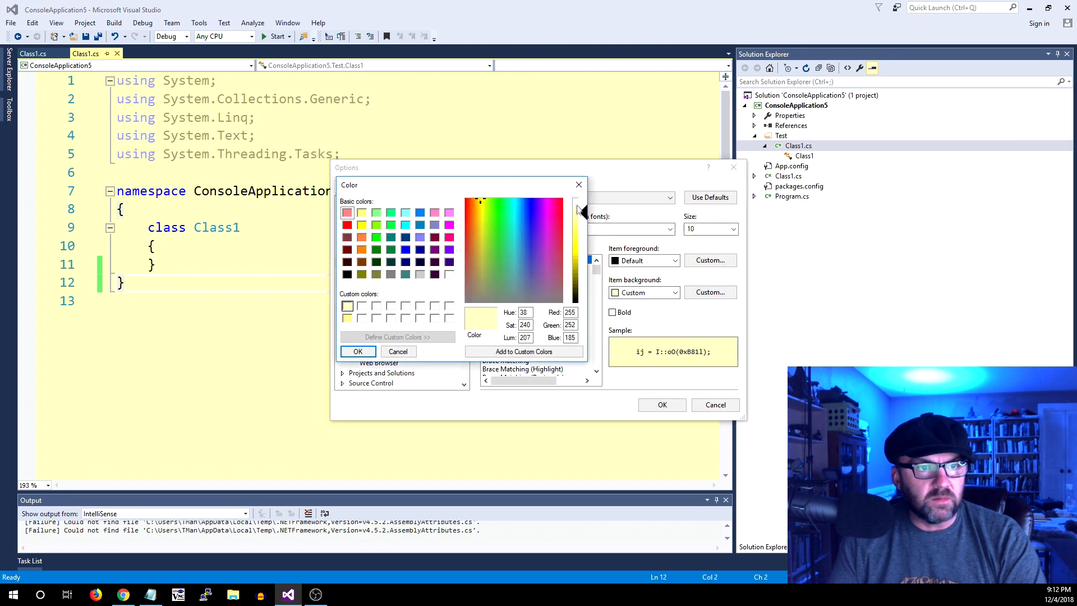
left_click_drag(578, 213, 578, 199)
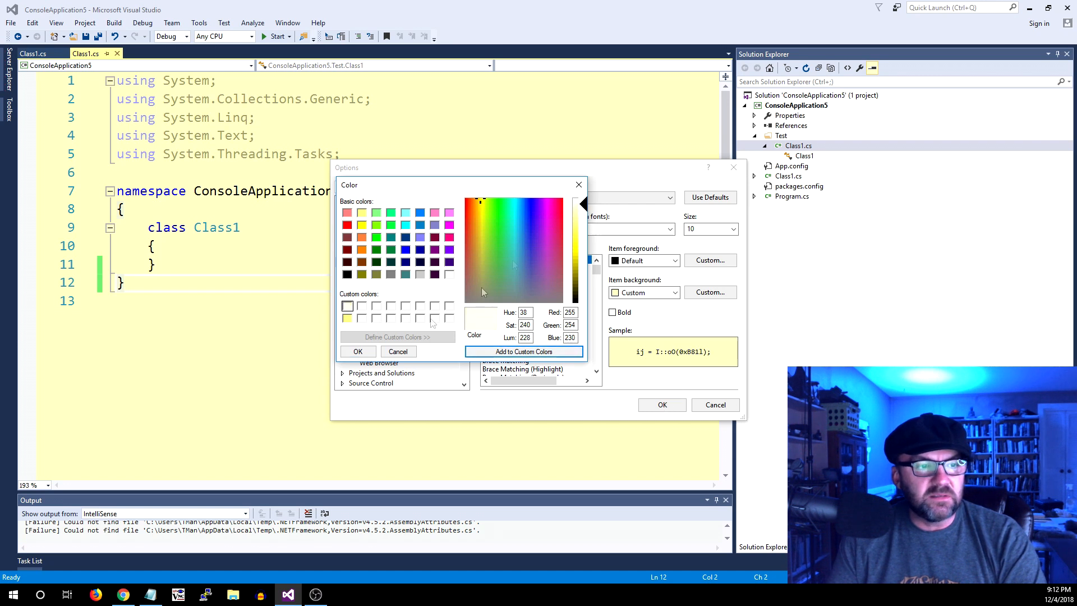
left_click(357, 351)
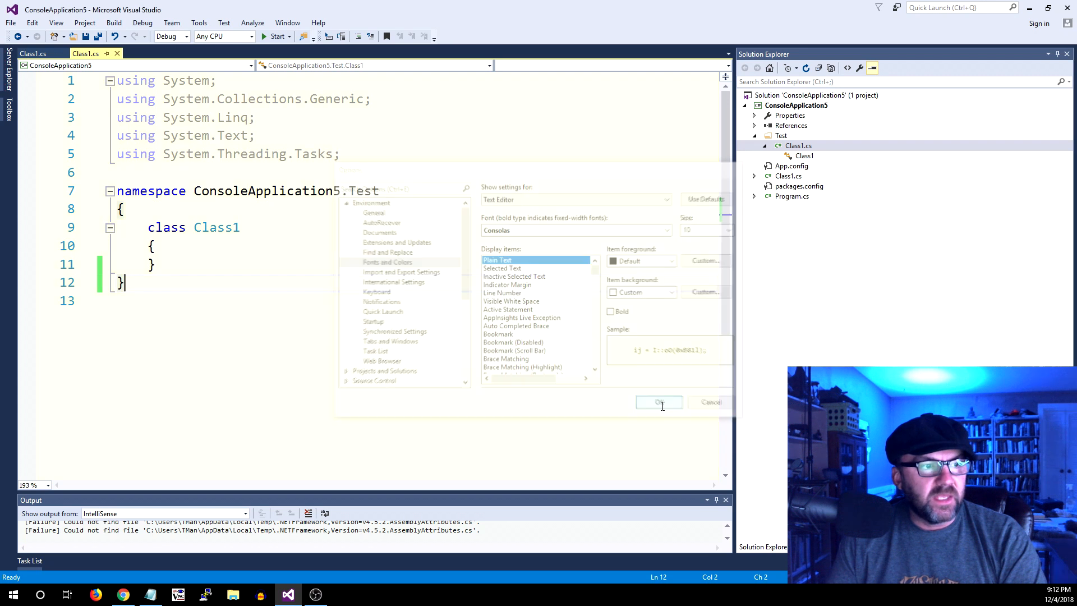
left_click(659, 402)
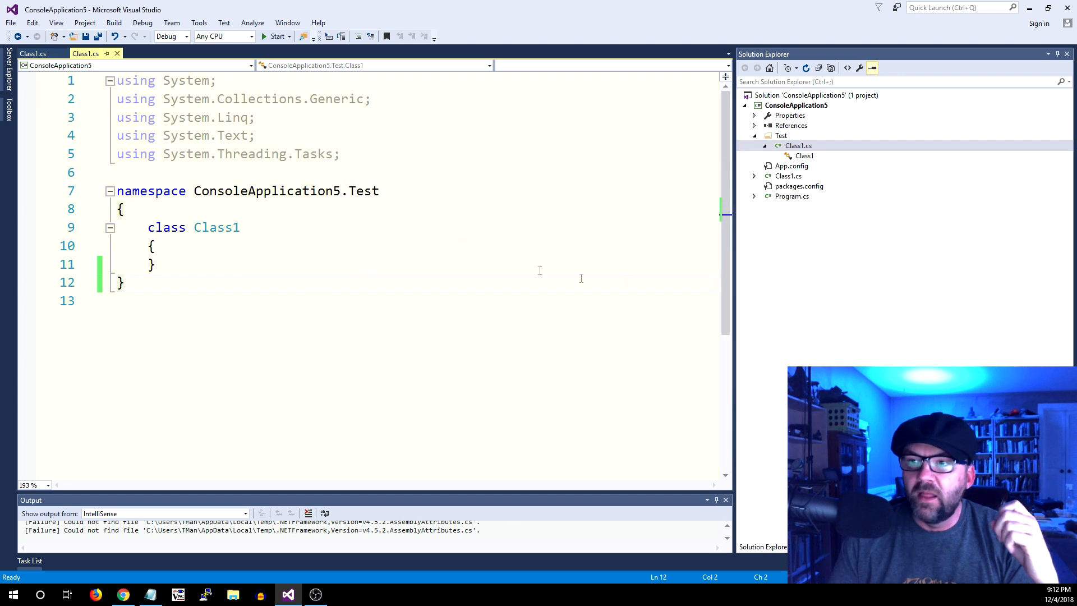
mouse_move(515, 345)
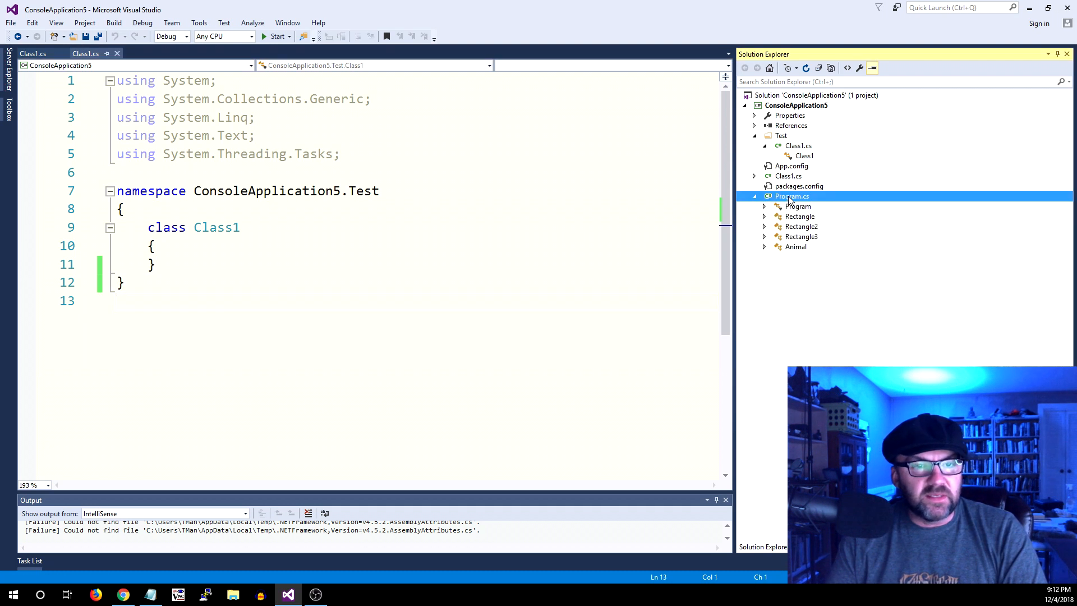
double_click(791, 196)
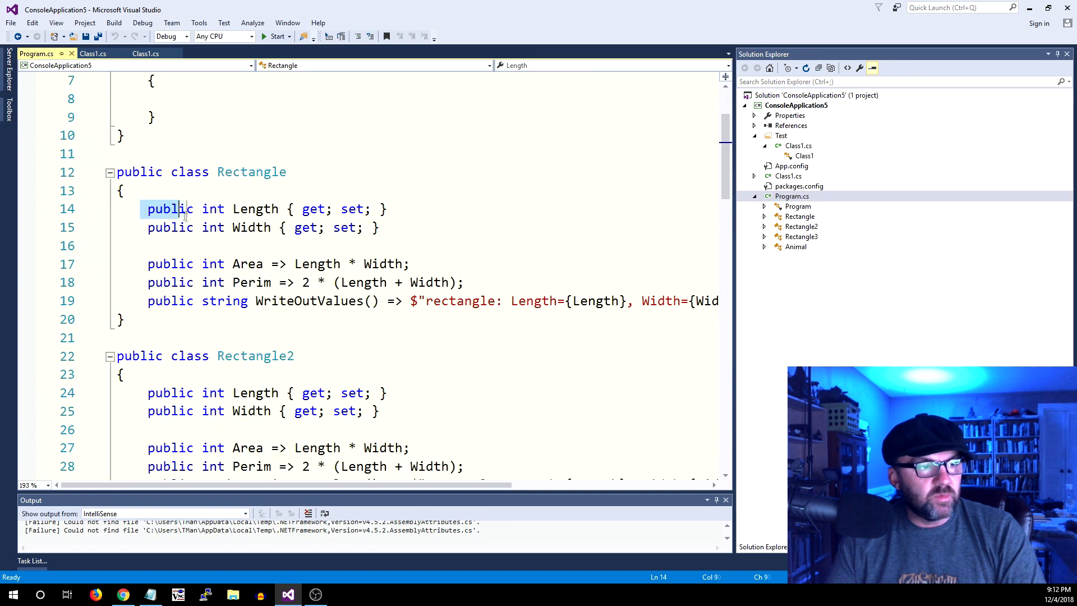
left_click(147, 209)
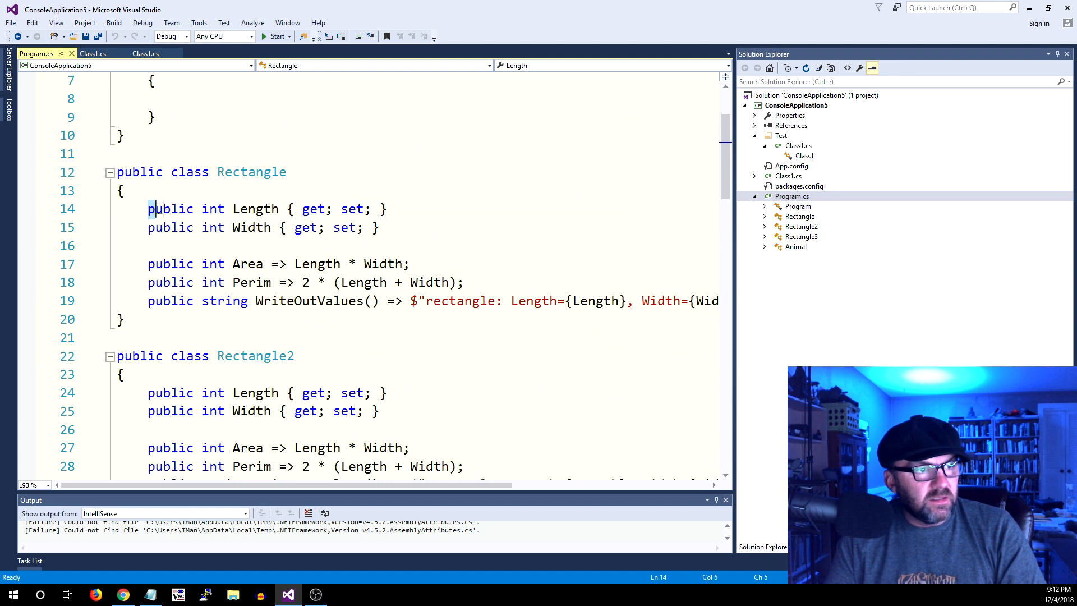
left_click_drag(147, 209, 202, 264)
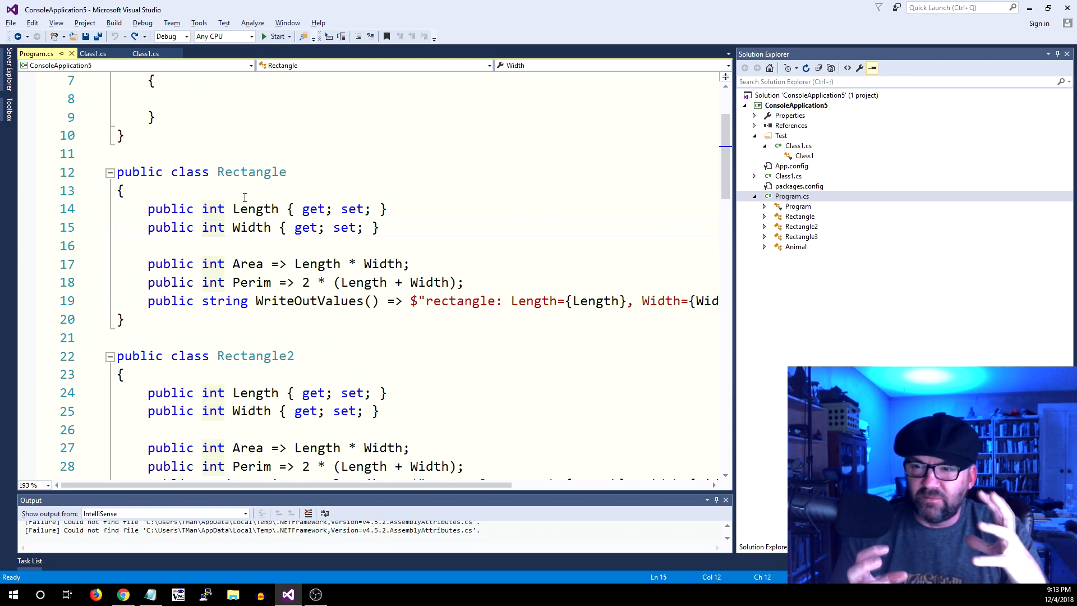
Save Program.cs, keeping the header comment, empty Main and Rectangle class intact.
left_click(201, 227)
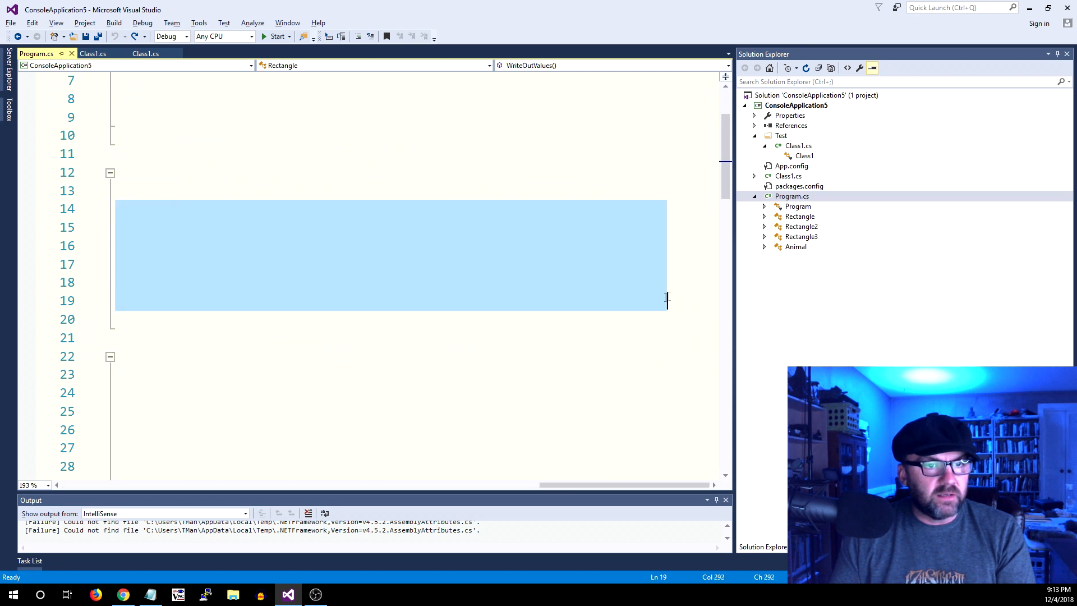
key("Delete")
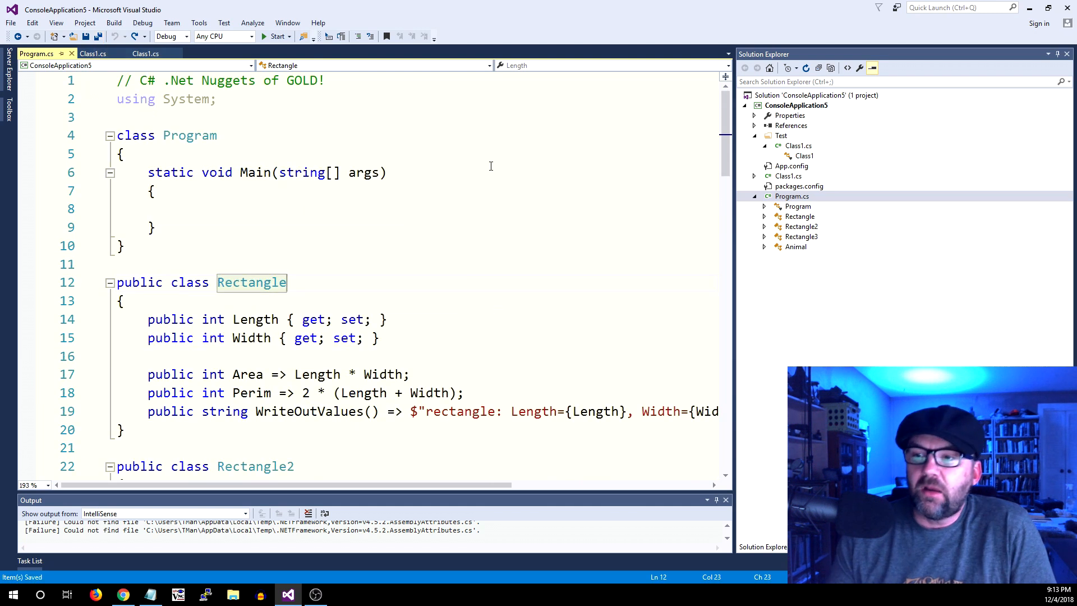
Toggle outlining on the Rectangle classes, then fold Main's body with Ctrl+M.
scroll("down", 3)
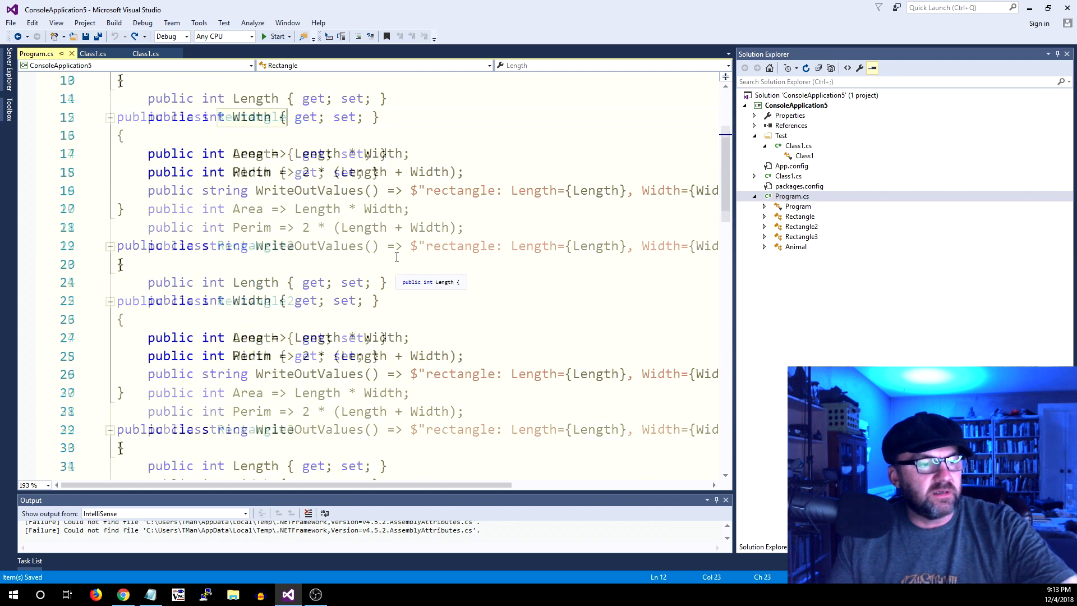
scroll("down", 3)
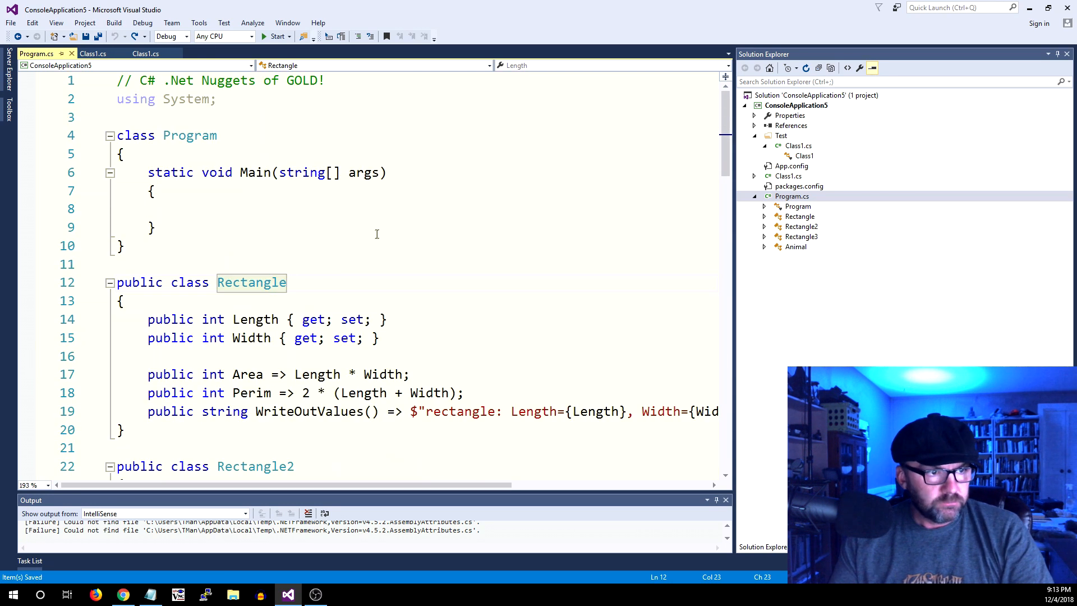
left_click(156, 227)
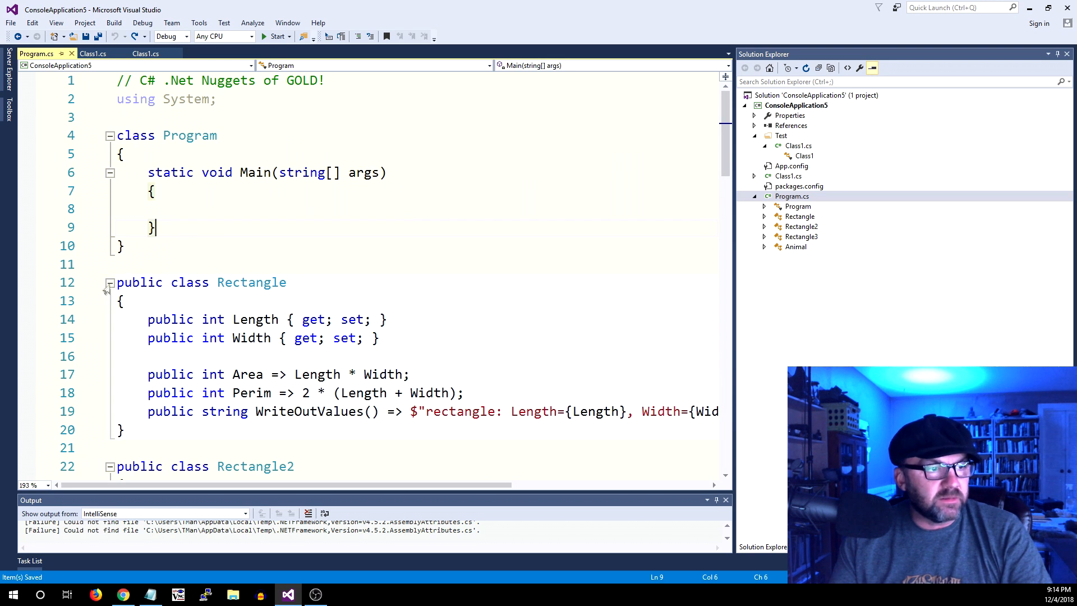
left_click(110, 282)
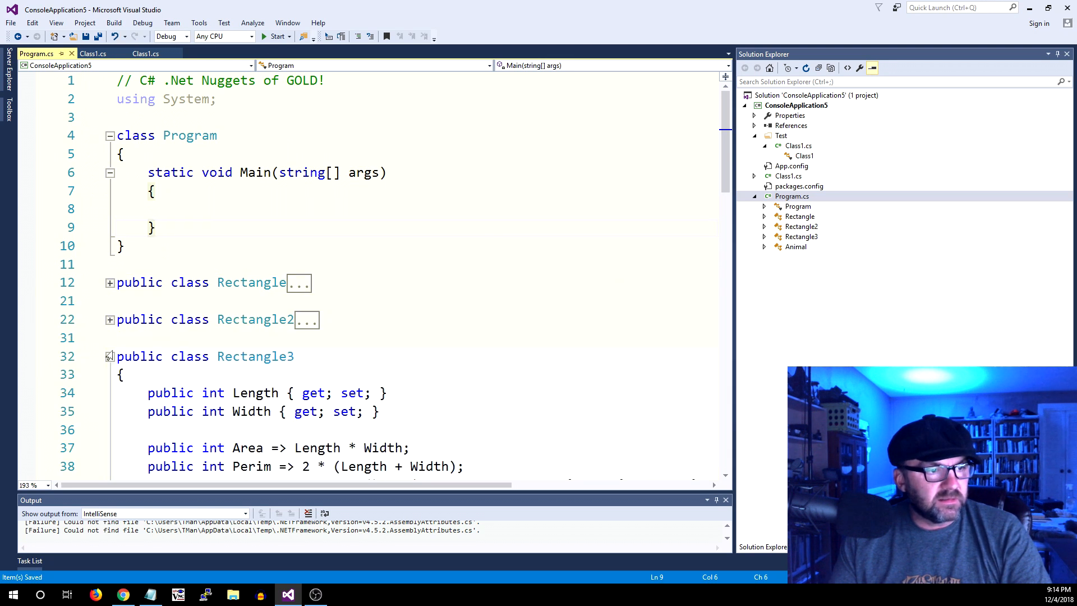
left_click(110, 356)
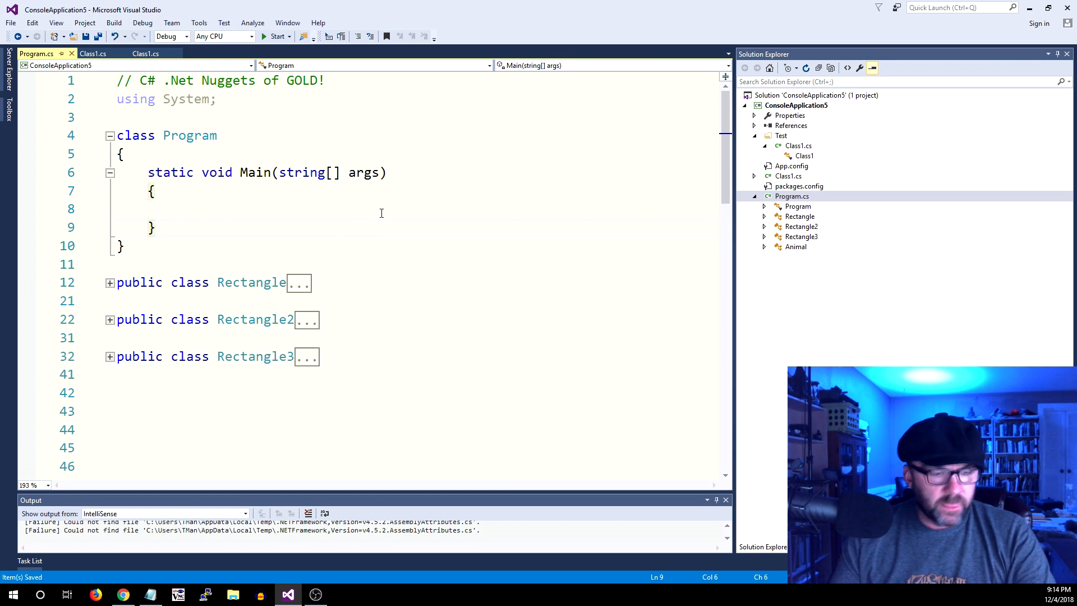
left_click(110, 282)
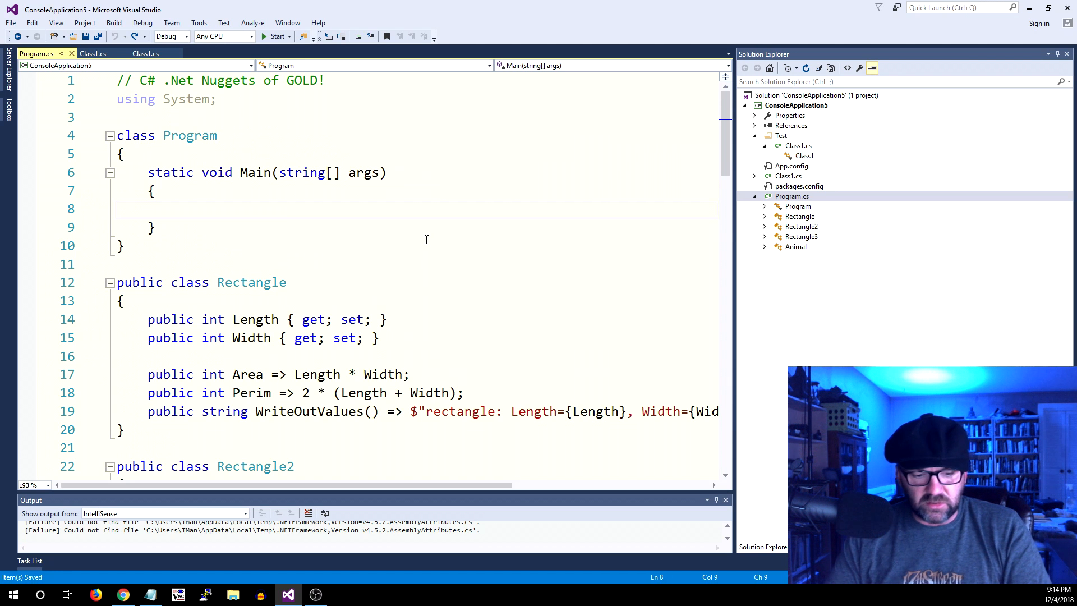
key("ctrl+m")
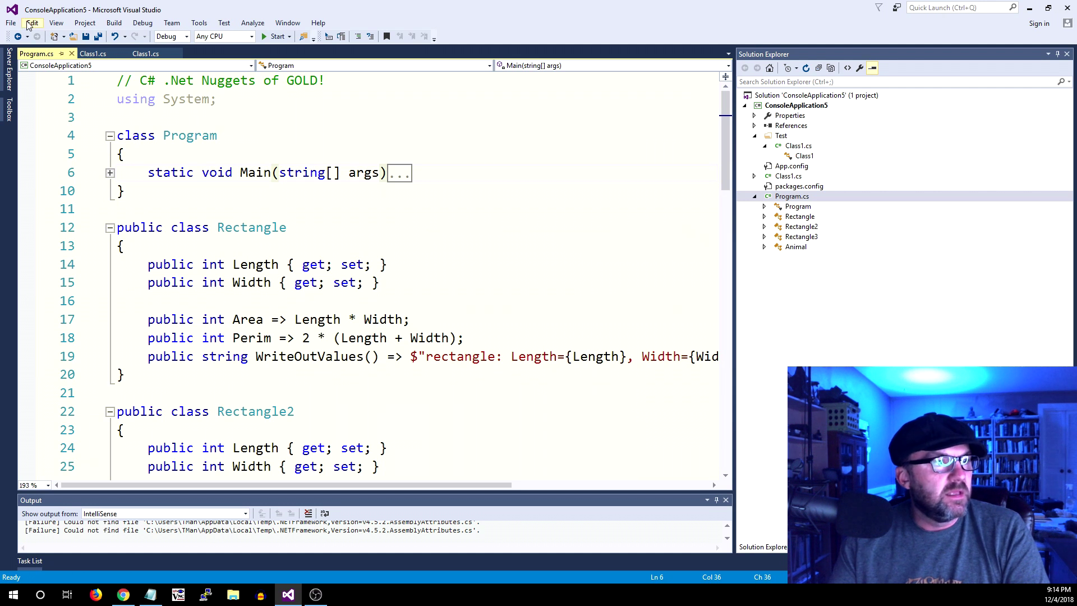
Dismiss the Edit menu and unfold Main so Rectangle, Rectangle2 and Rectangle3 all show.
left_click(35, 23)
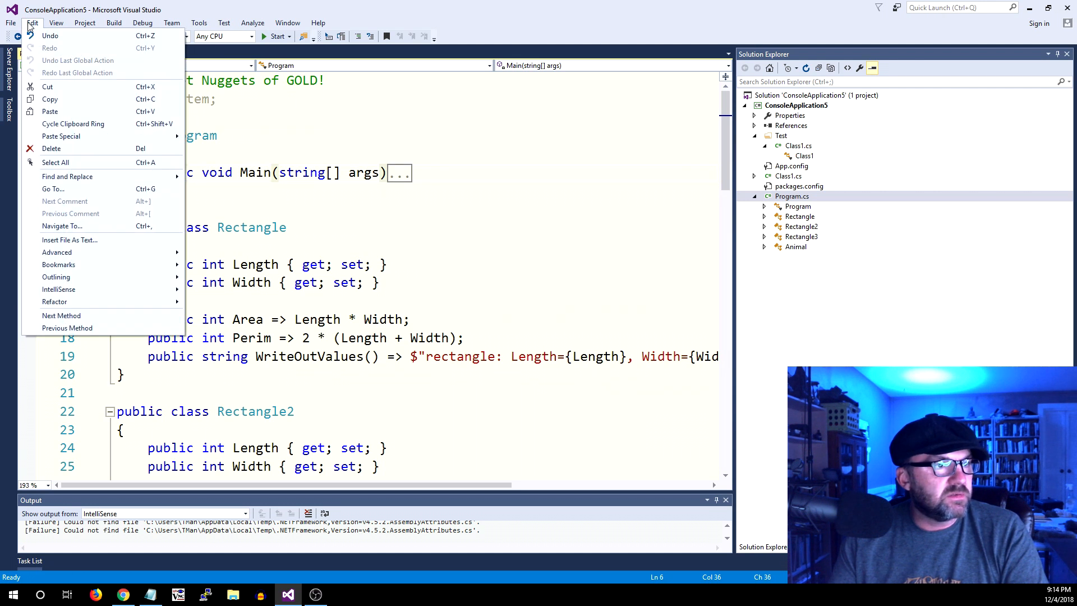
left_click(506, 244)
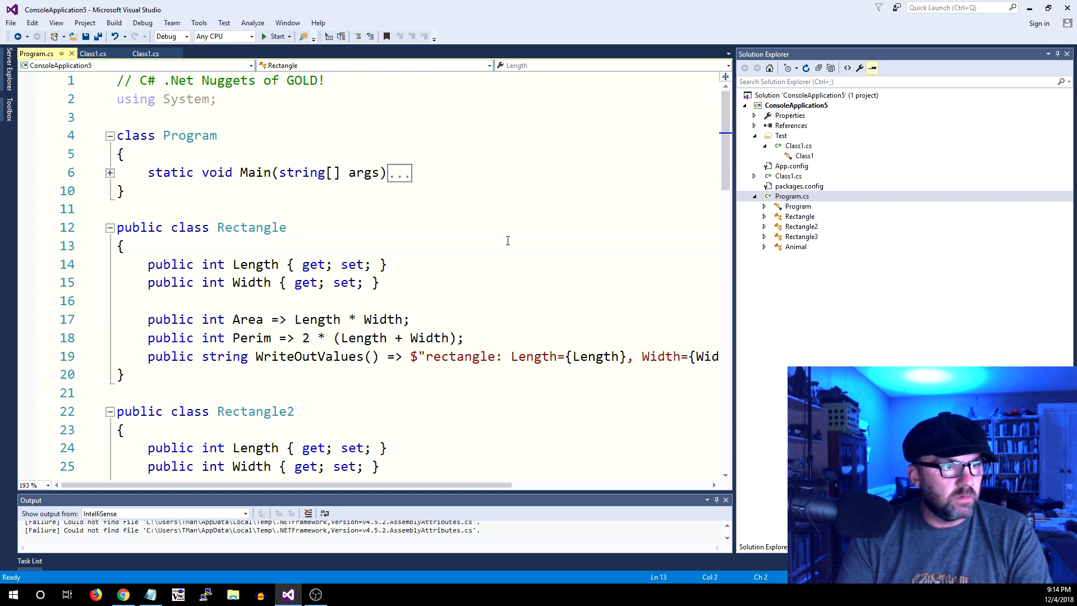
left_click(111, 171)
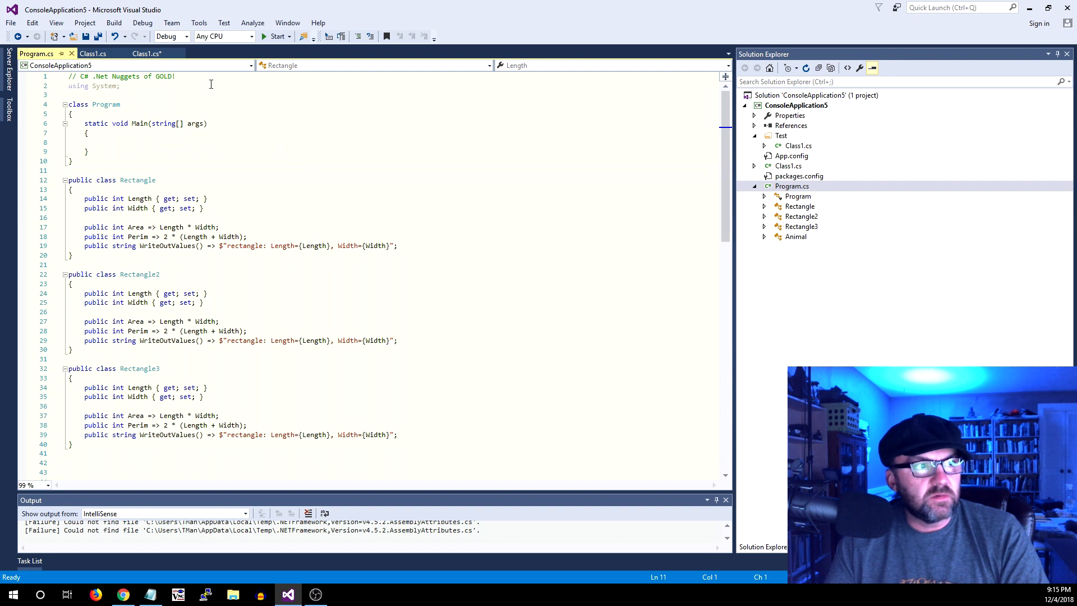
In Test's Class1.cs, collapse to definitions with Ctrl+M and toggle Main's outline open.
left_click(169, 70)
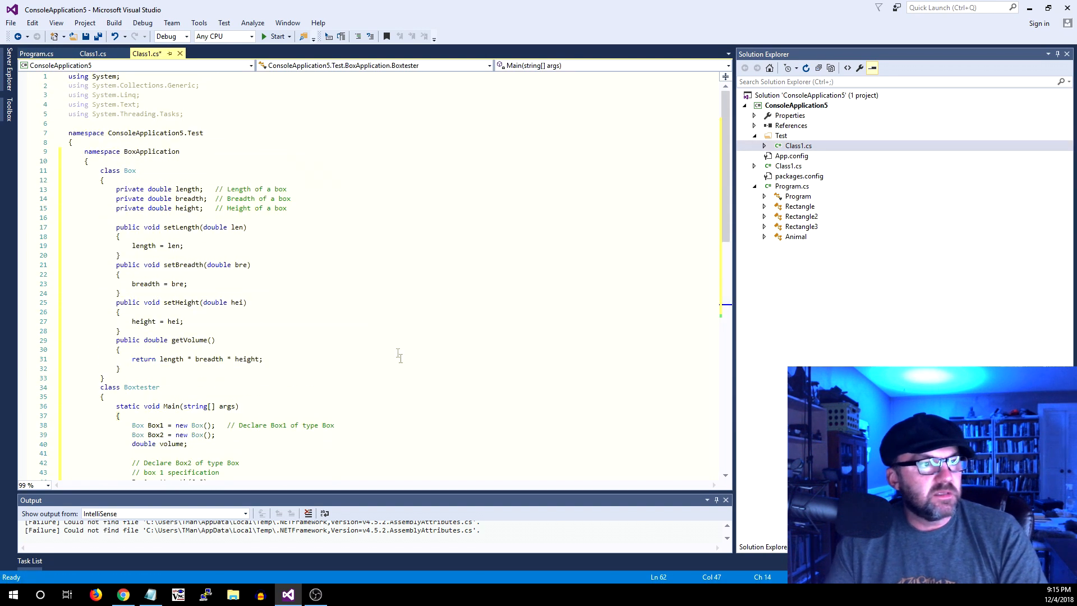
scroll("down", 3)
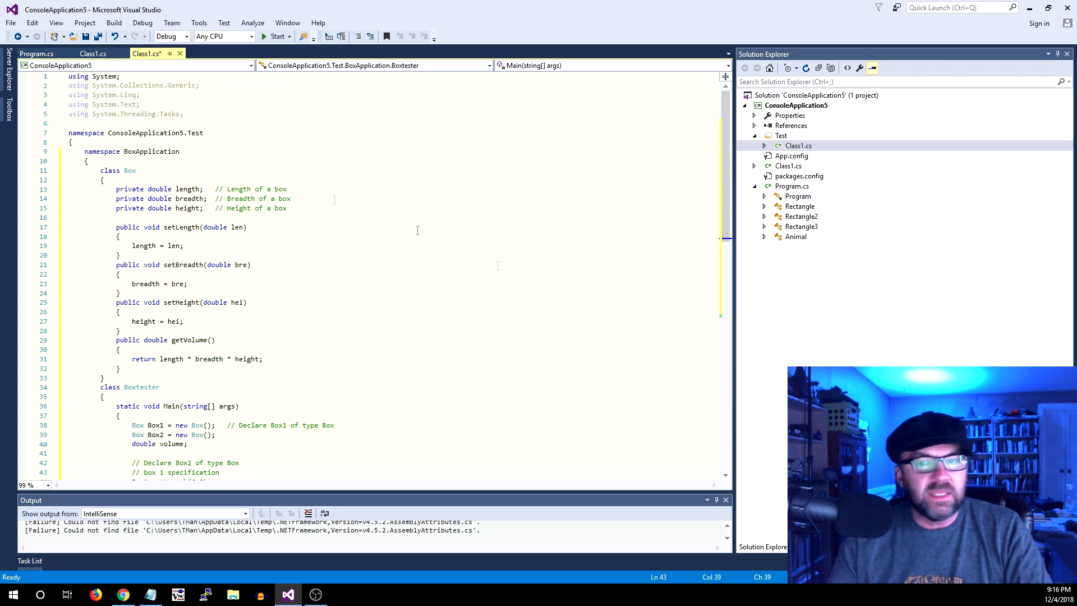
scroll("down", 3)
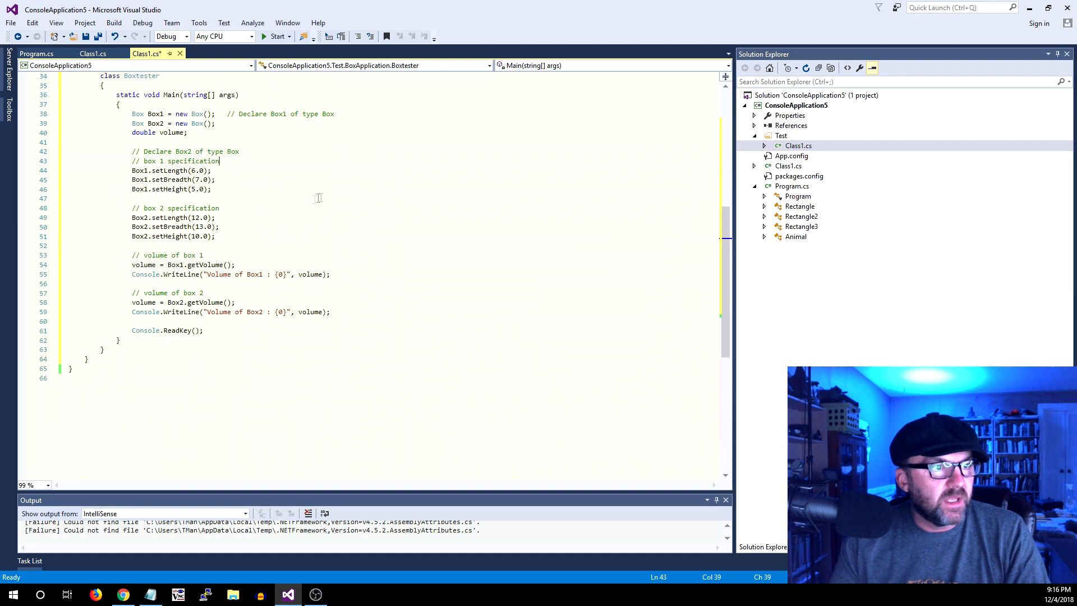
key("ctrl+m")
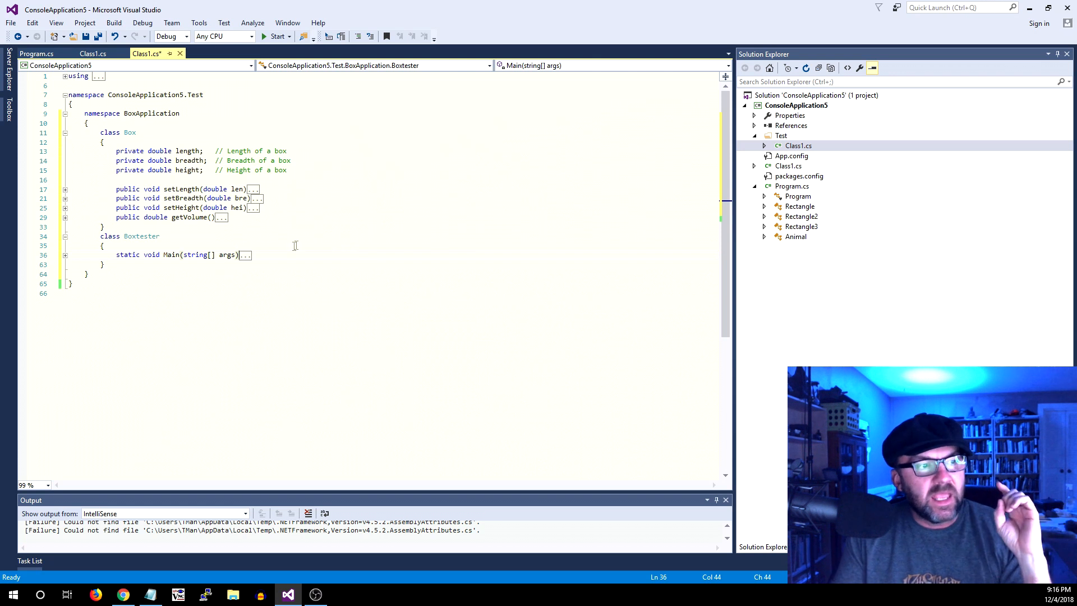
left_click(65, 254)
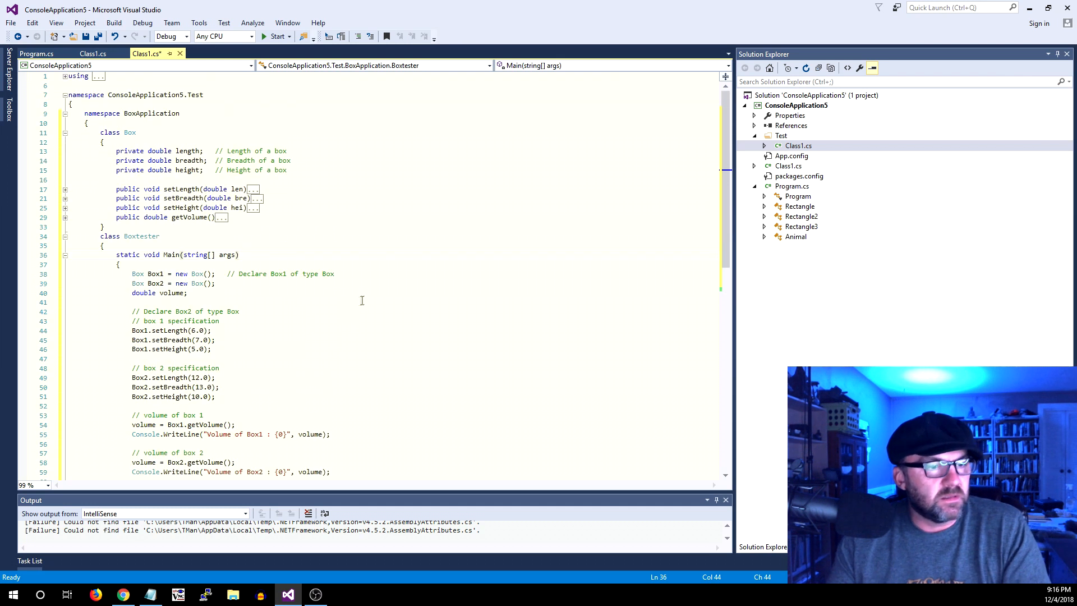
mouse_move(363, 297)
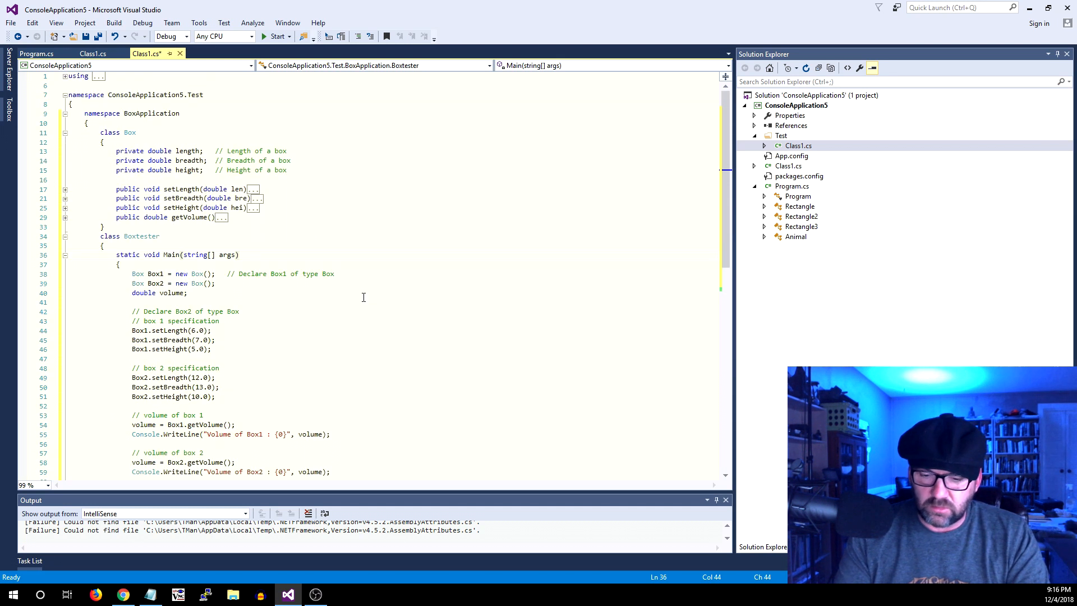
left_click(65, 254)
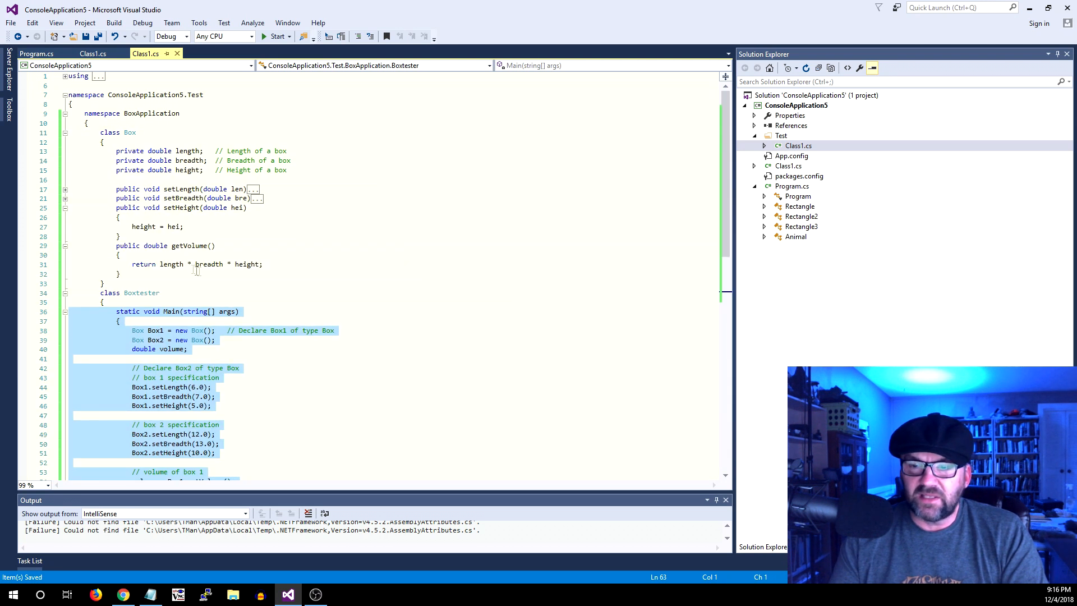
mouse_move(209, 264)
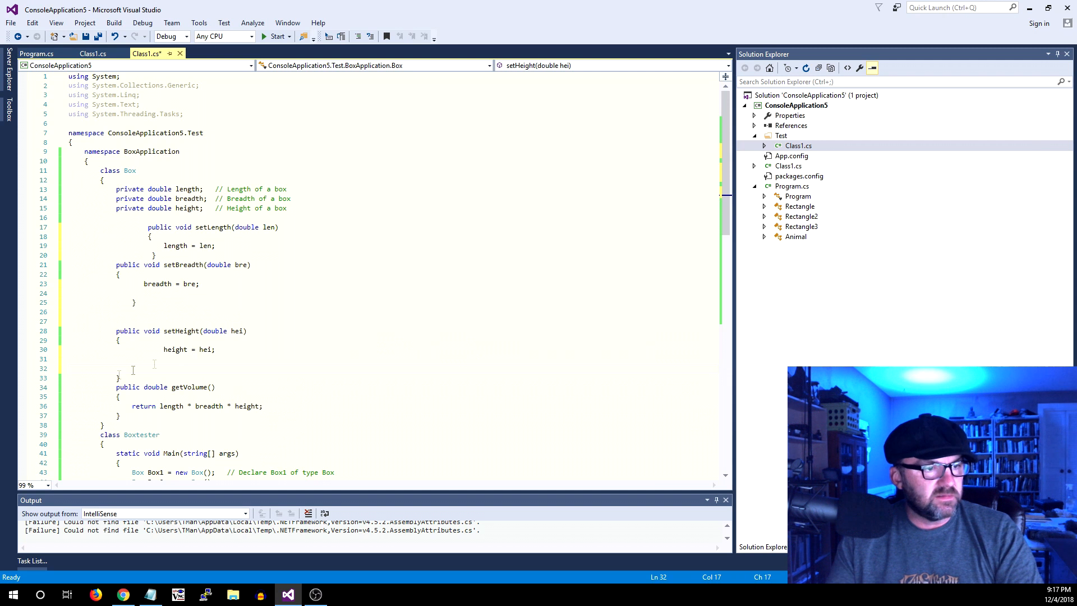
Select the getVolume method and then the Boxtester class to rework their indentation.
left_click(135, 409)
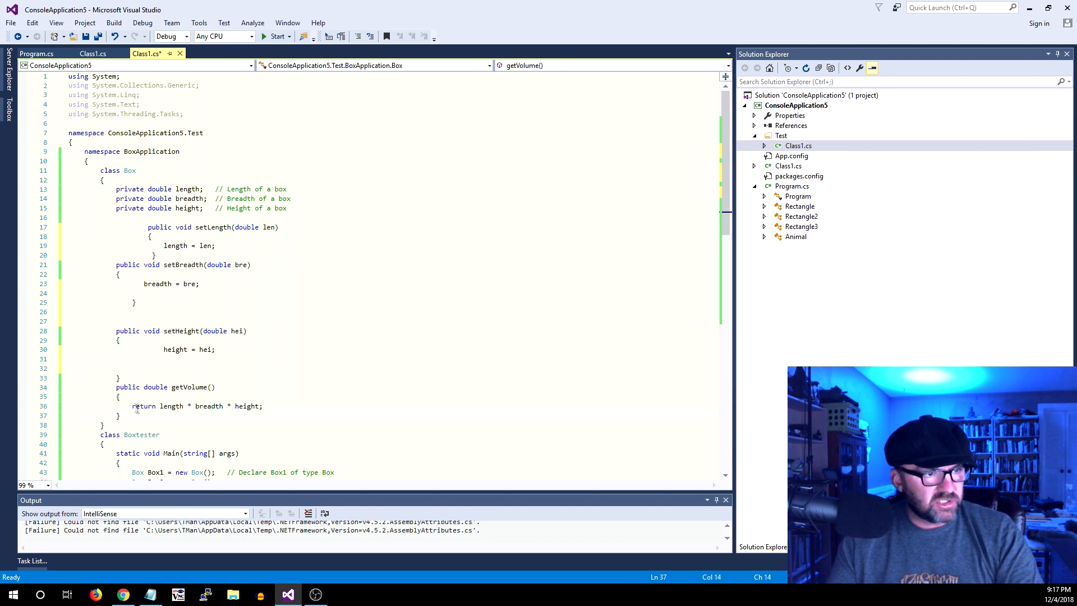
left_click_drag(114, 386, 149, 415)
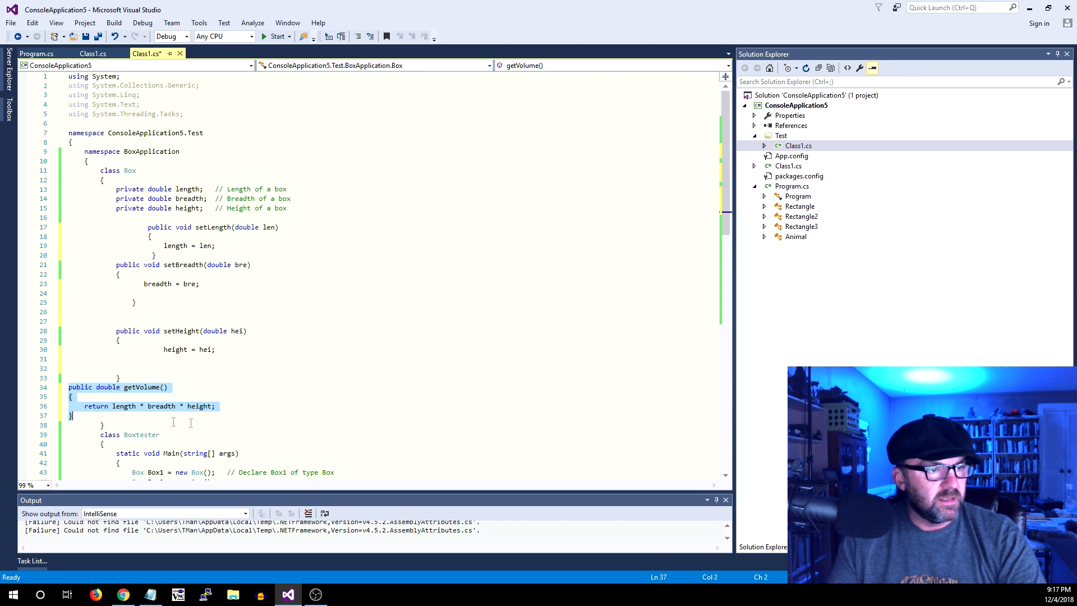
scroll("down", 3)
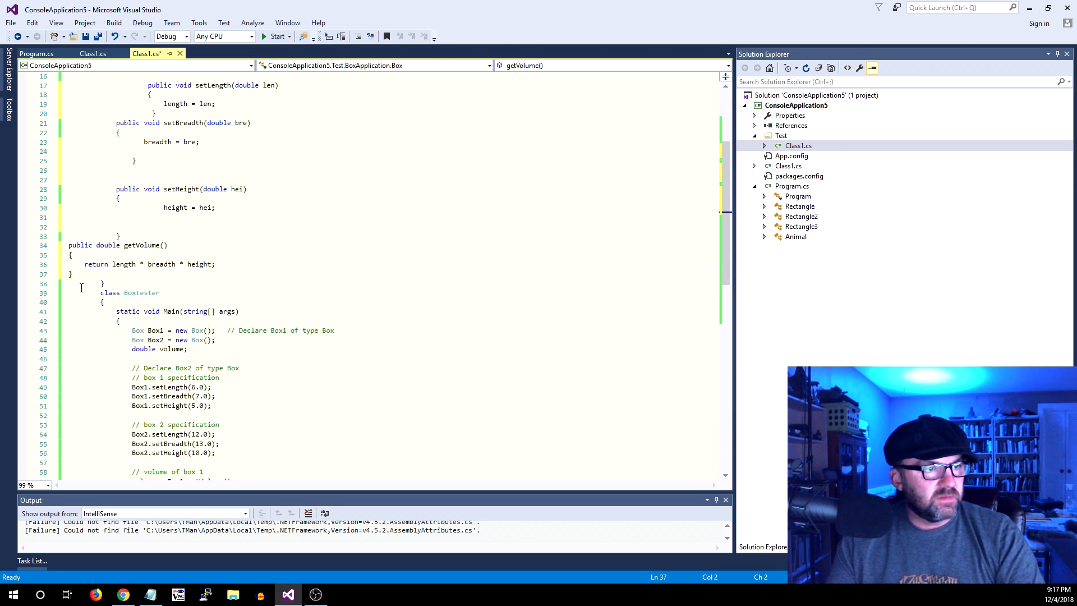
left_click_drag(101, 291, 187, 358)
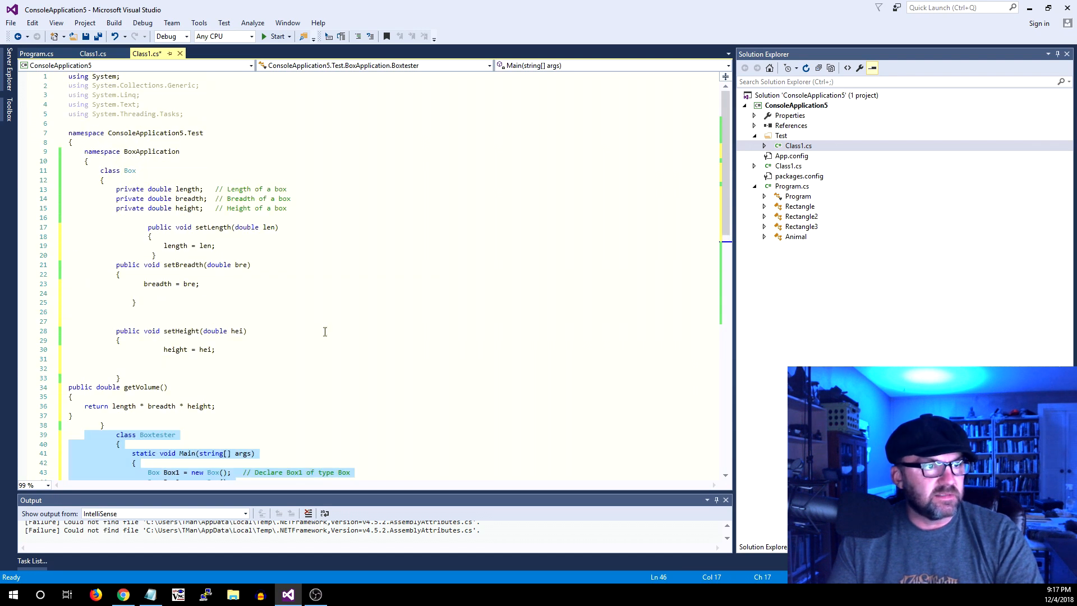
scroll("down", 3)
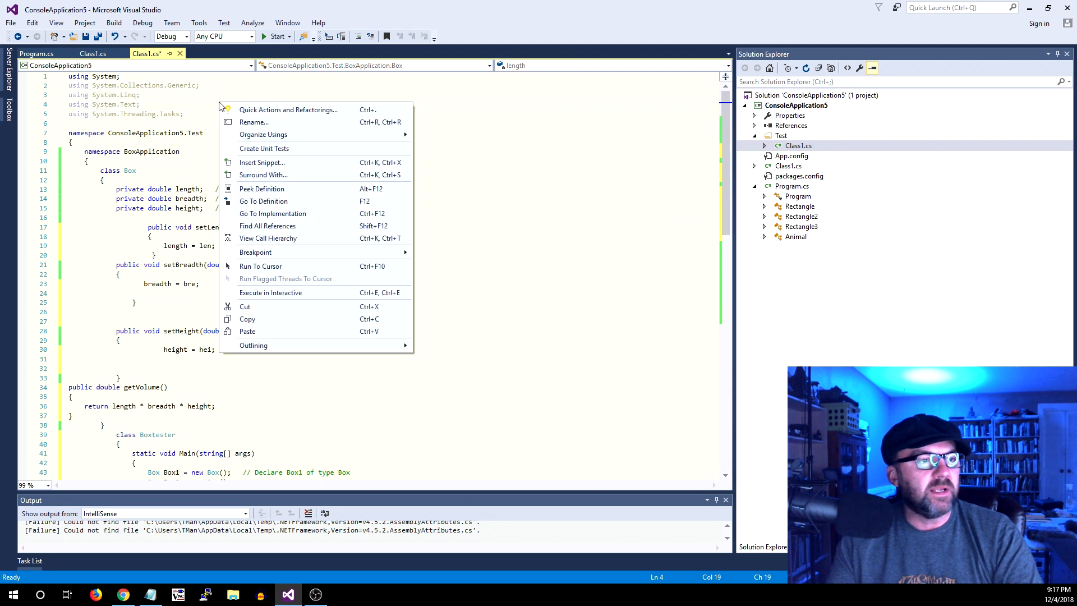
mouse_move(263, 134)
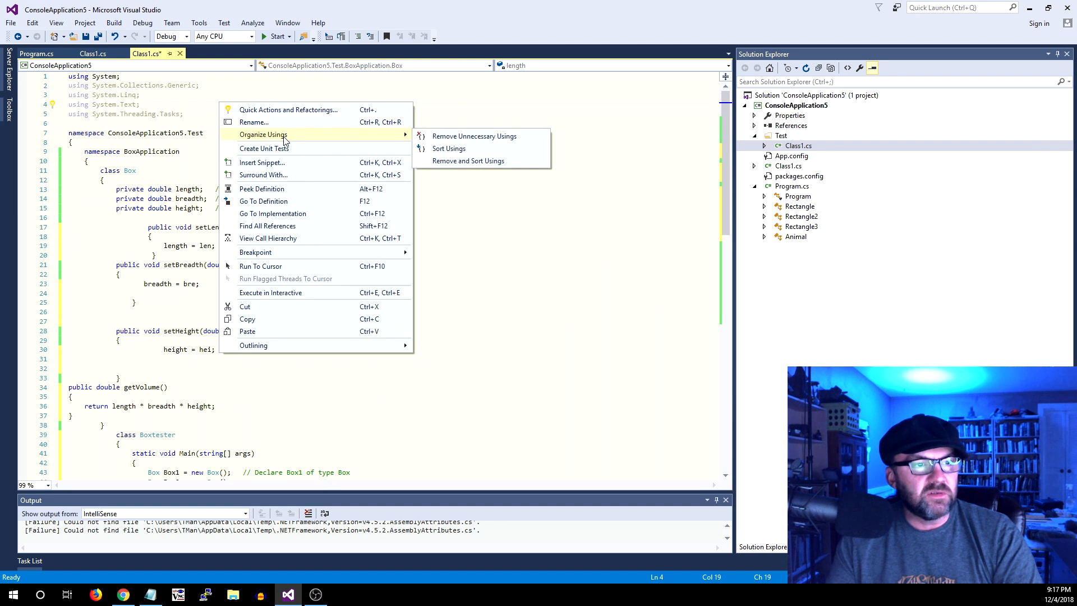
mouse_move(467, 169)
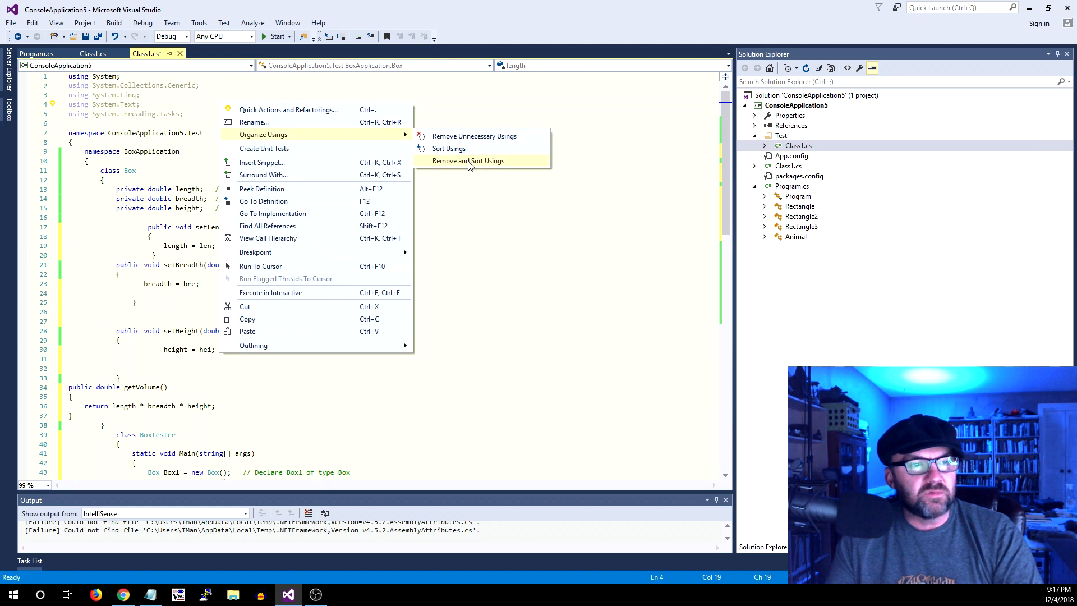
left_click(467, 161)
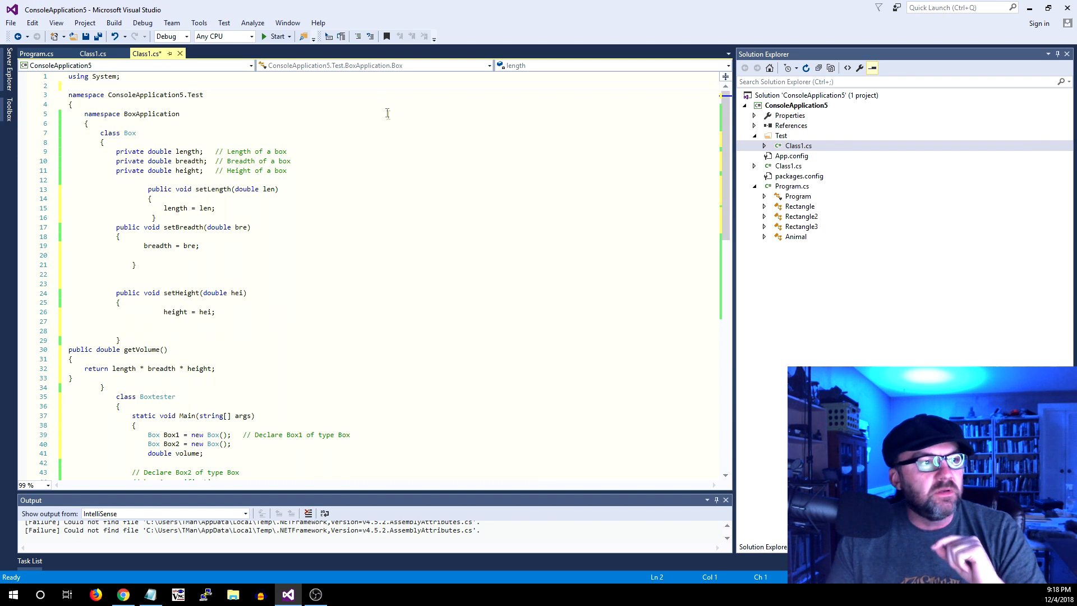
mouse_move(397, 134)
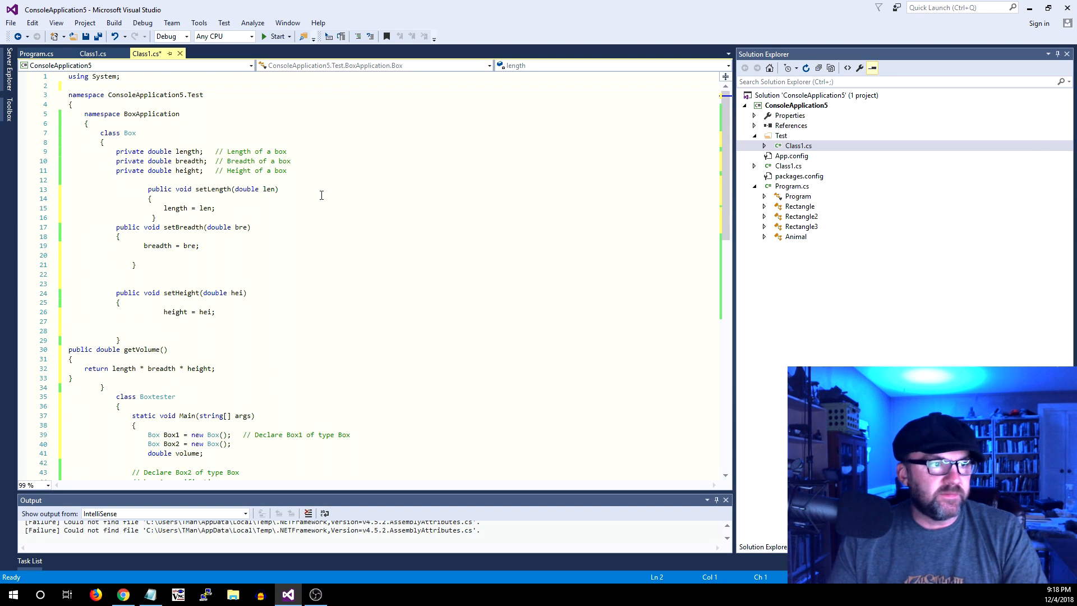
Auto-format Class1.cs so setLength, setBreadth and getVolume sit evenly indented inside Box.
left_click(359, 186)
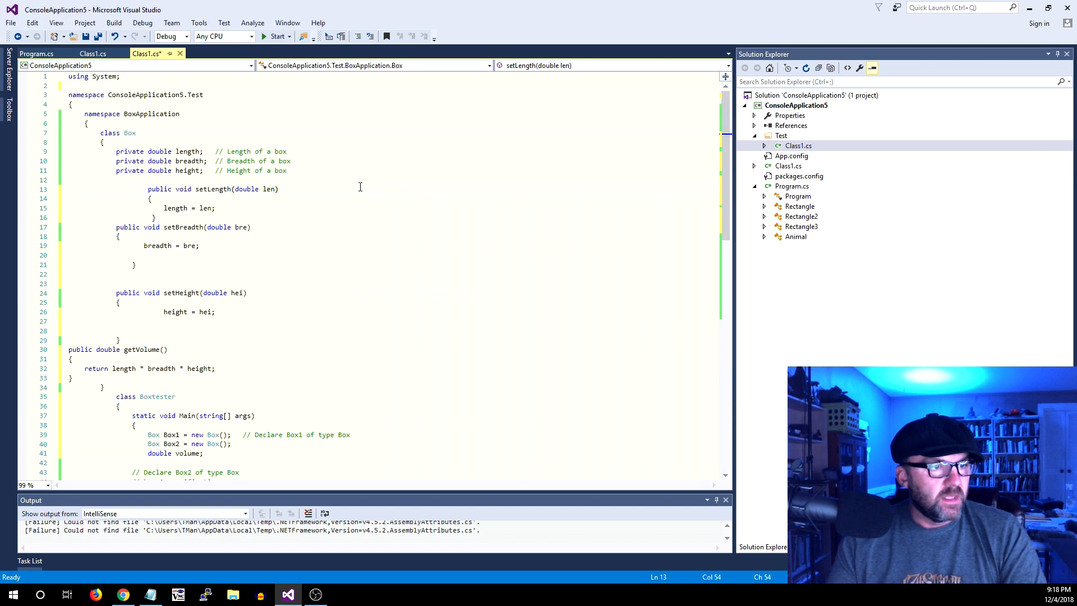
scroll("down", 3)
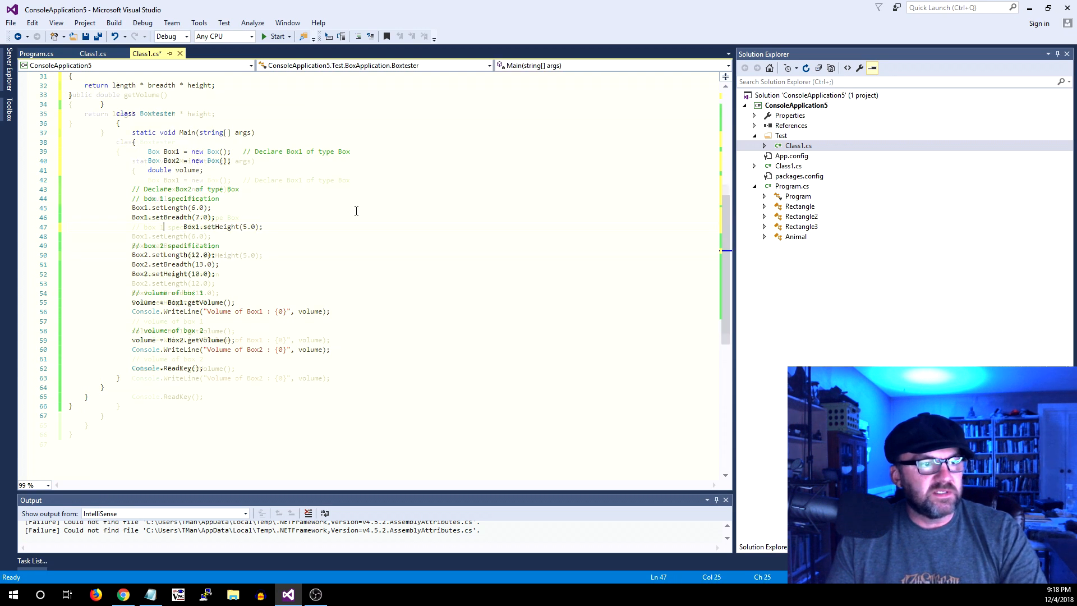
left_click(34, 23)
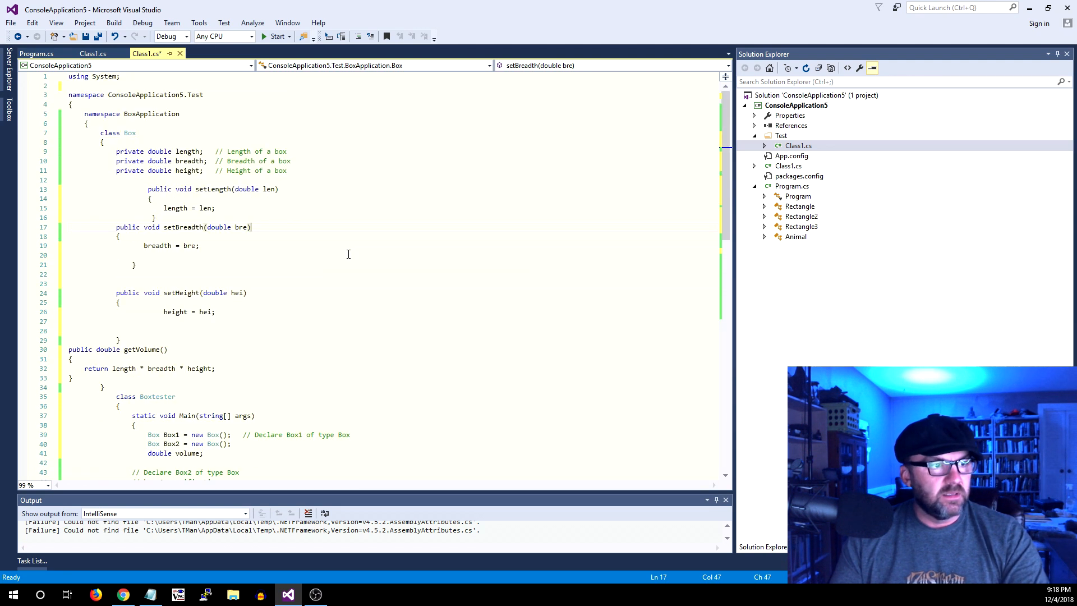
scroll("down", 3)
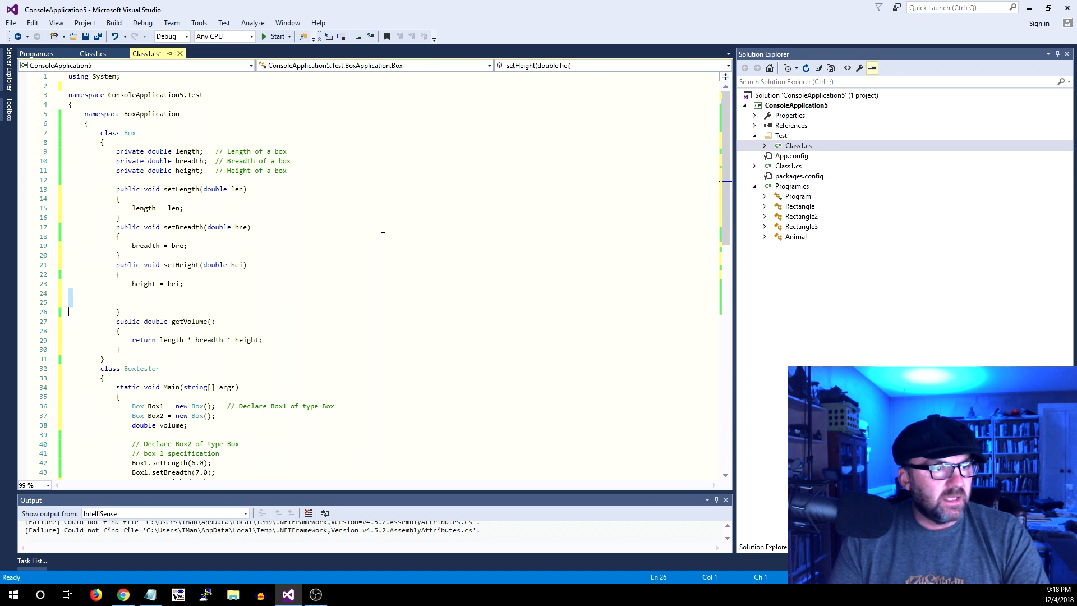
scroll("down", 3)
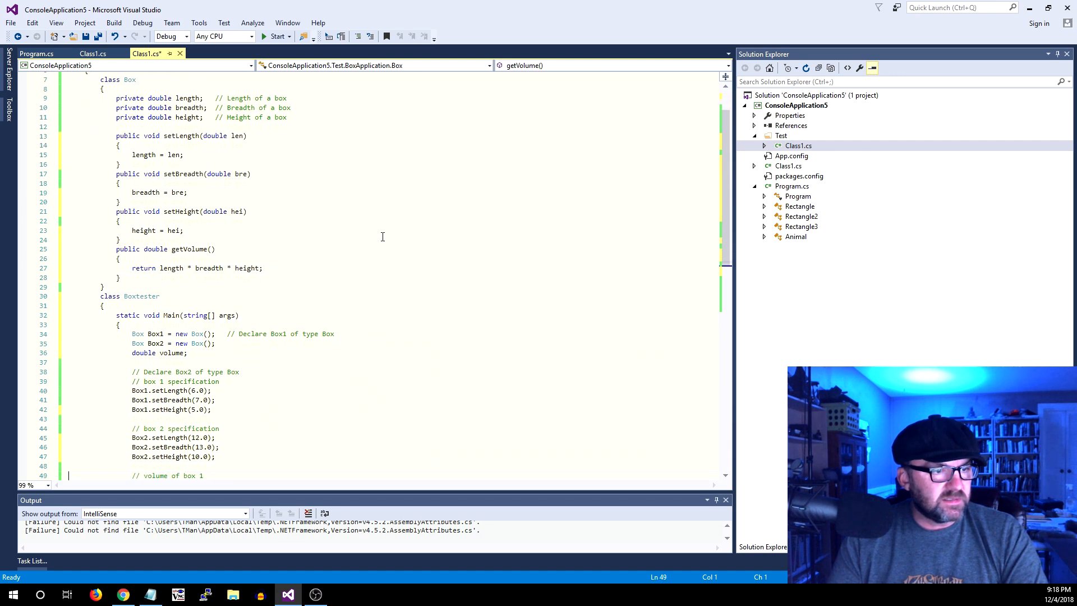
scroll("down", 3)
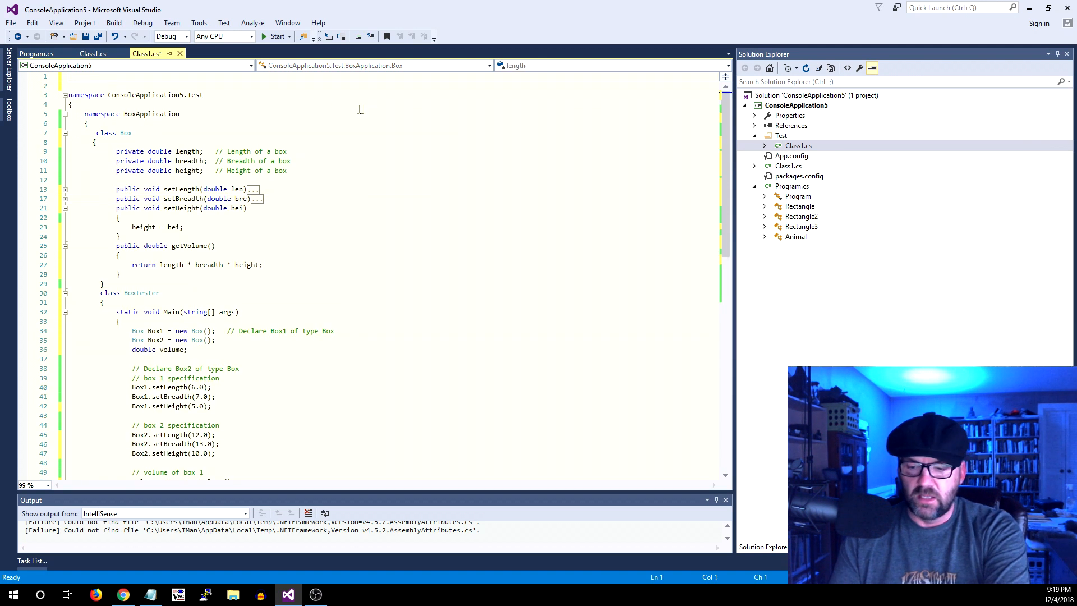
Fold the setLength and setBreadth method bodies in Class1.cs.
scroll("down", 3)
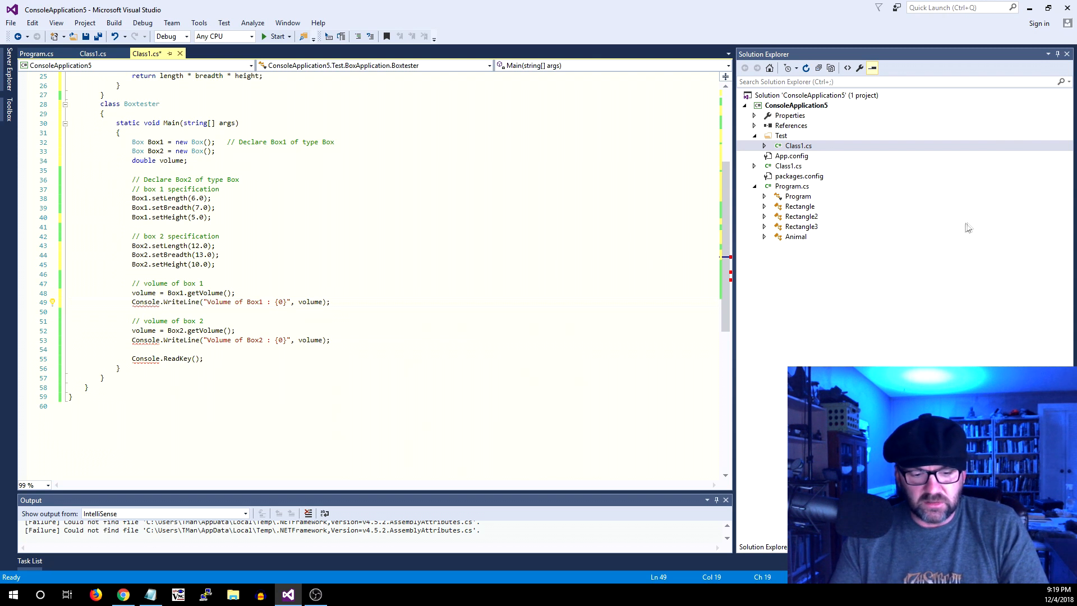
mouse_move(946, 237)
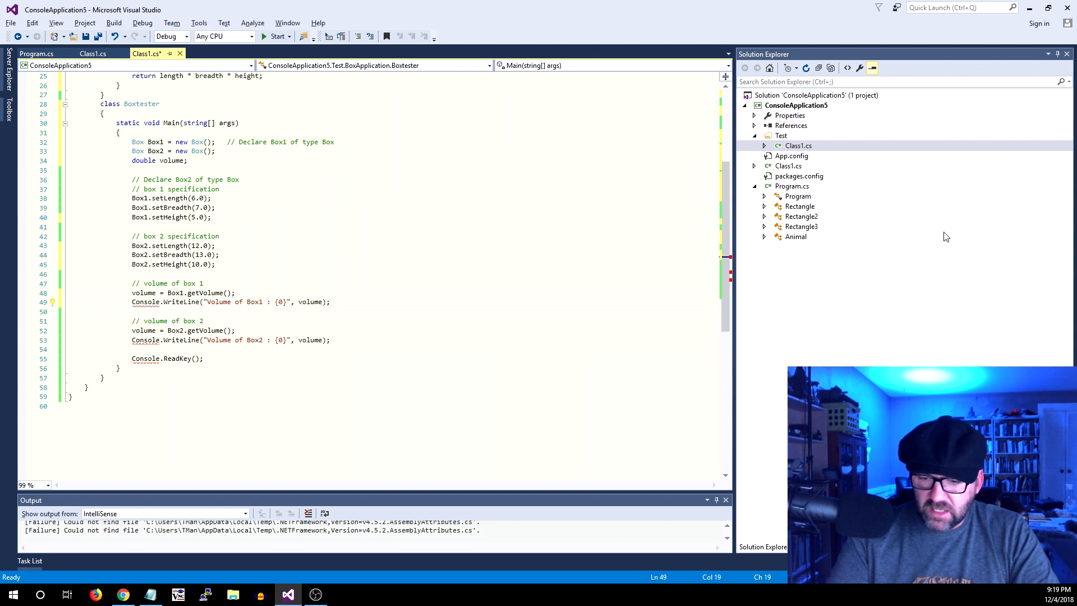
Below Console.ReadKey(); in Main, type 'List<string> x = new List<string' with IntelliSense.
left_click(51, 302)
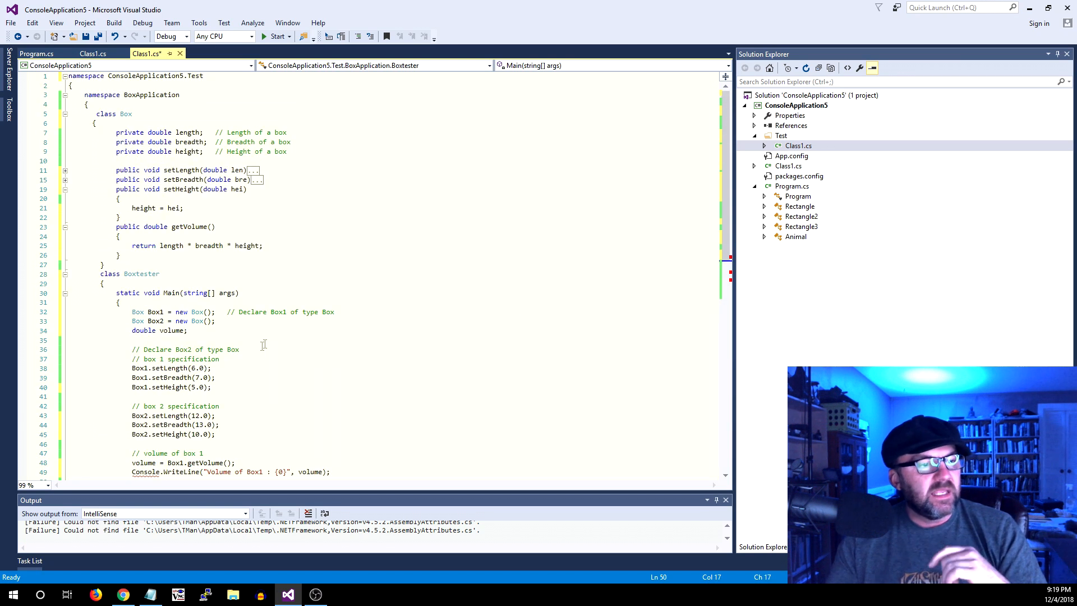
scroll("down", 3)
type("List")
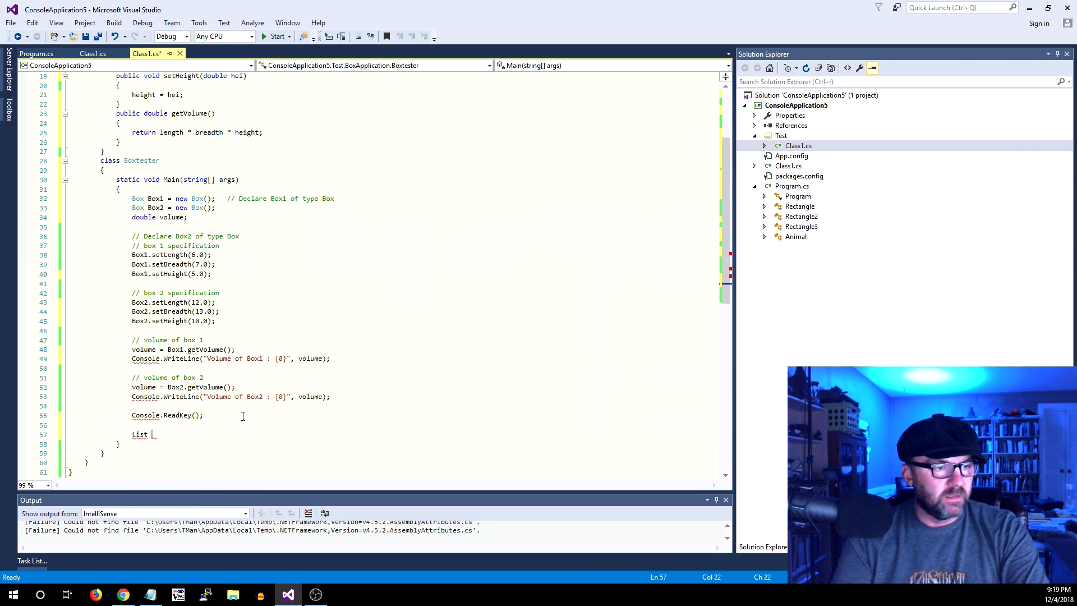
type("<string>")
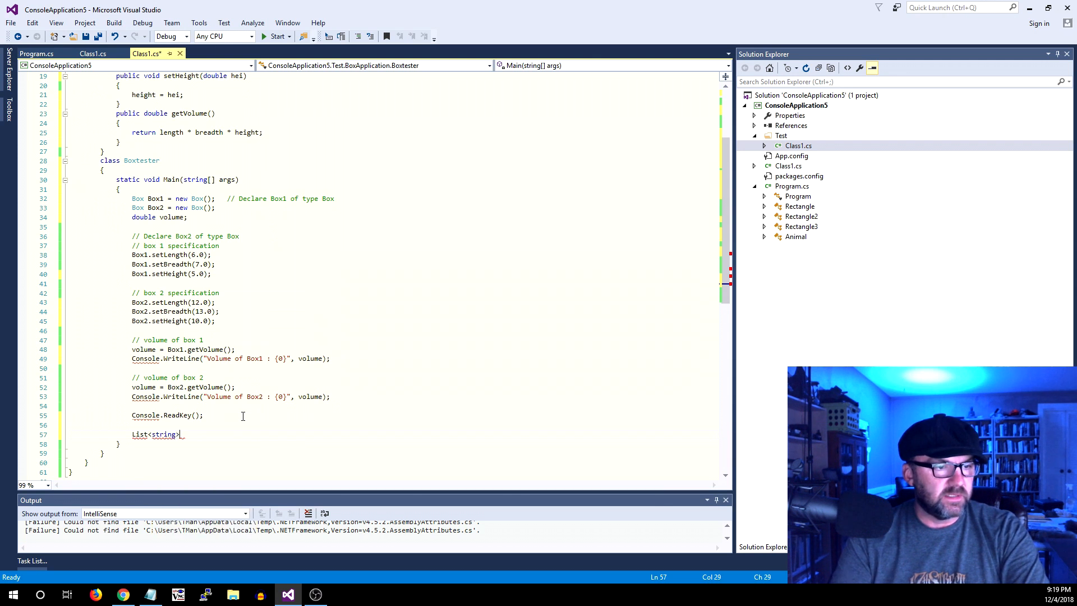
type("x = new")
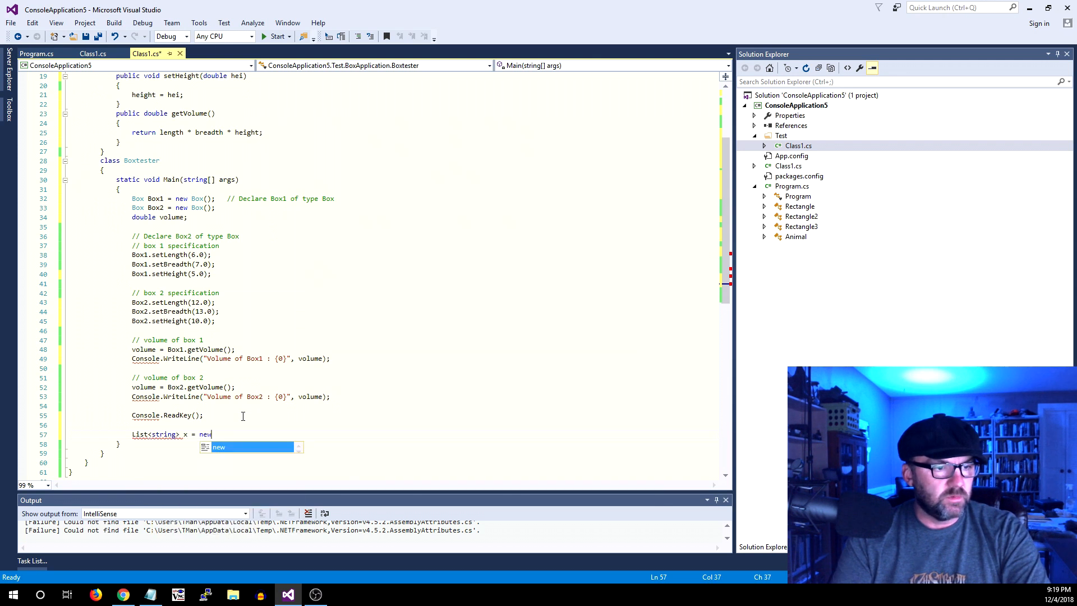
type("ListSc")
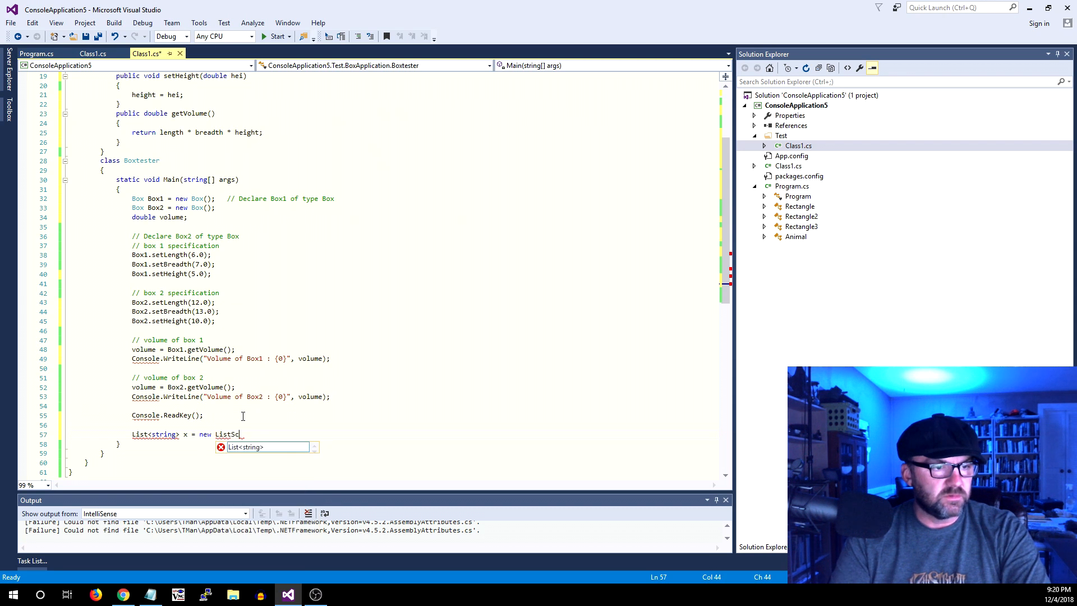
type("<string>();")
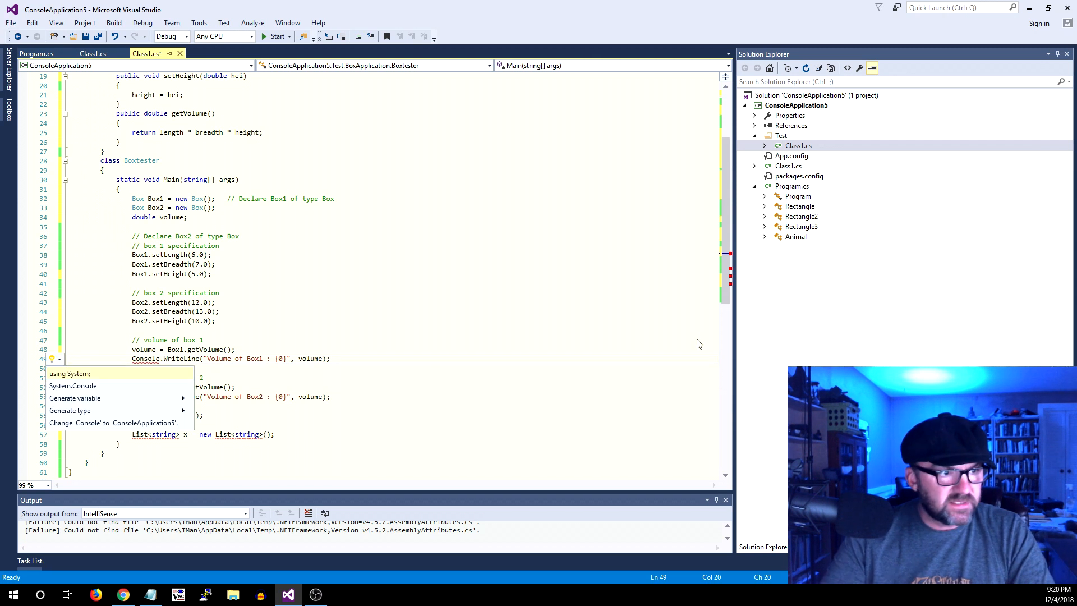
mouse_move(83, 373)
type("using System.Collections.Generic;")
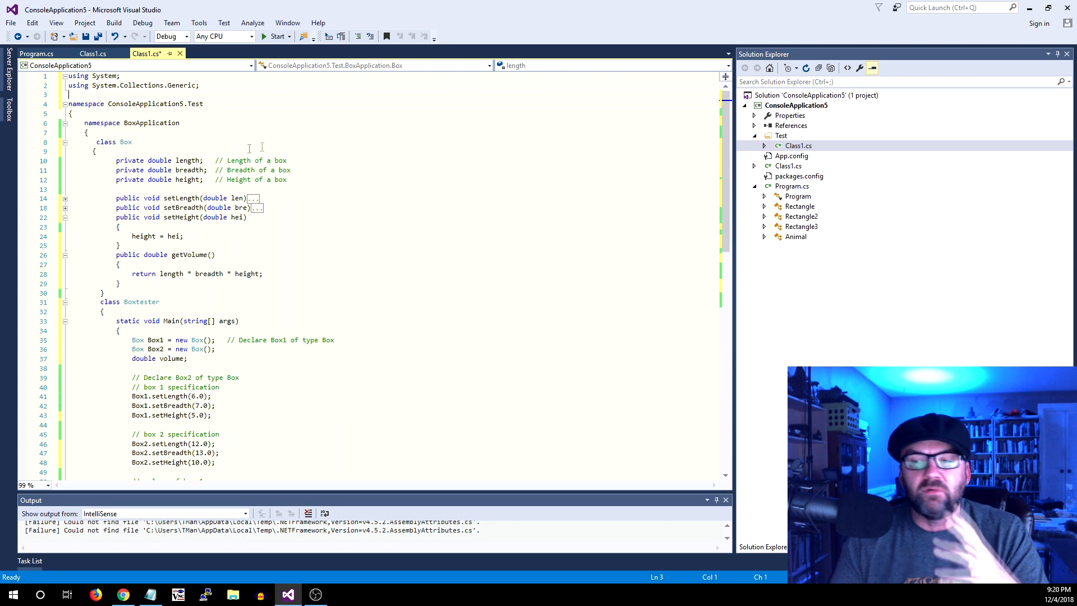
Finish the line as List<string>(); and add using System.Collections.Generic to clear errors.
scroll("down", 3)
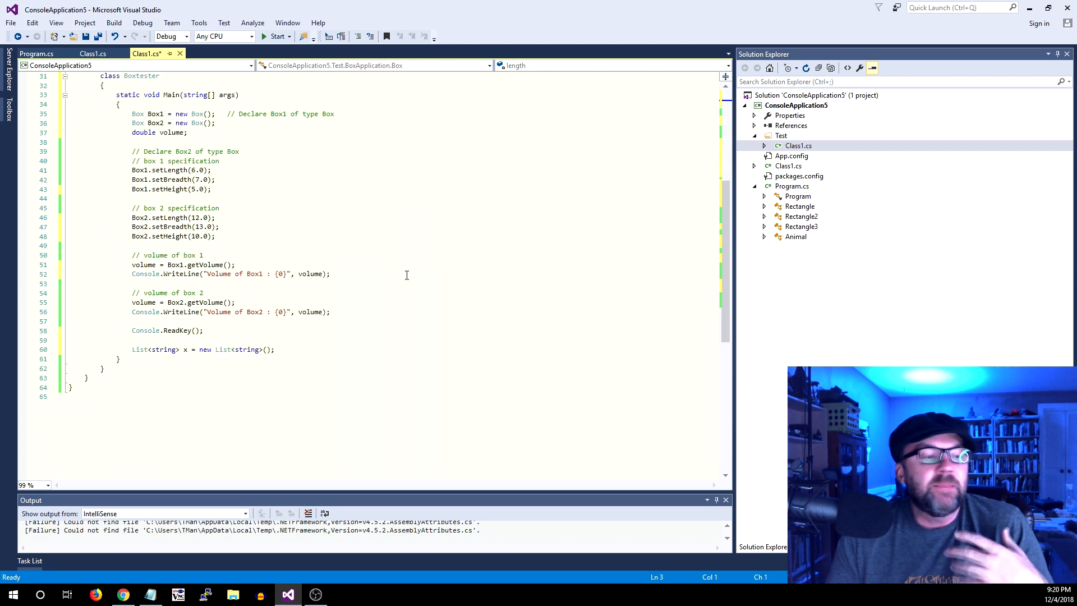
mouse_move(456, 289)
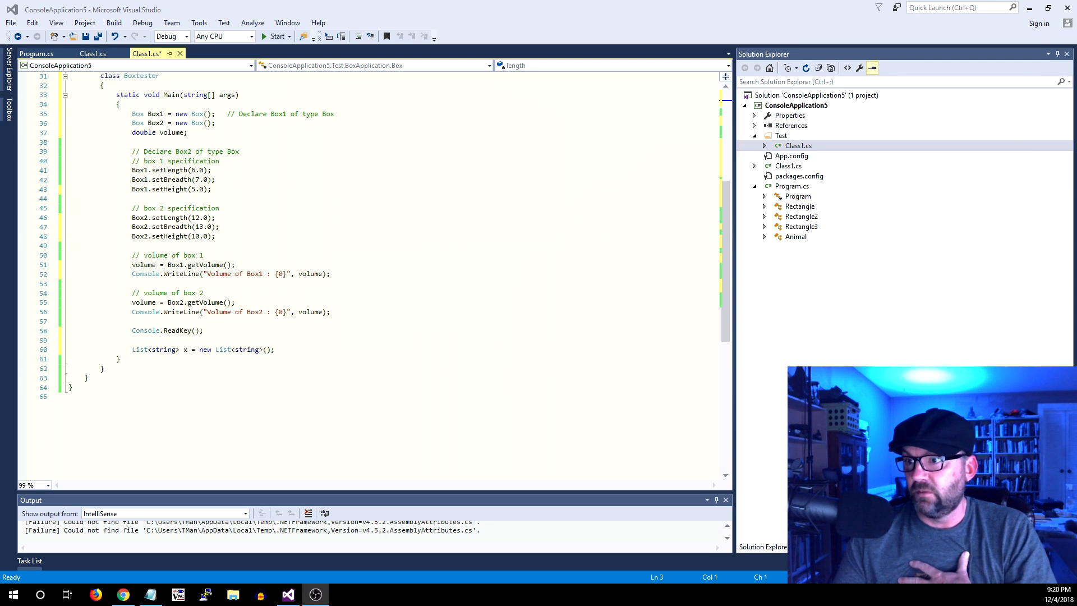
left_click(411, 260)
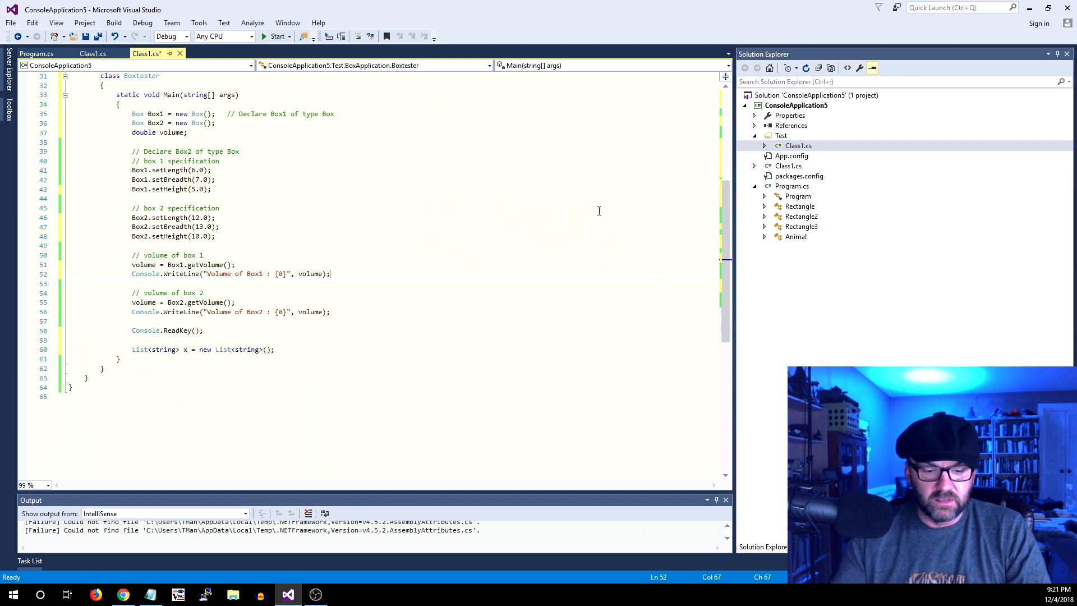
mouse_move(524, 338)
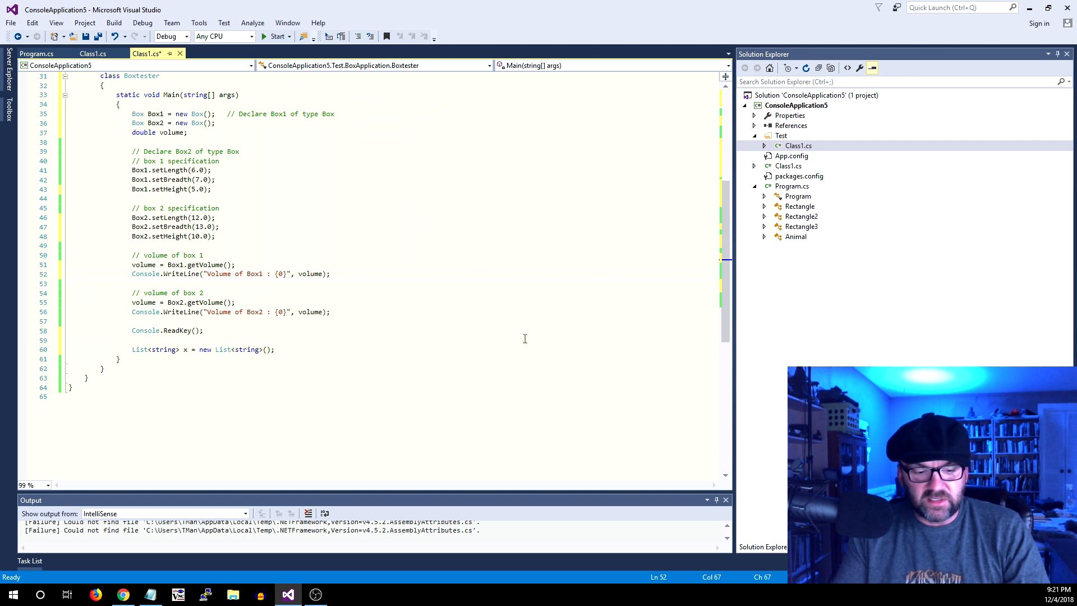
mouse_move(535, 408)
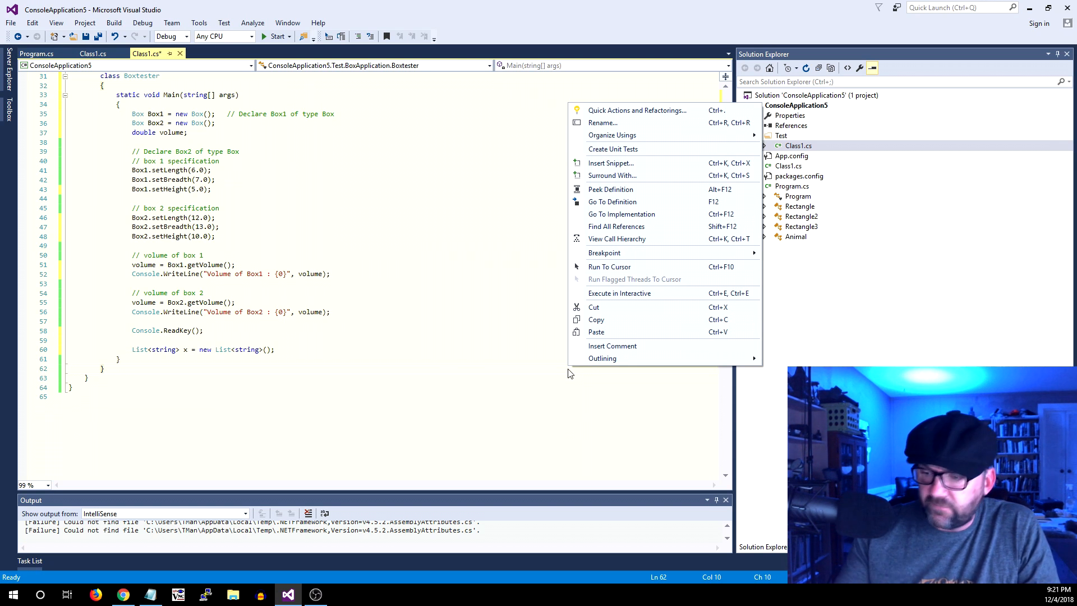
Show the editor's code commands context menu below Main, then dismiss it.
left_click(686, 117)
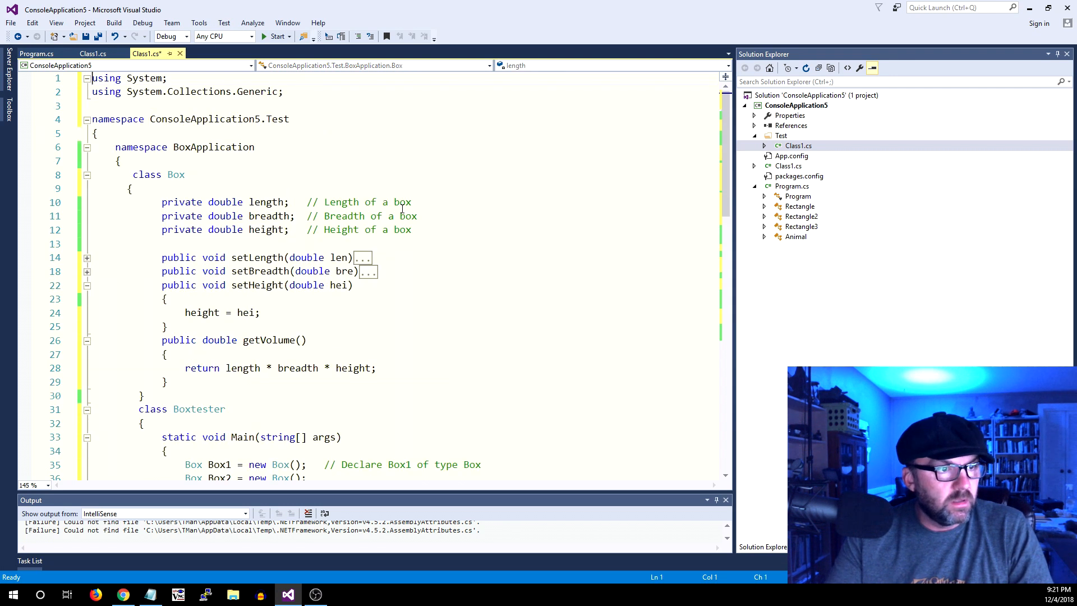
Zoom the Class1.cs editor to 145% for readability.
scroll("down", 3)
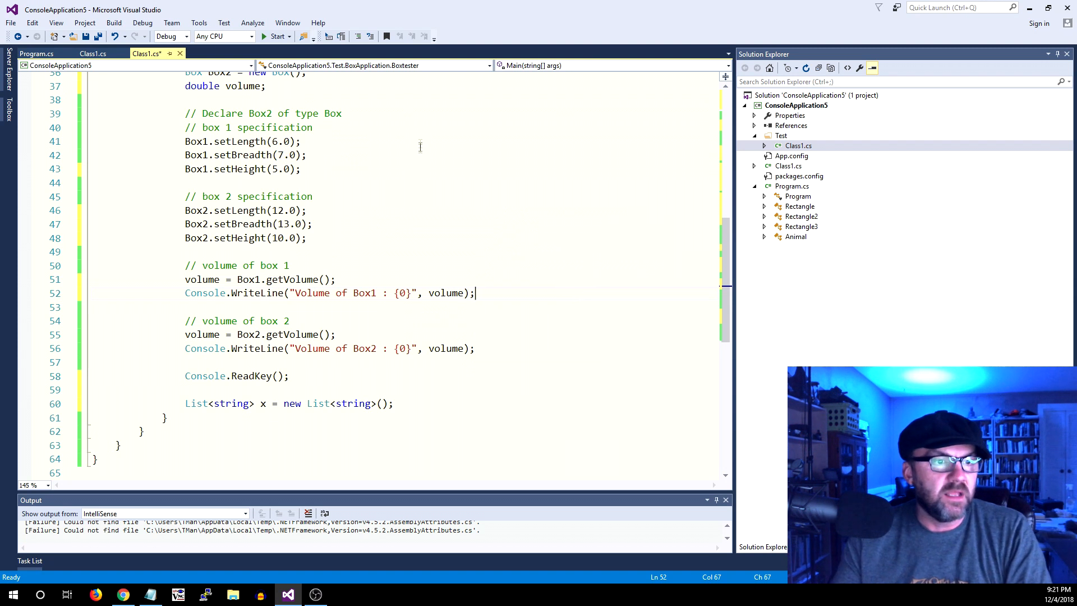
left_click(313, 196)
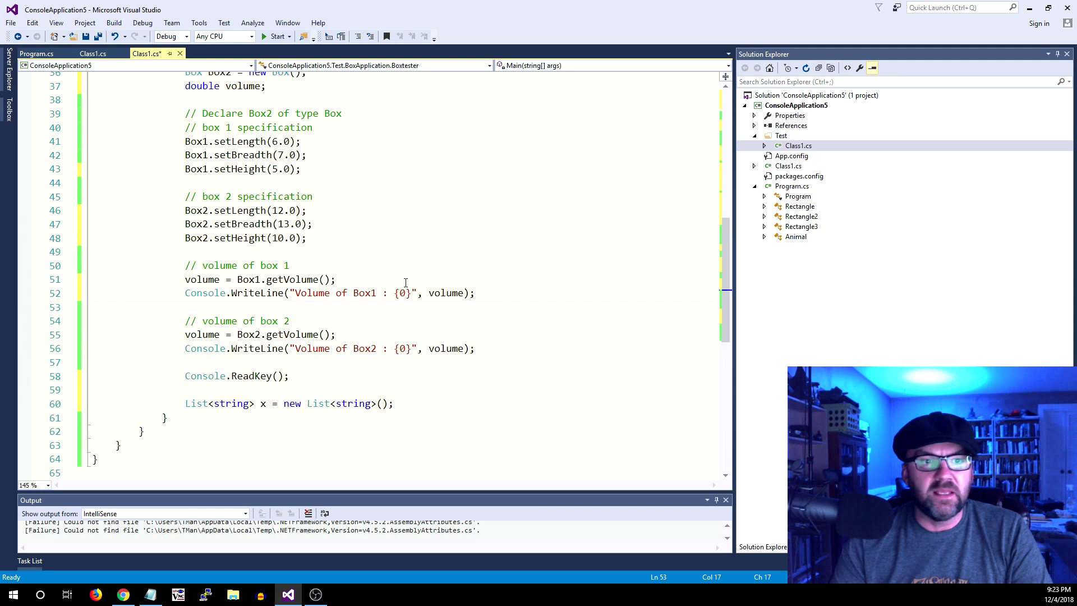
Snap Notepad to the right half and Visual Studio to the left half.
left_click(1044, 8)
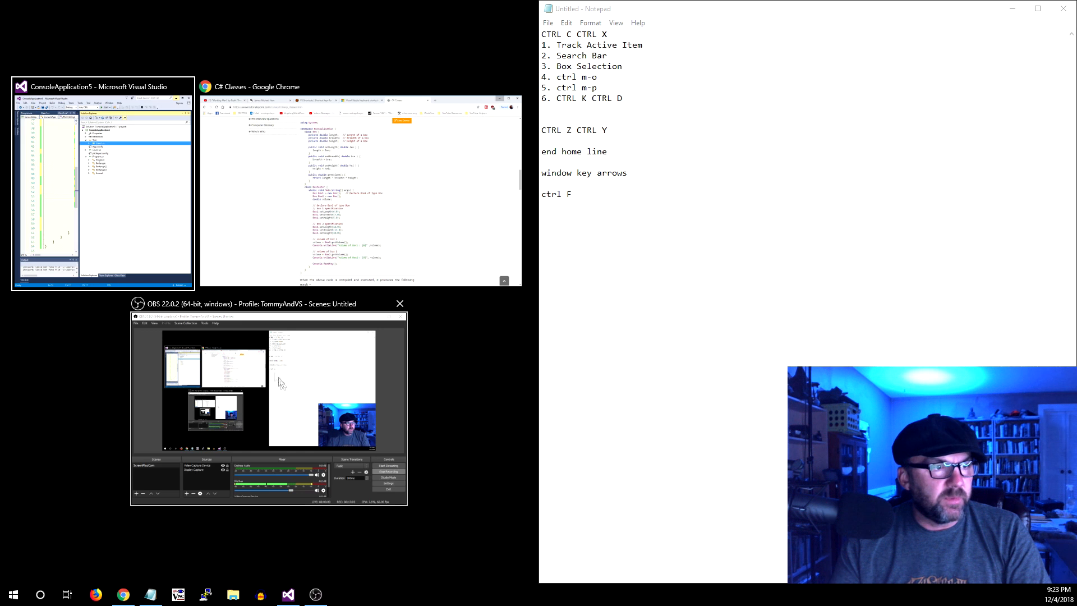
left_click(84, 86)
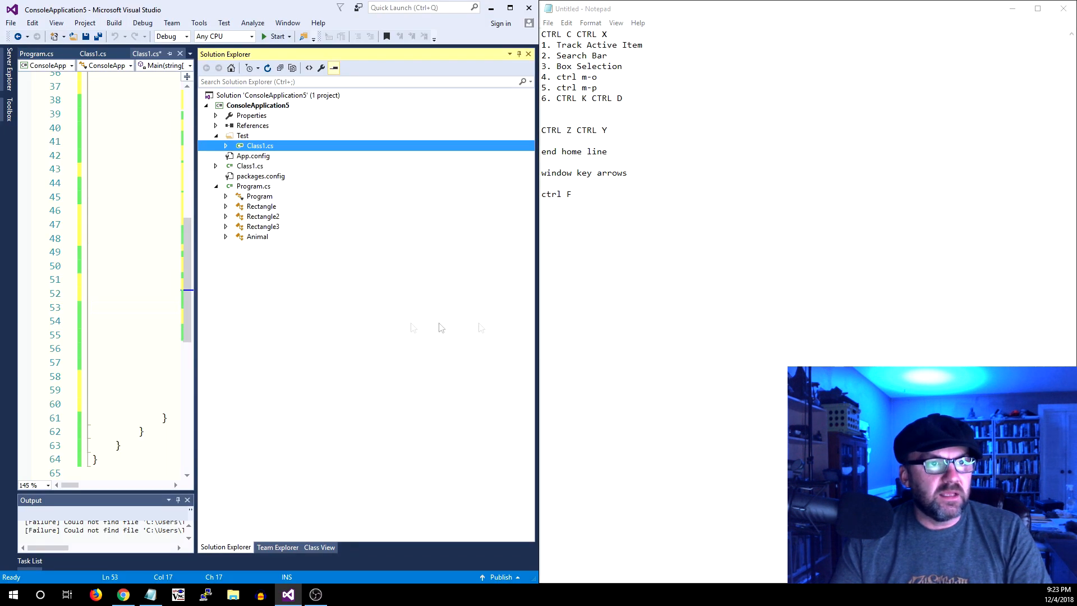